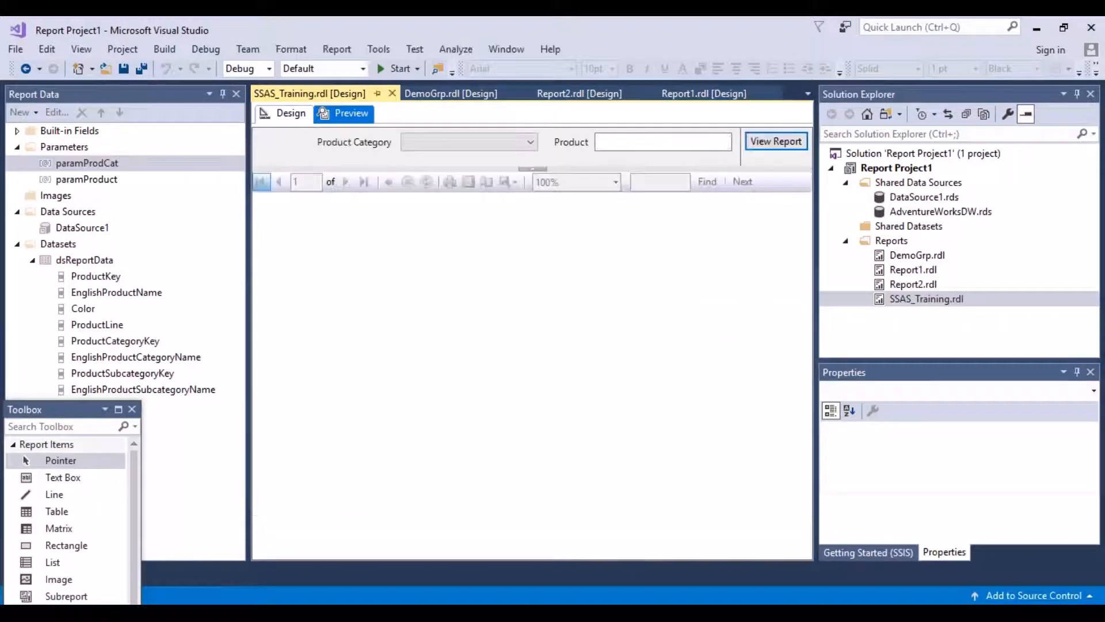
Check Bikes in the Product Category dropdown of the report preview.
click(529, 142)
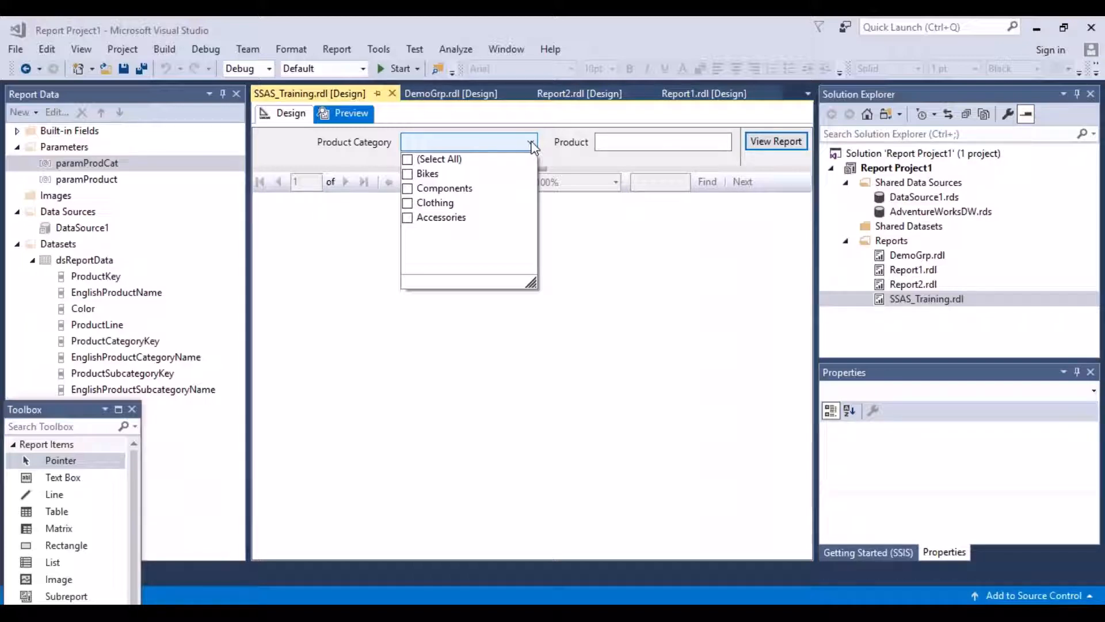
click(407, 173)
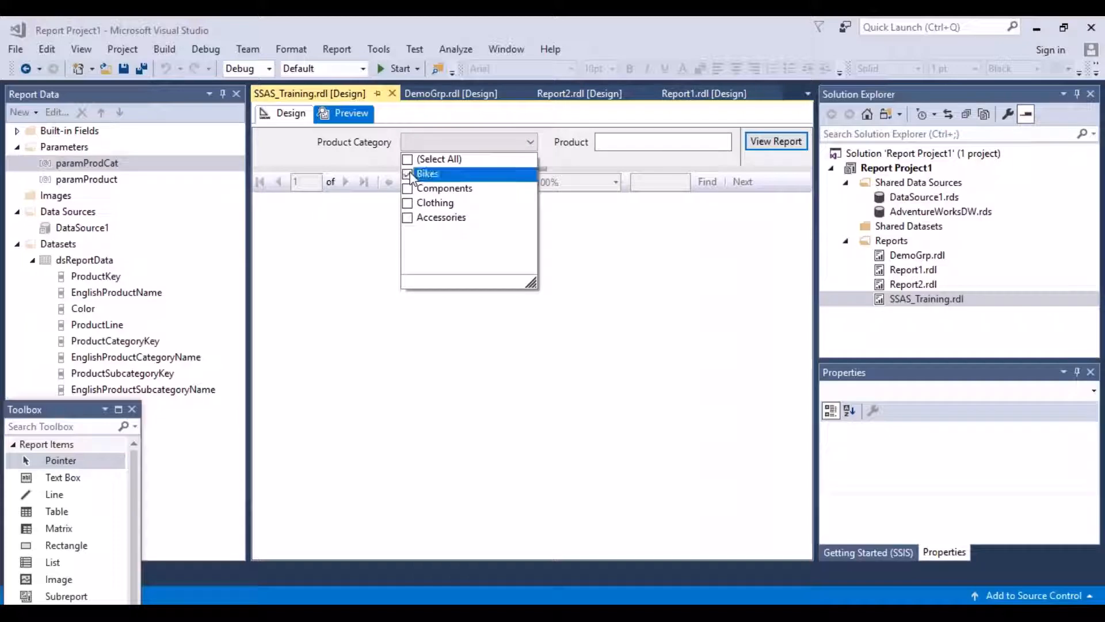
click(407, 174)
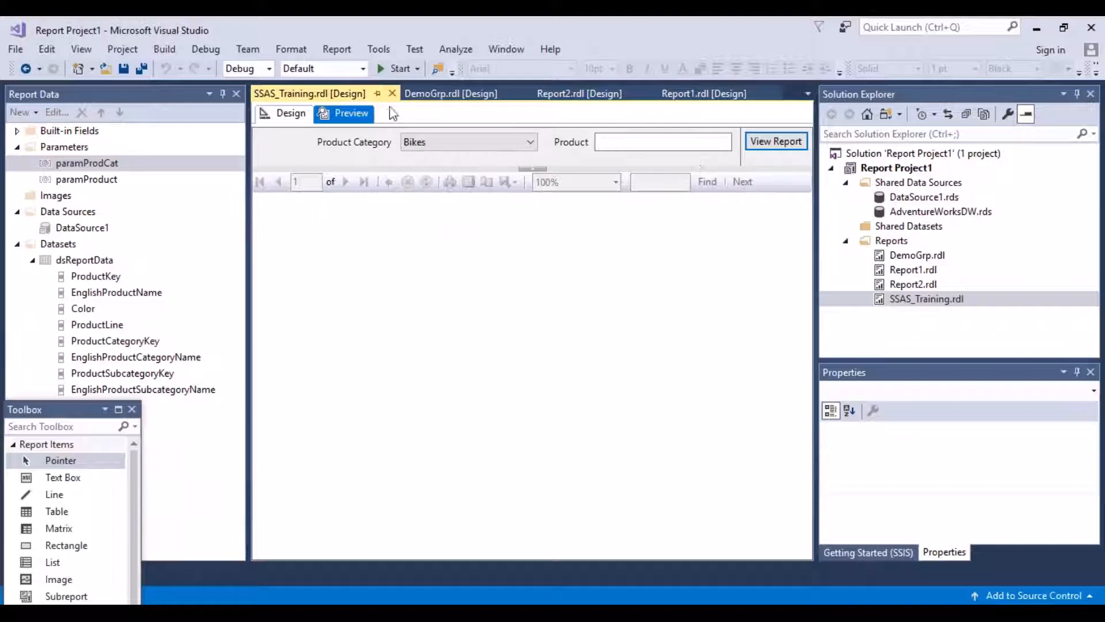
Back in Design view, delete the paramProduct parameter and confirm the deletion.
click(290, 113)
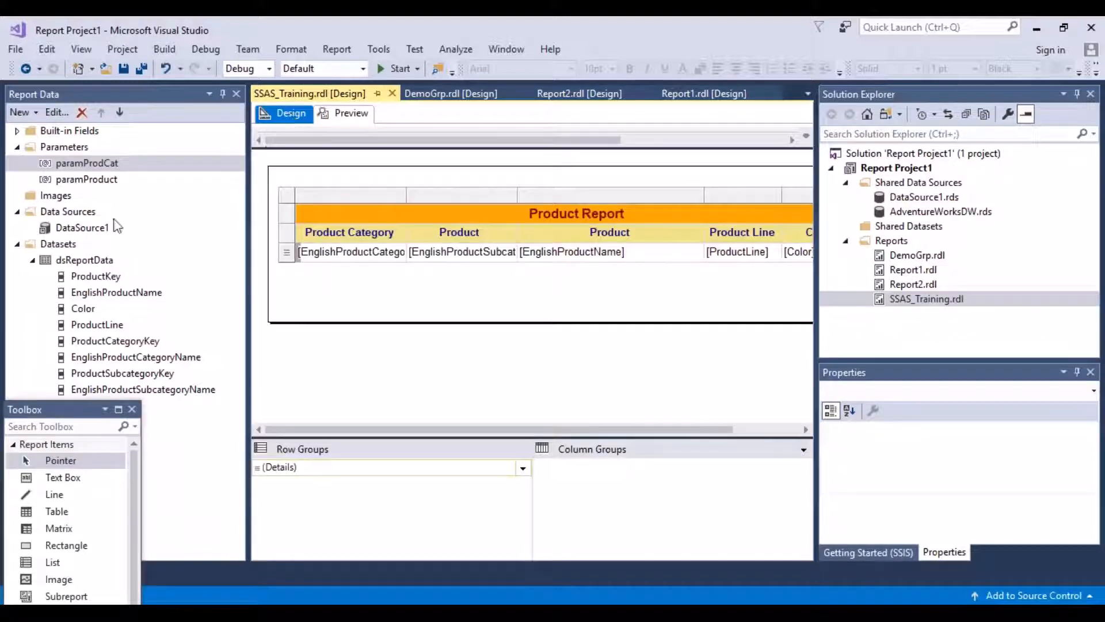
right_click(86, 179)
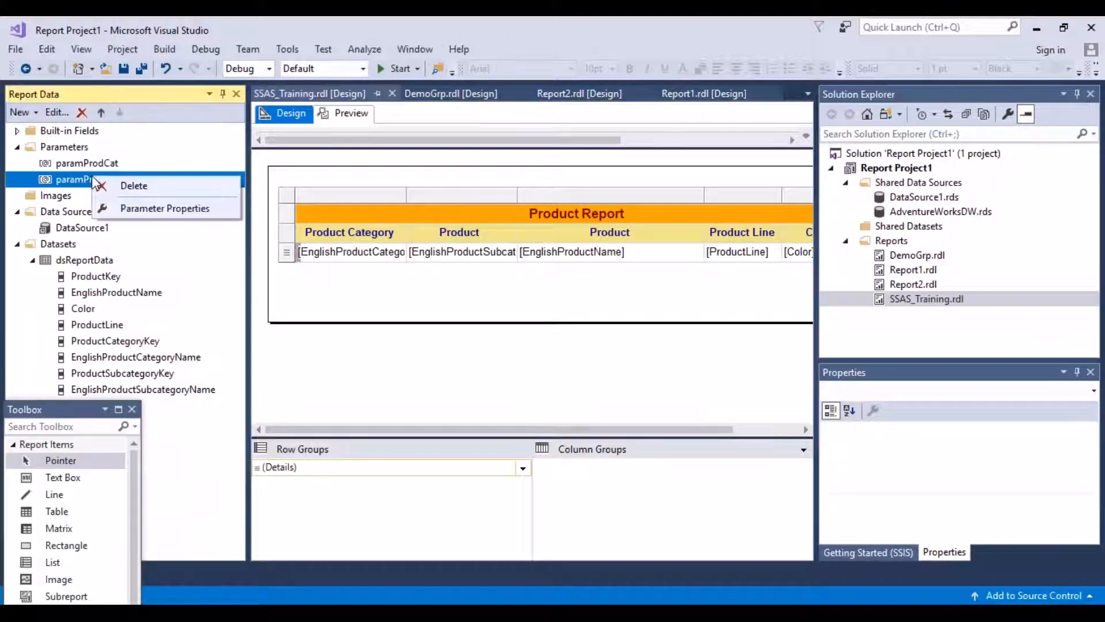
click(133, 186)
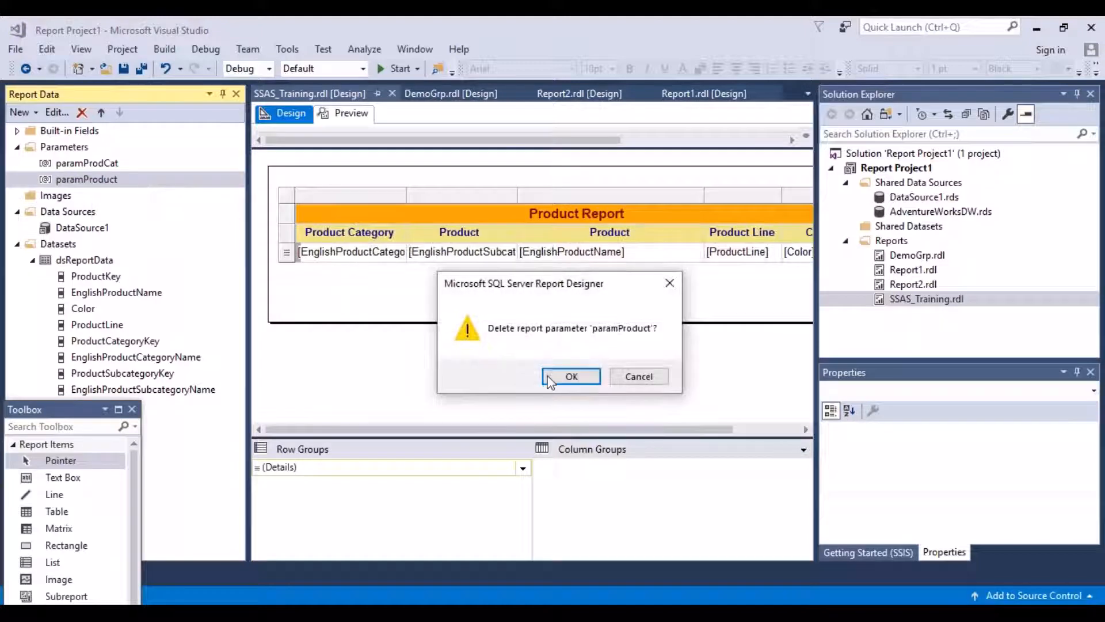
click(571, 376)
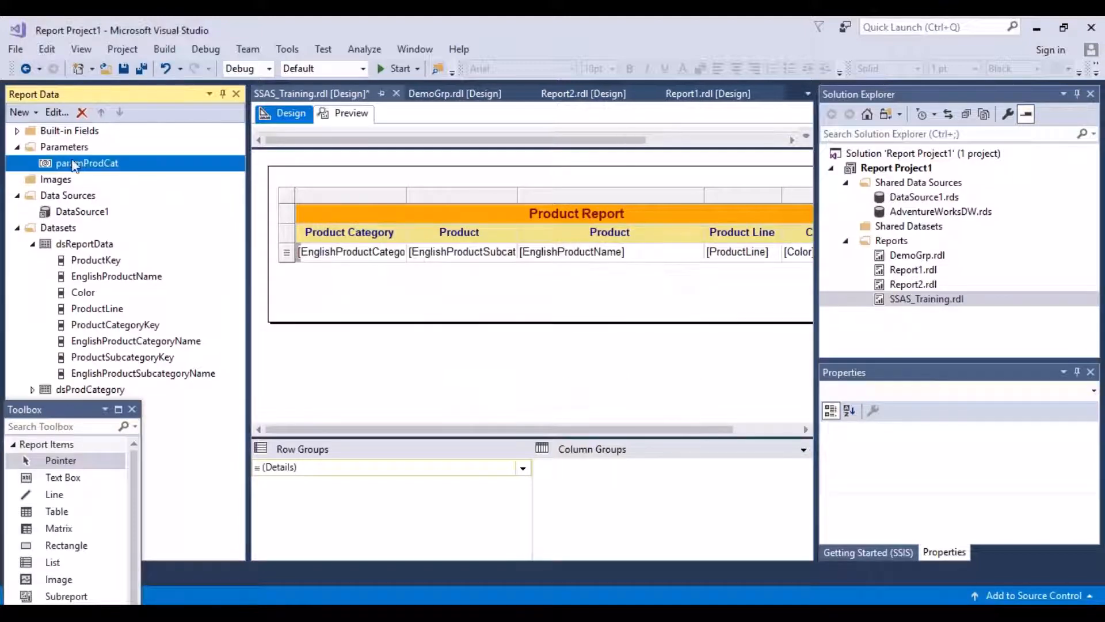
Create parameter paramProdSubCat with prompt 'Product Subcategory' and Integer data type.
right_click(63, 147)
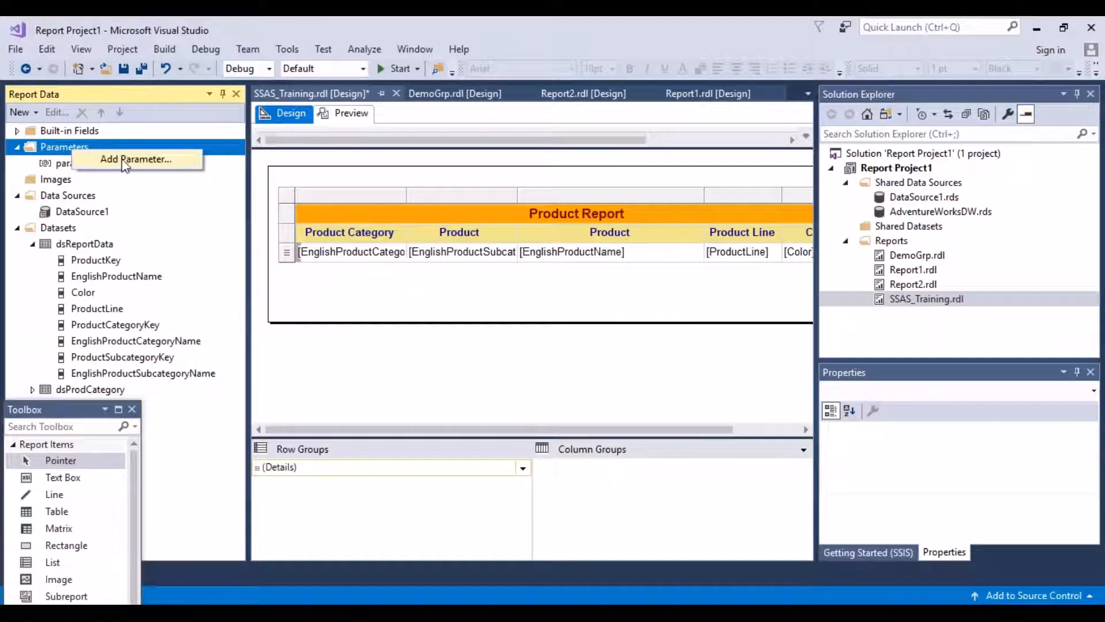
click(131, 159)
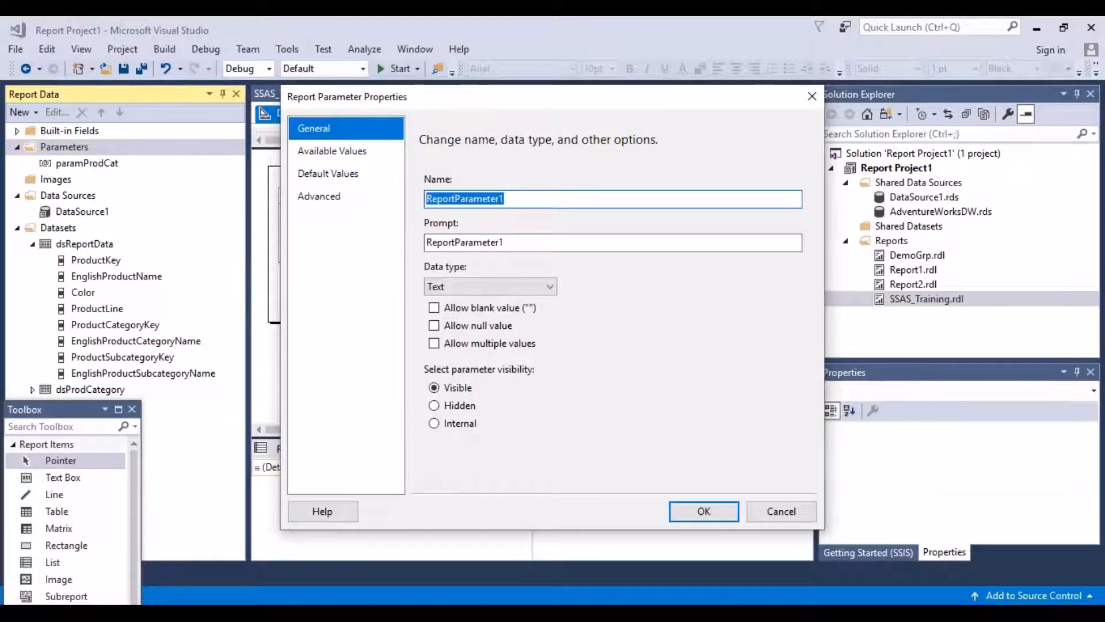
text(pro)
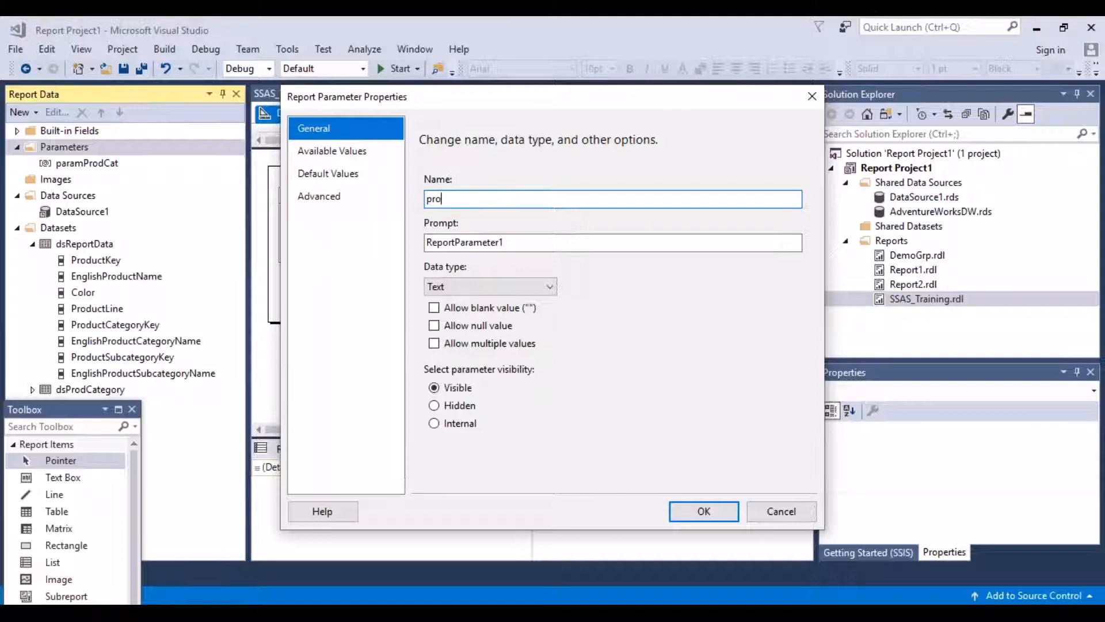
text(aram)
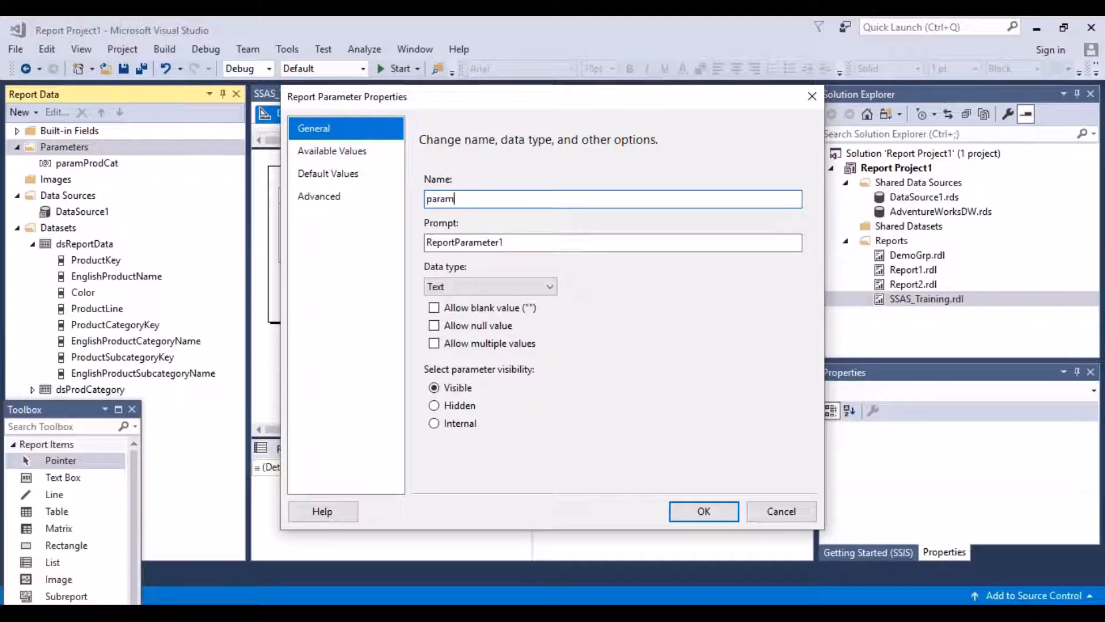
text(Prod)
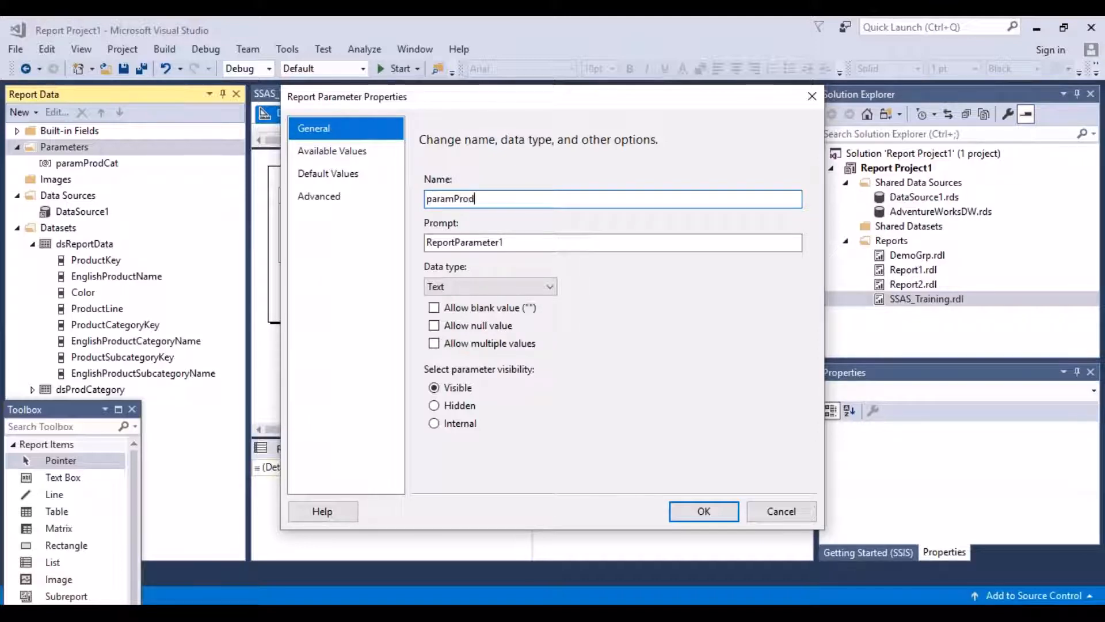
text(SubCat)
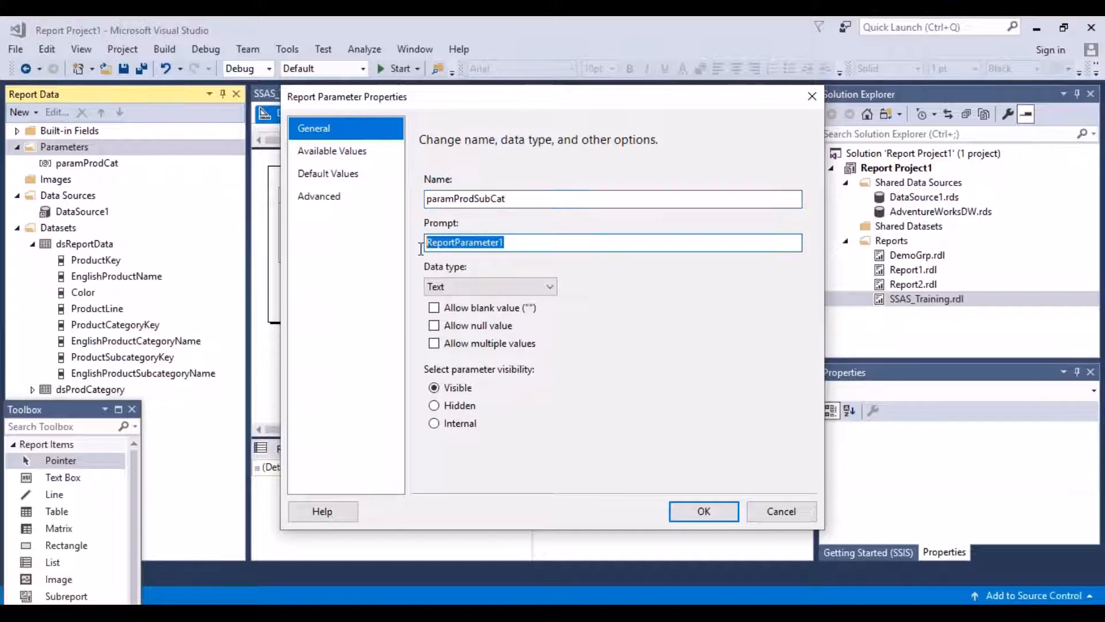
text(Product Sub)
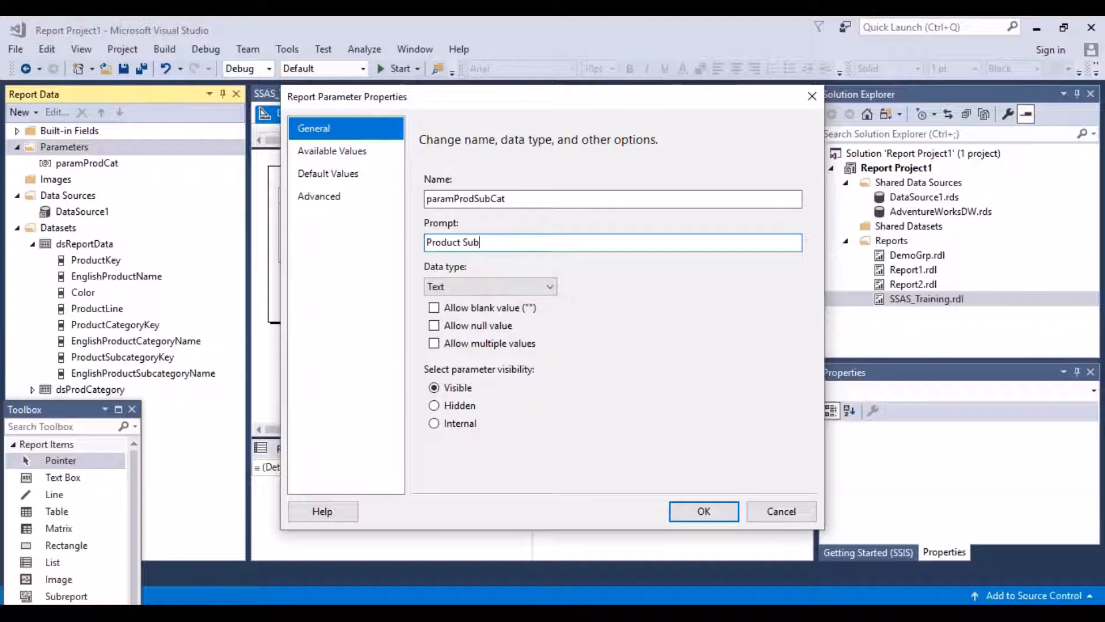
text(category)
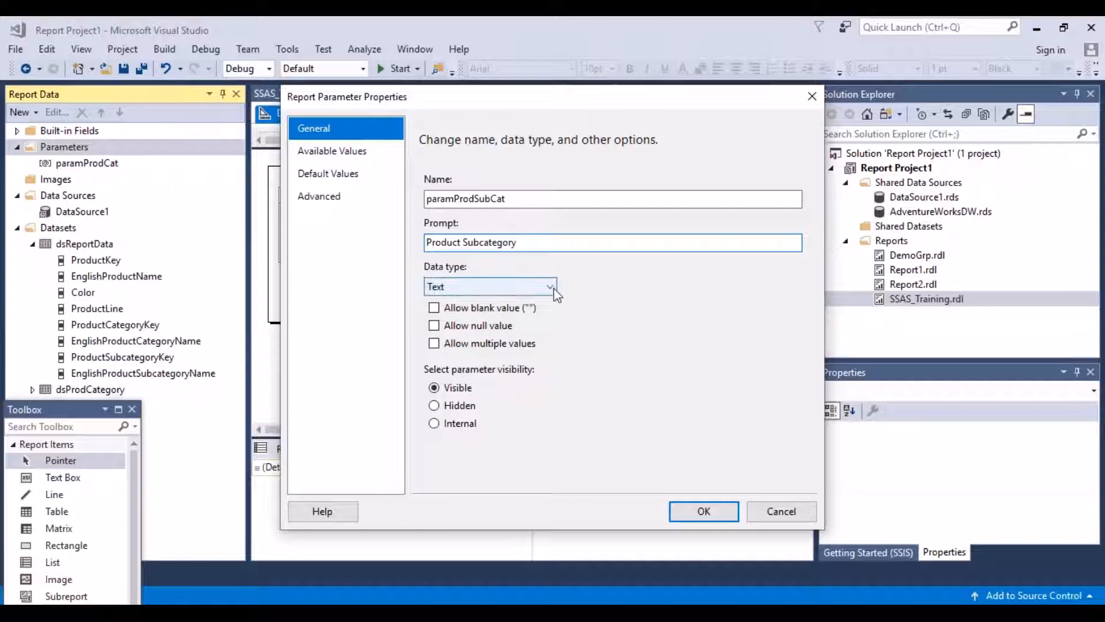
click(548, 286)
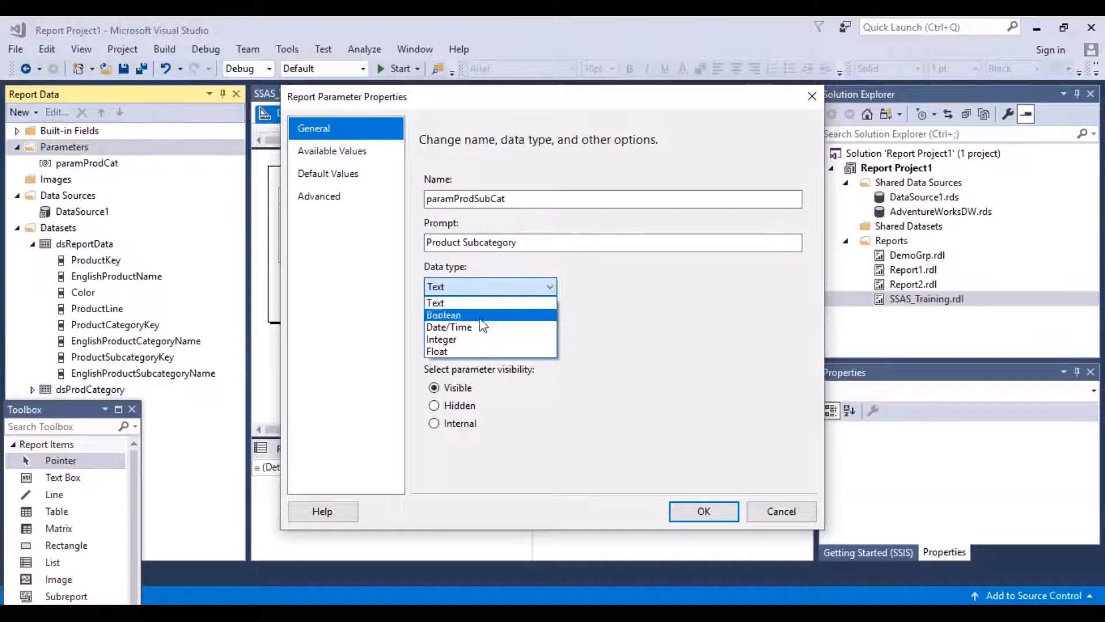
click(441, 339)
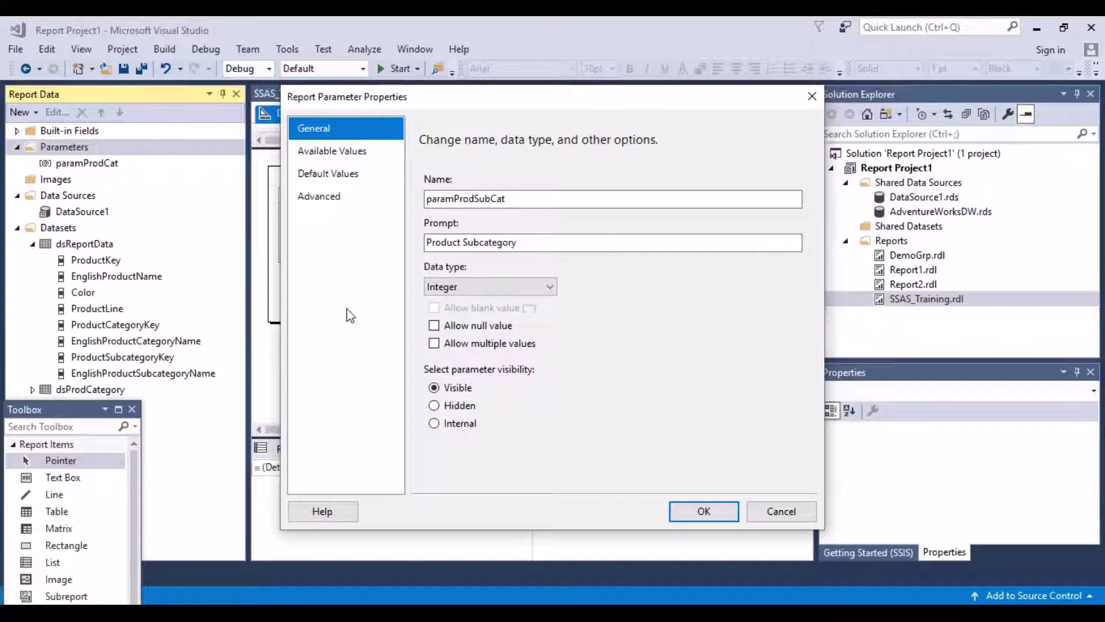
mouse_move(704, 512)
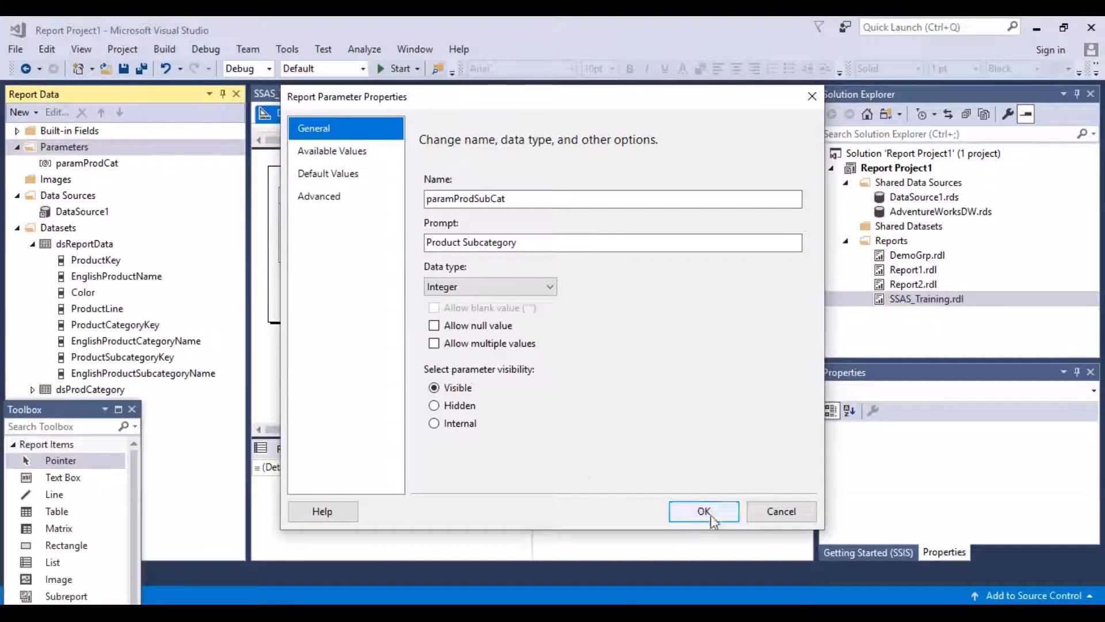
click(703, 511)
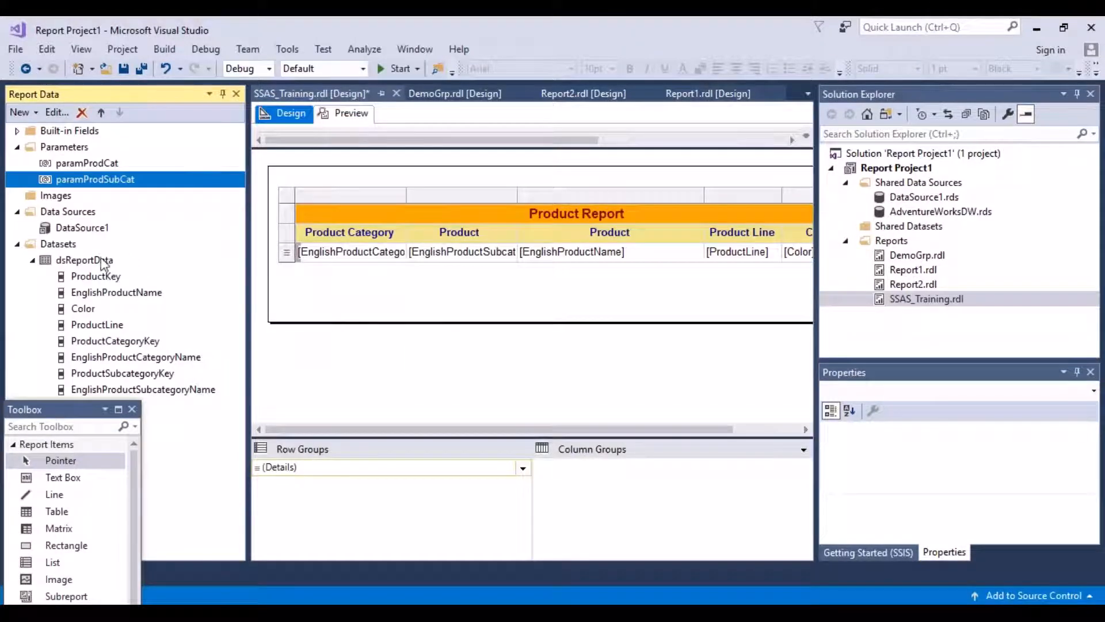
Add a new dataset, DataSet1, embedded in the report and based on DataSource1.
click(57, 244)
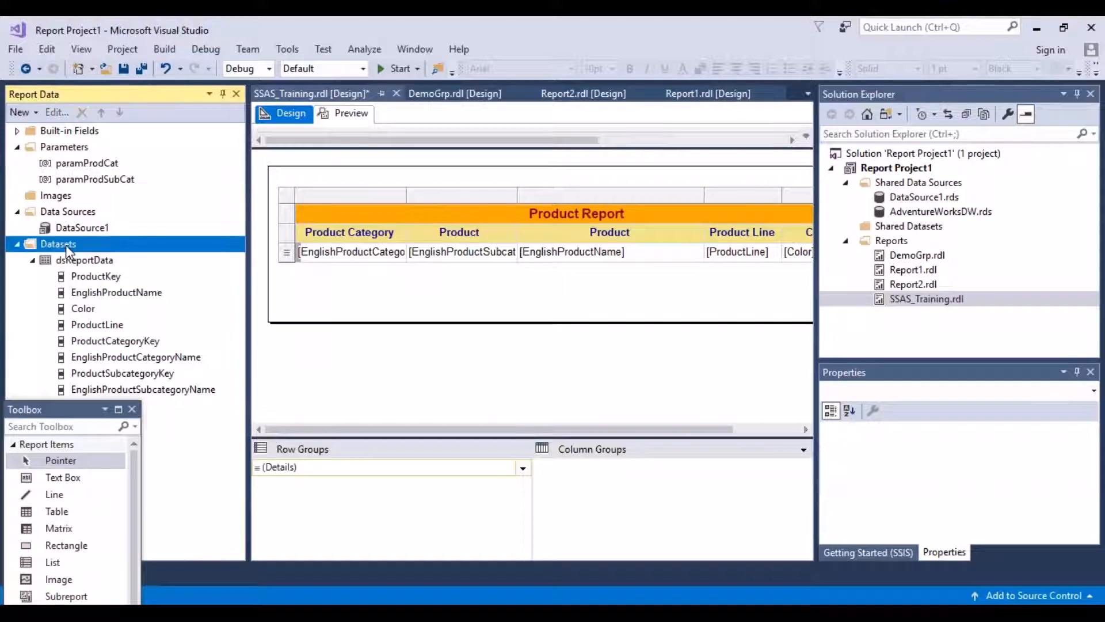
right_click(58, 244)
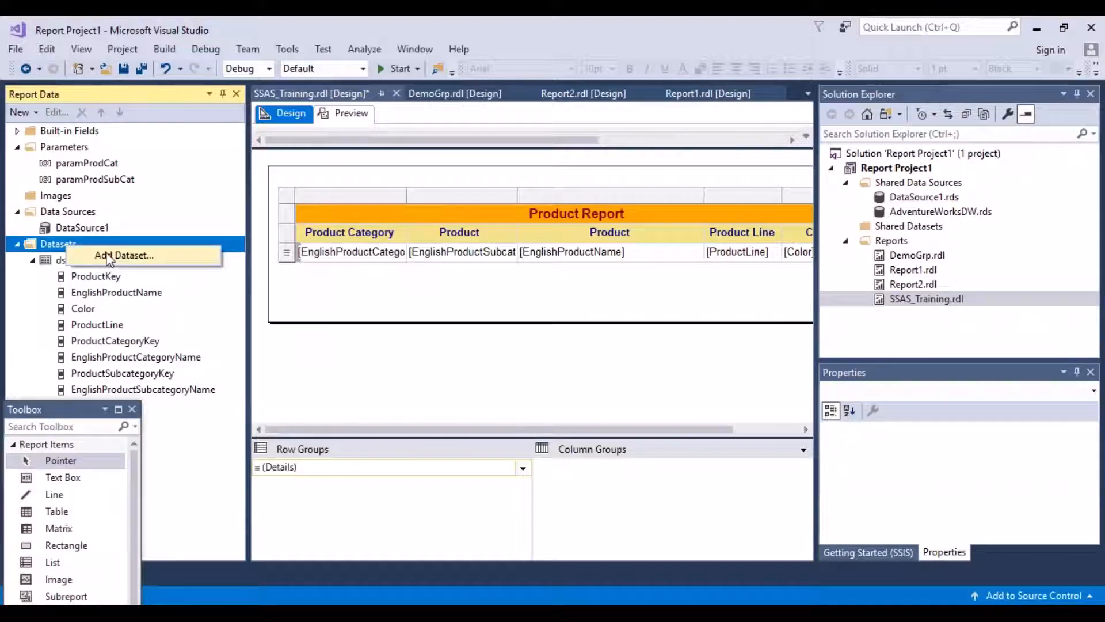
click(131, 255)
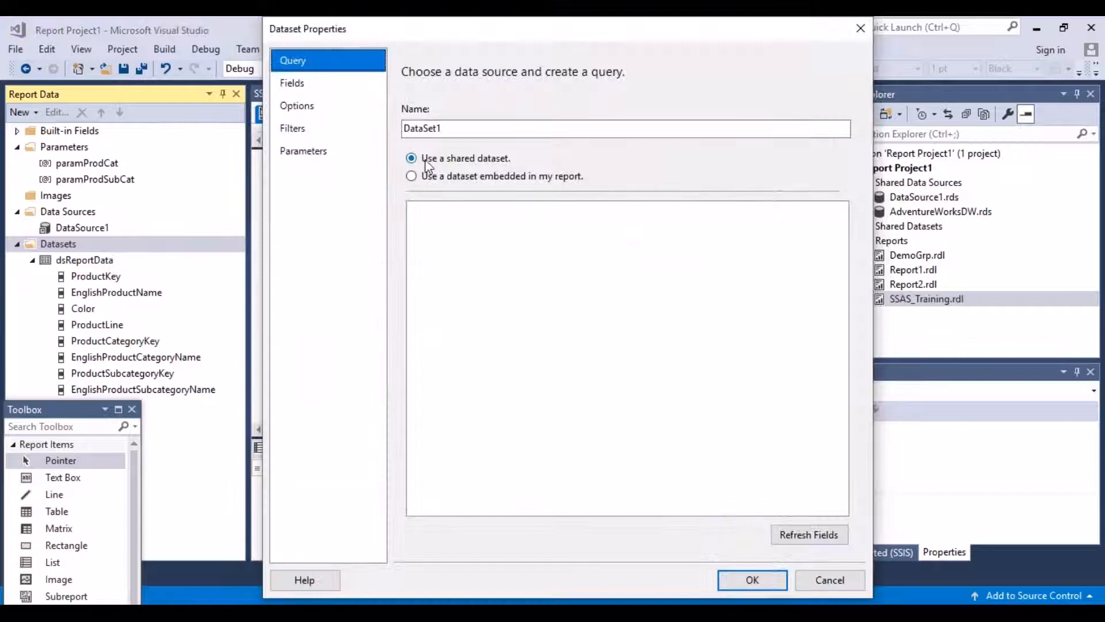
click(411, 176)
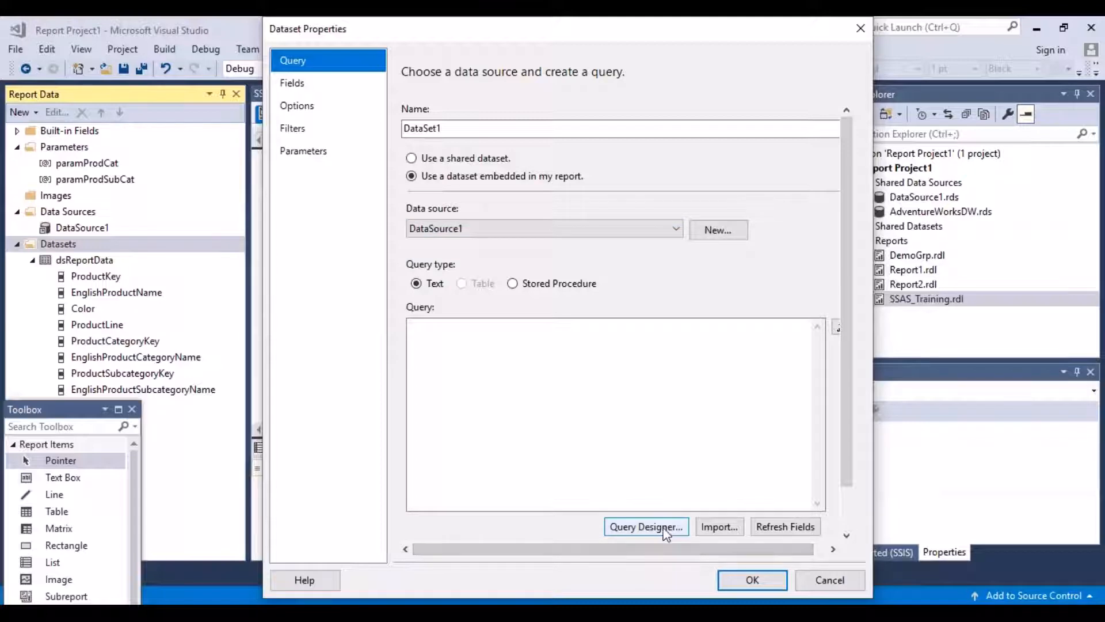
In Query Designer, select ProductSubcategoryKey and EnglishProductSubcategoryName from DimProductSubcategory.
click(646, 526)
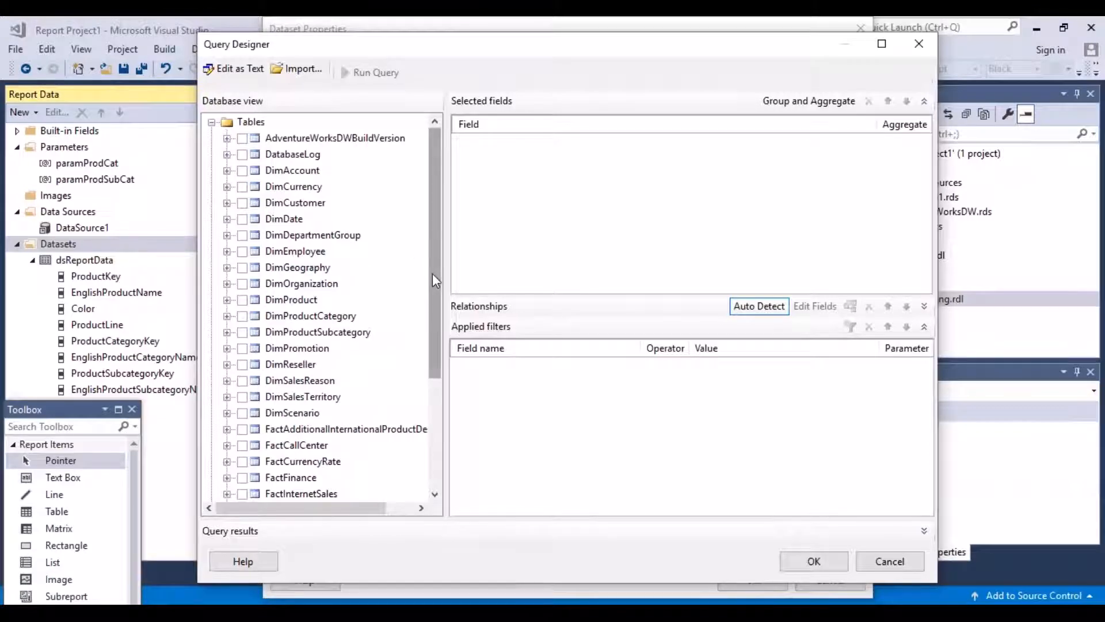
scroll(down, 3)
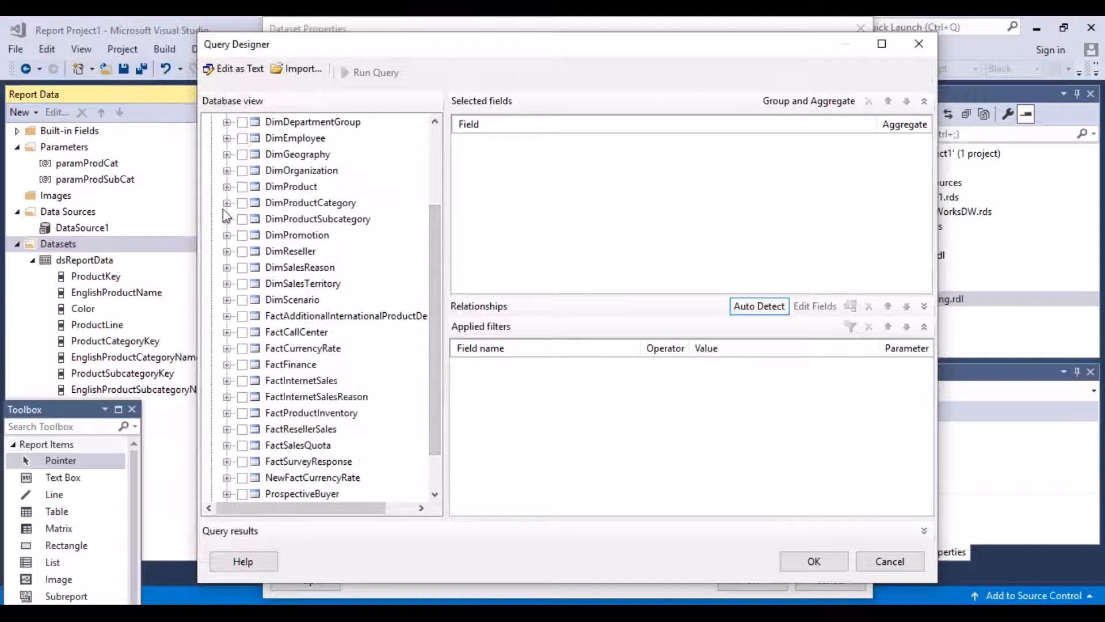
click(225, 219)
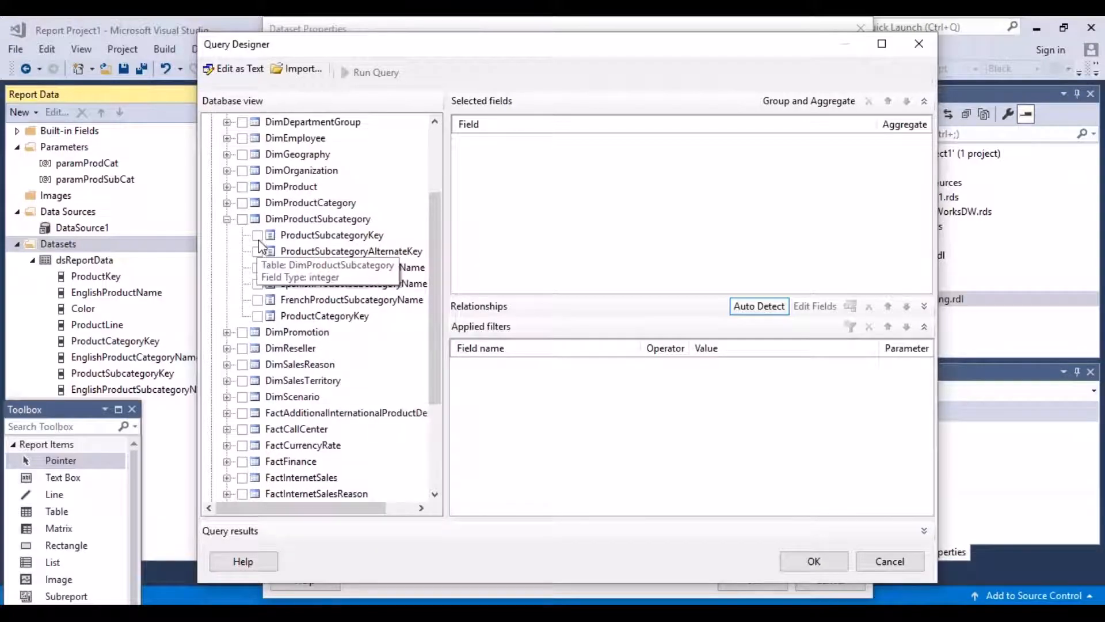
click(257, 235)
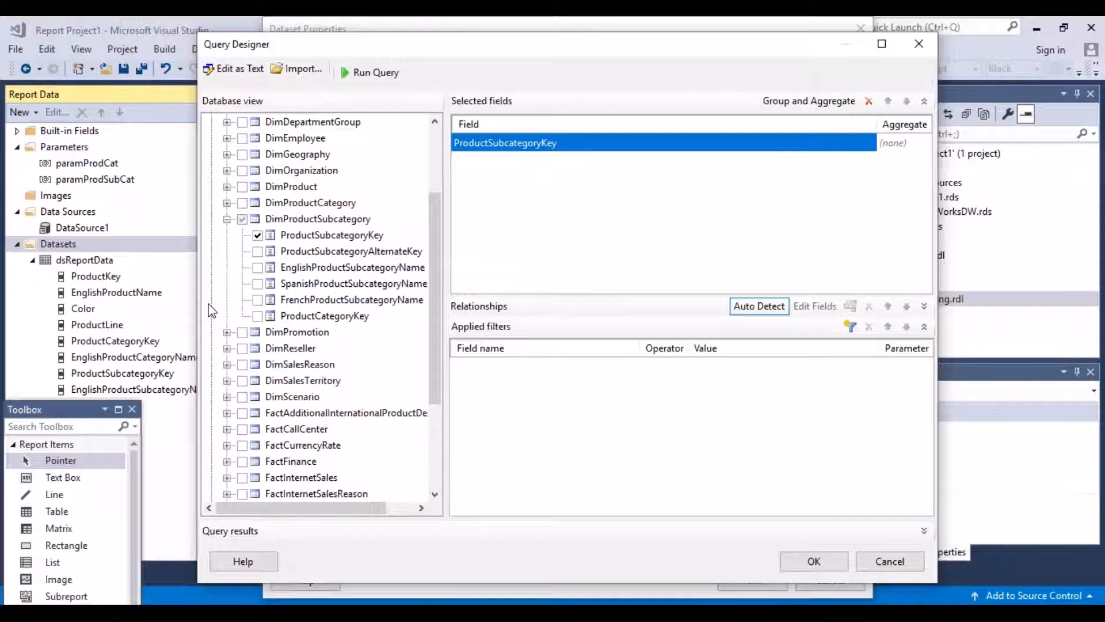
mouse_move(263, 274)
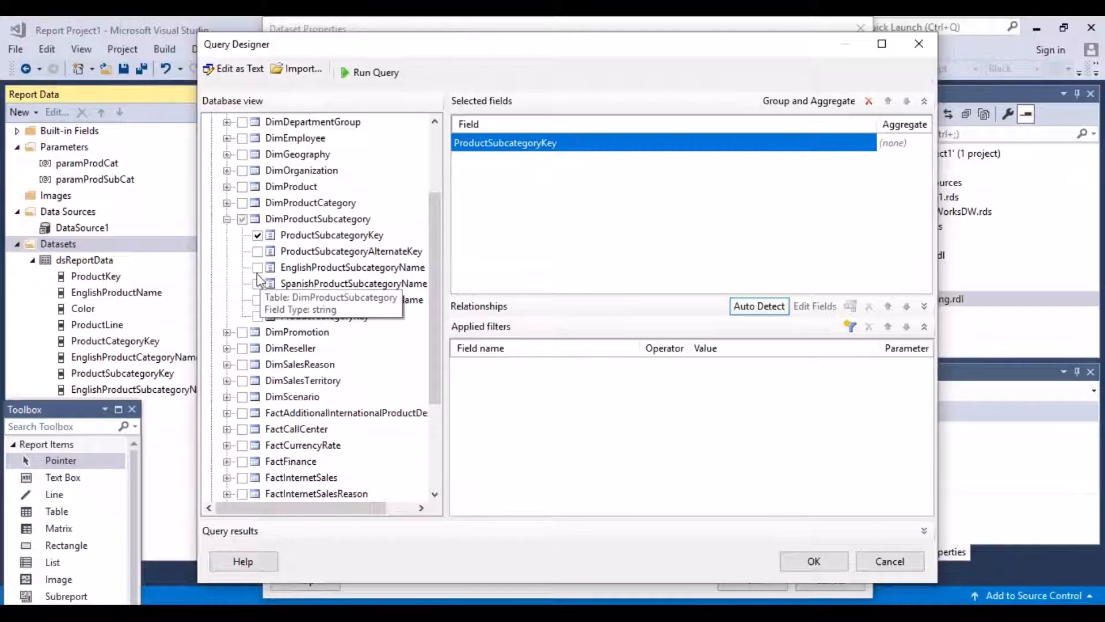
click(257, 268)
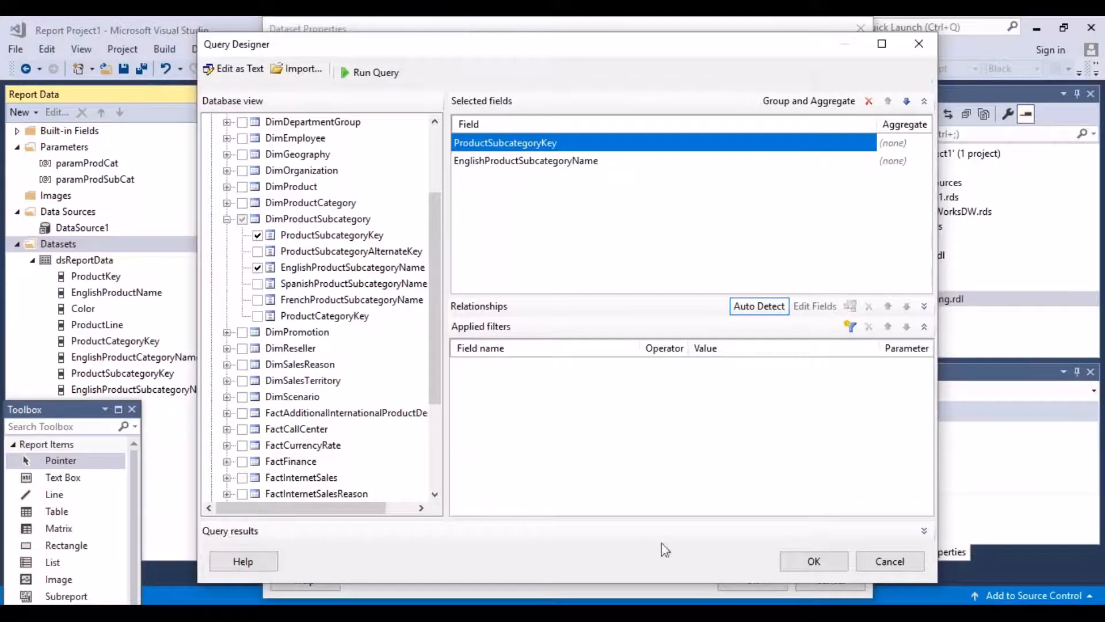
click(813, 561)
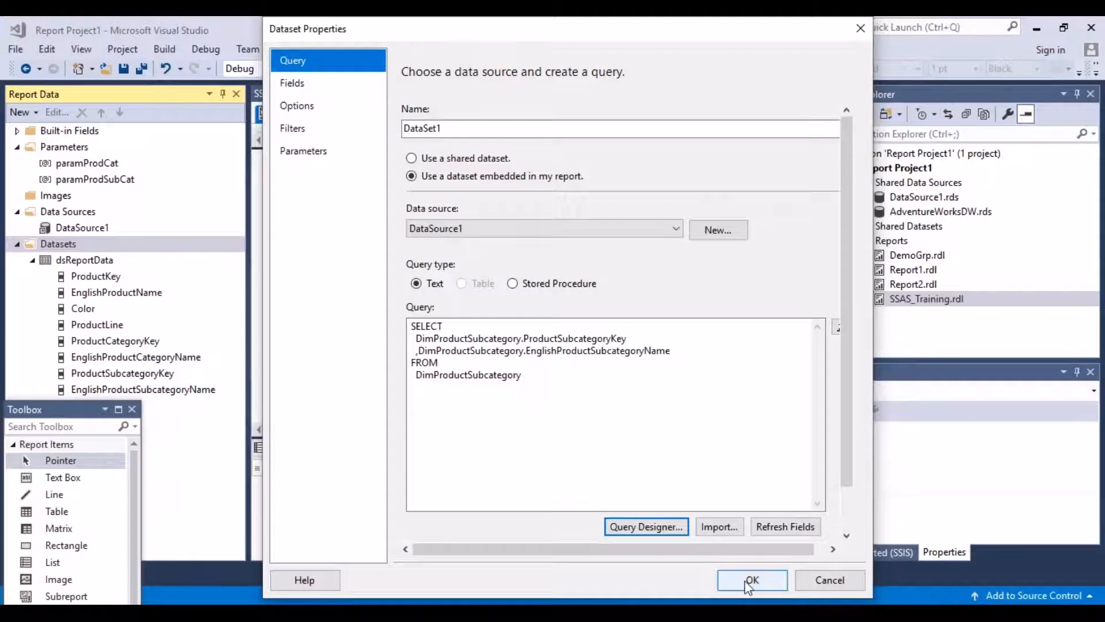
Insert DISTINCT after SELECT in DataSet1's query and save the dataset.
click(474, 327)
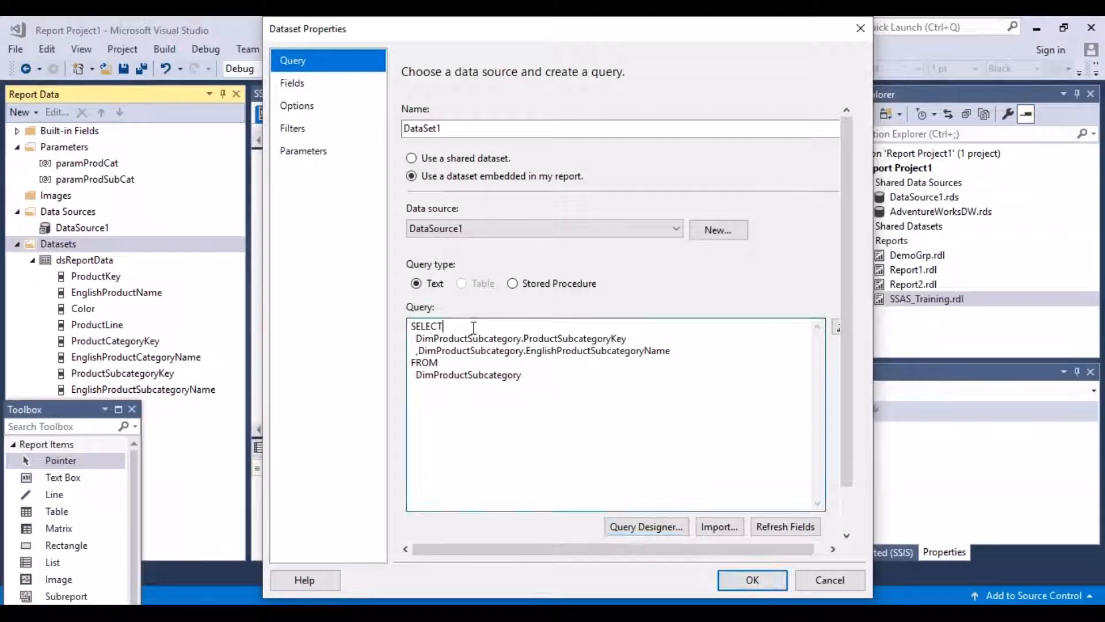
text(DIS)
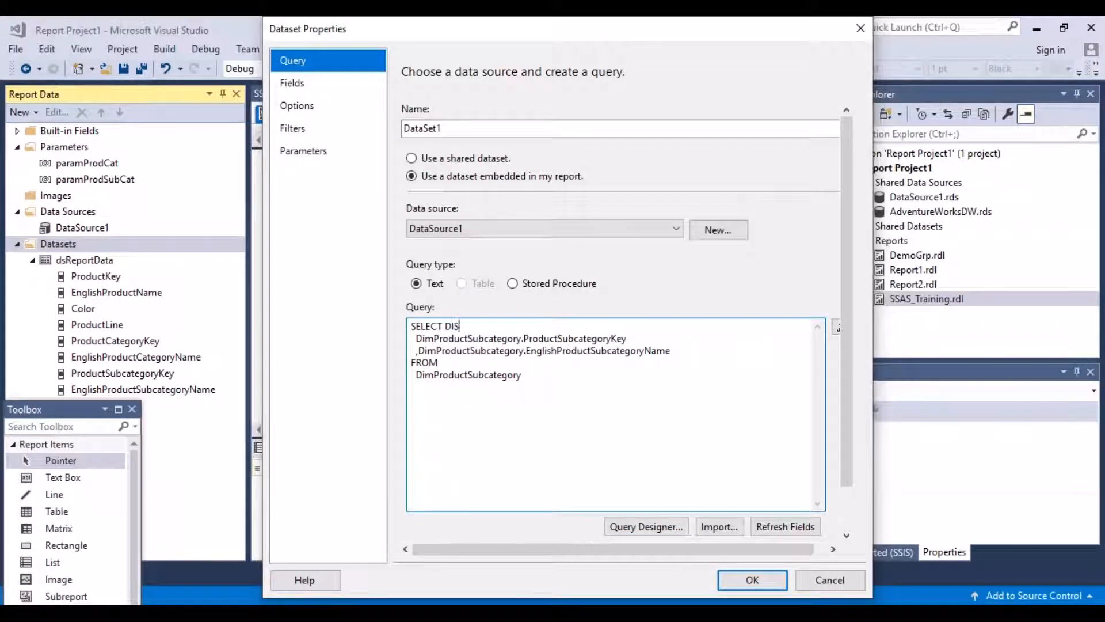
text(TINCT)
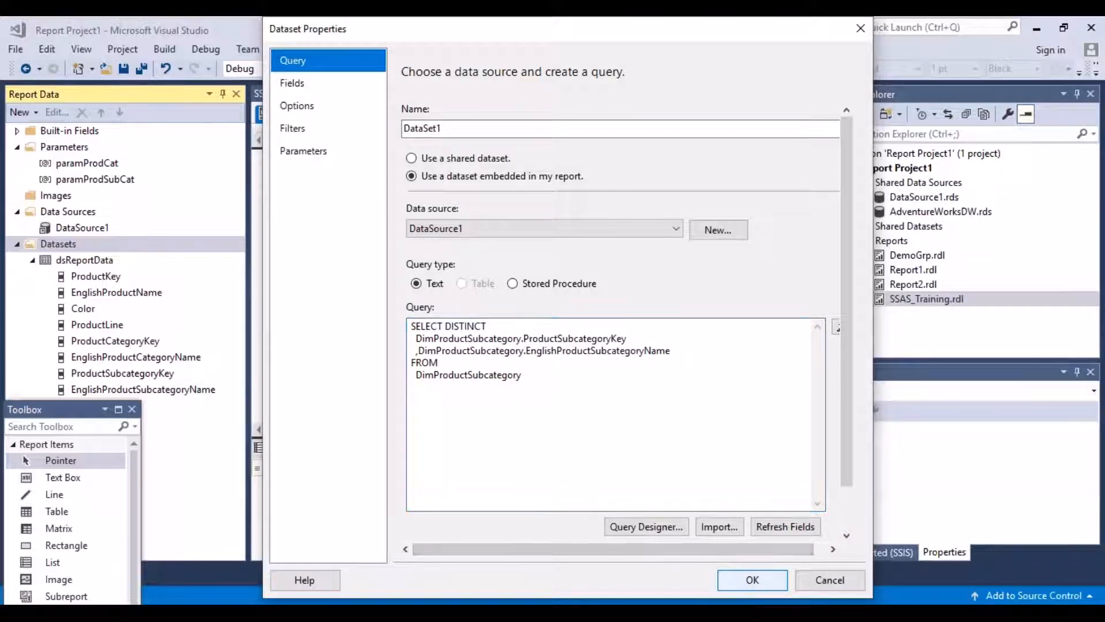
click(752, 579)
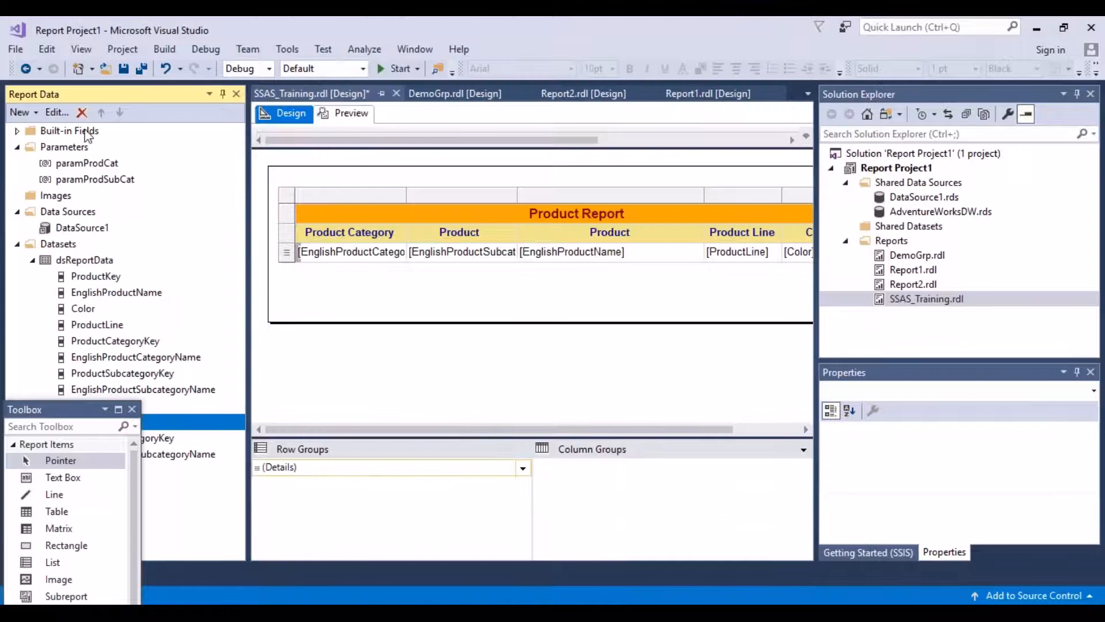
Set paramProdSubCat's available values from a query, first picking category key and name fields.
click(96, 179)
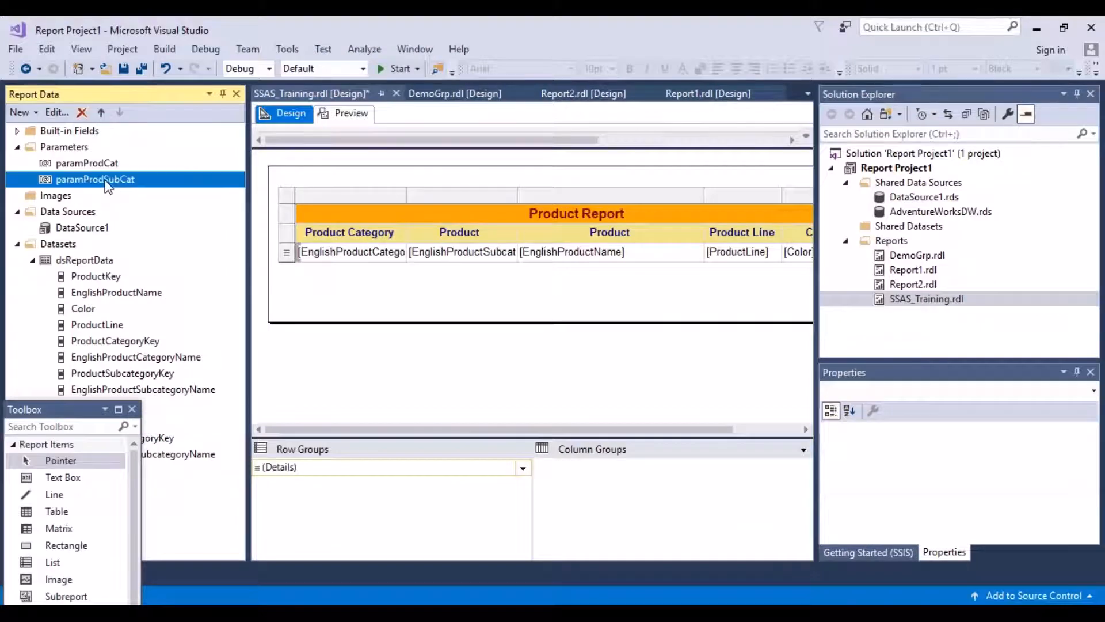
double_click(95, 179)
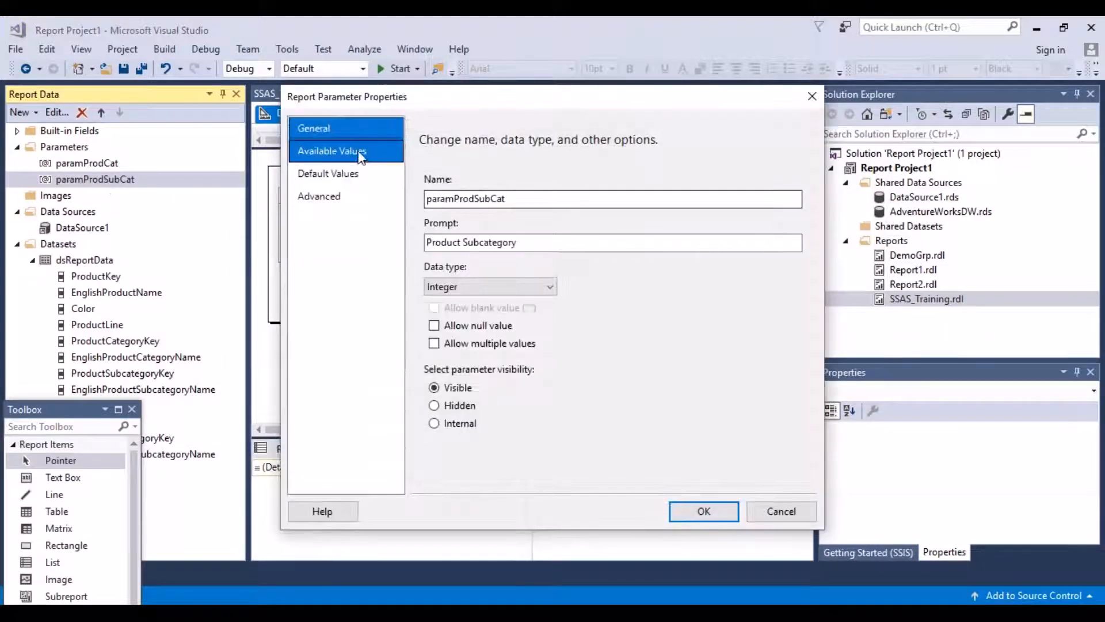
click(331, 150)
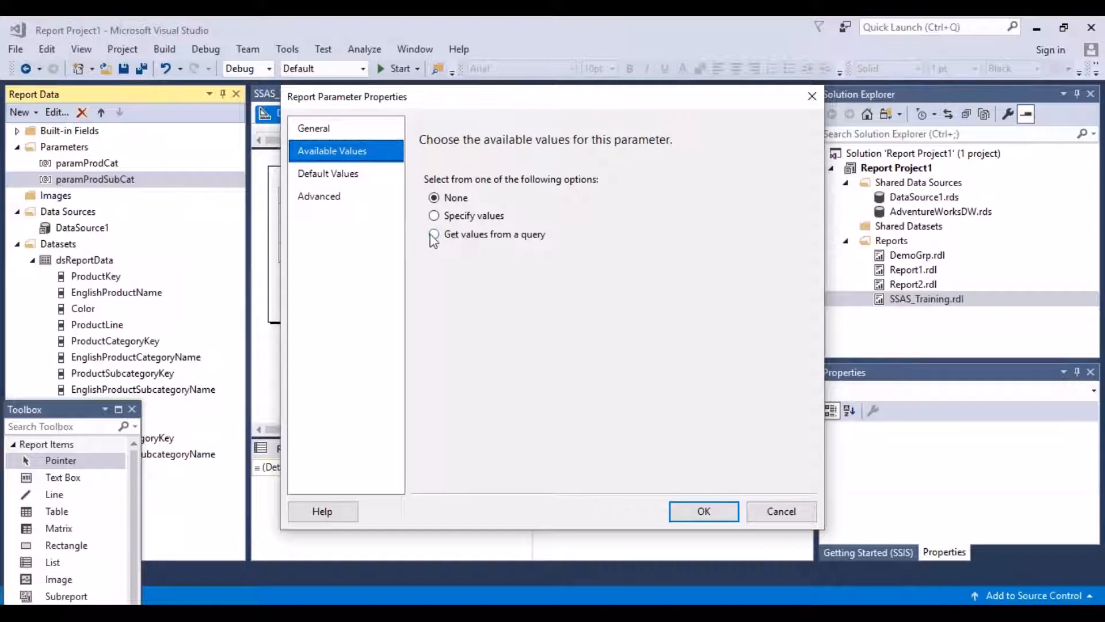
click(433, 234)
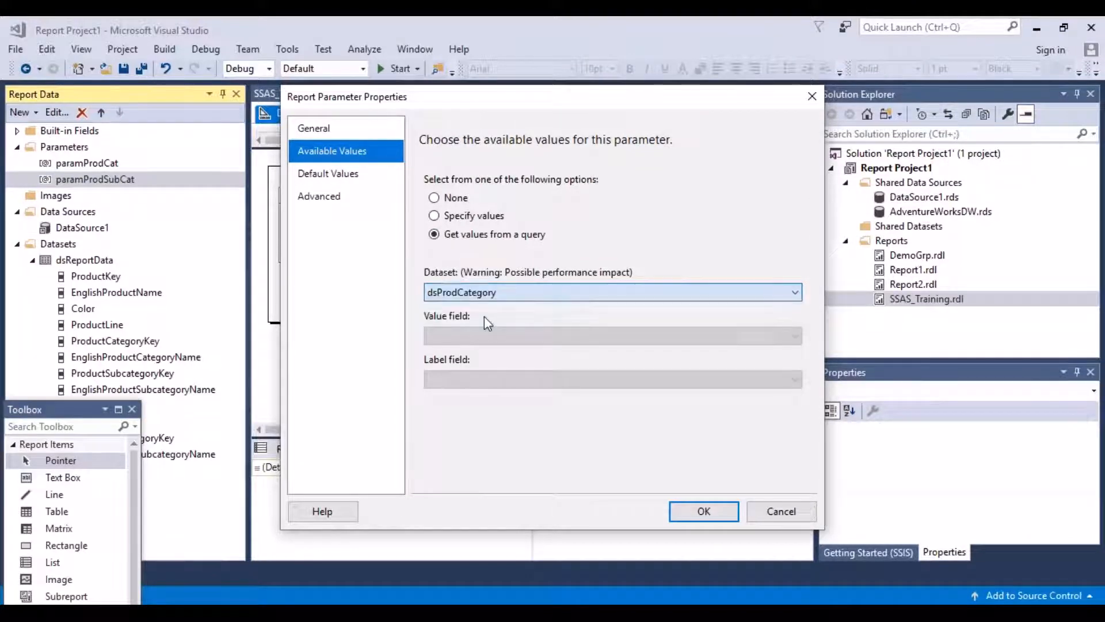
click(793, 337)
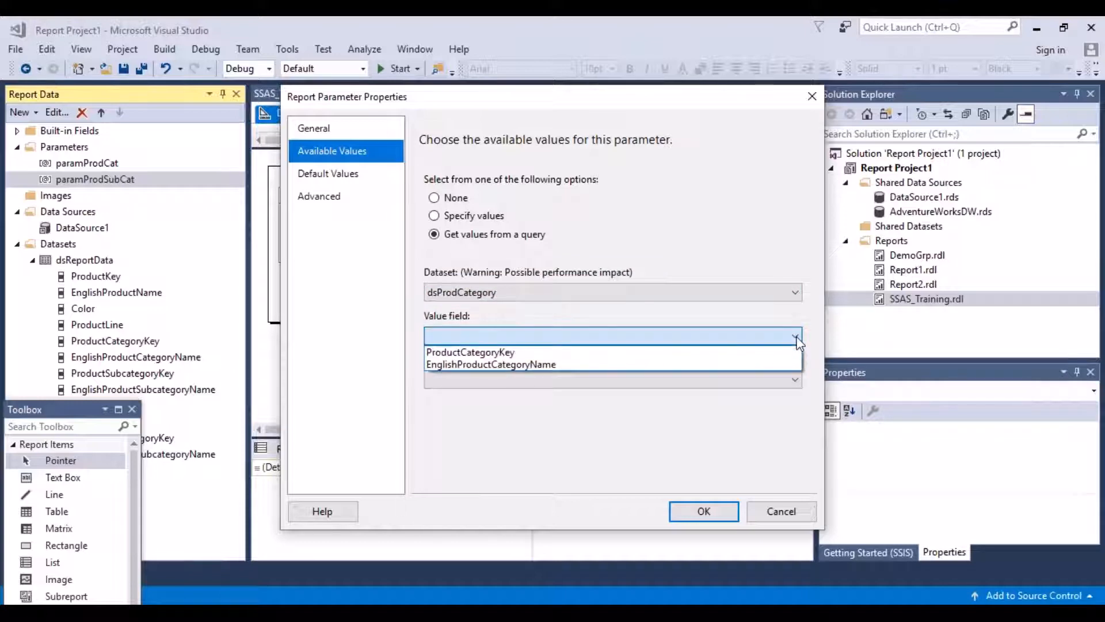
click(465, 351)
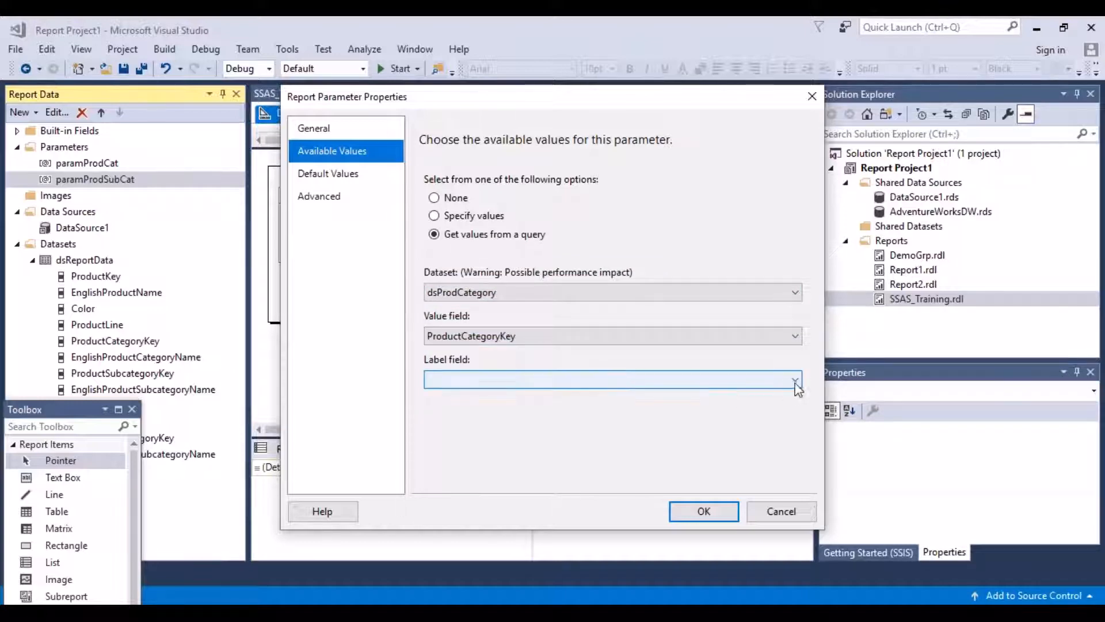
click(794, 381)
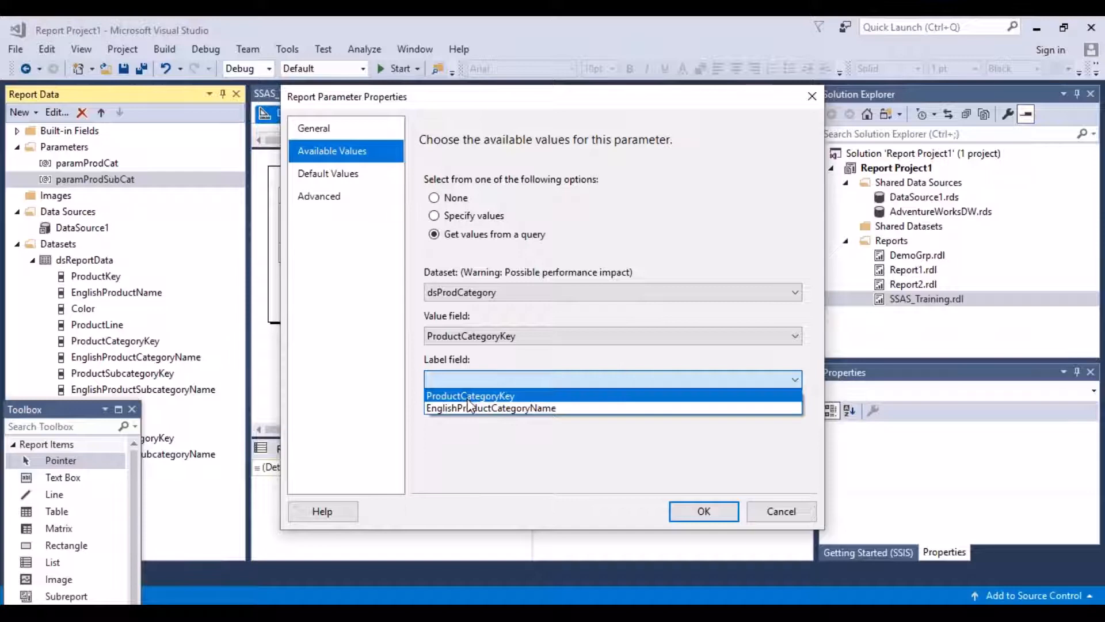
click(489, 408)
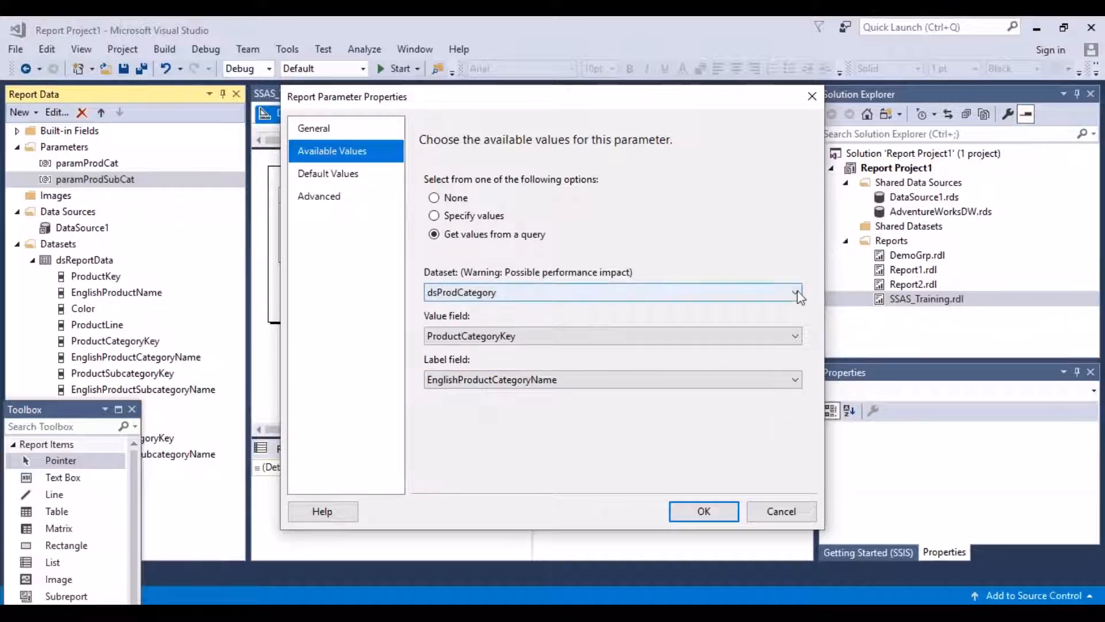
Switch to DataSet1 with ProductSubcategoryKey as value and EnglishProductSubcategoryName as label.
click(795, 292)
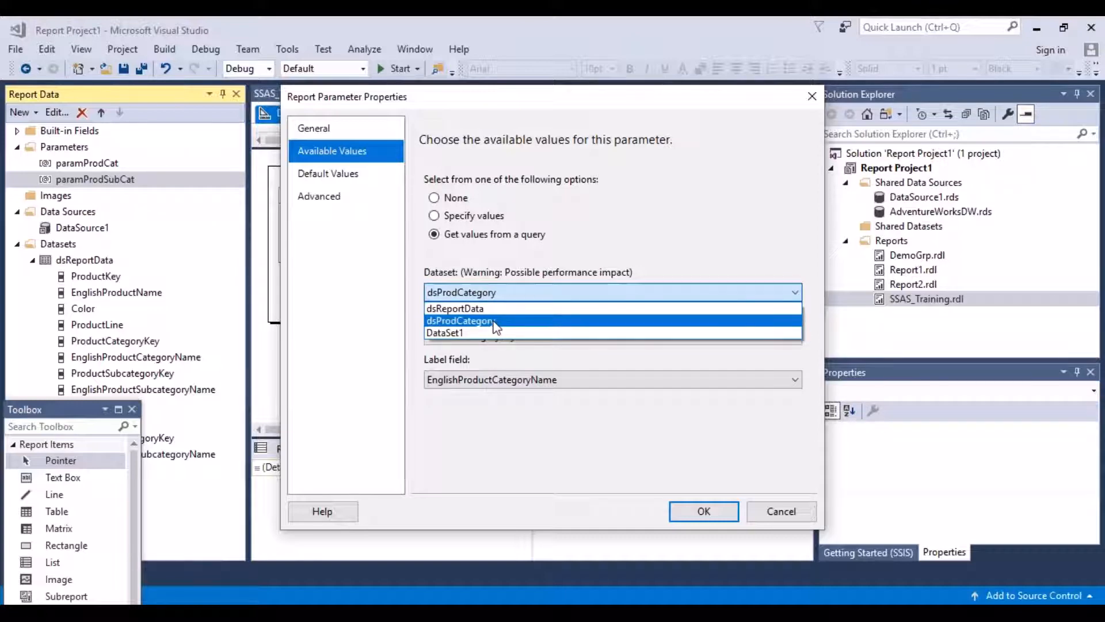
mouse_move(470, 333)
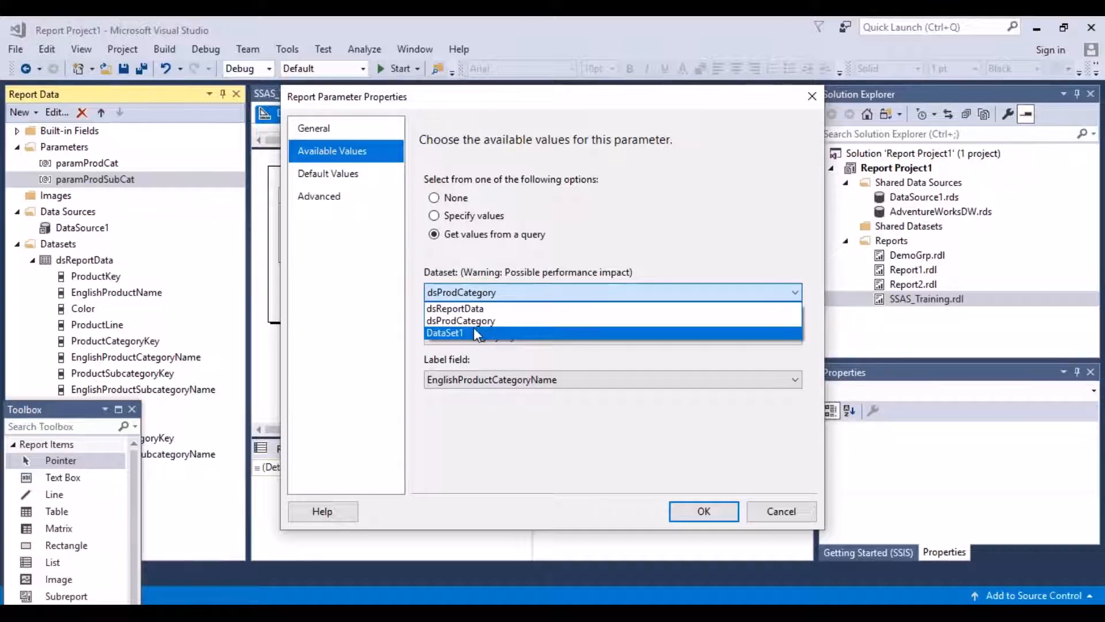
click(445, 333)
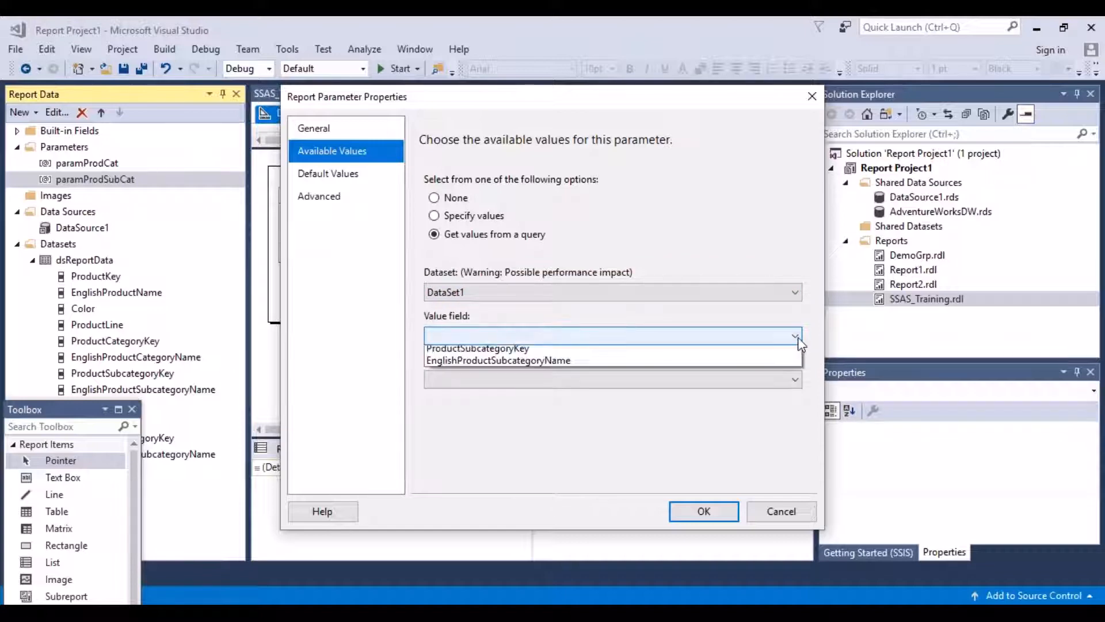
click(477, 348)
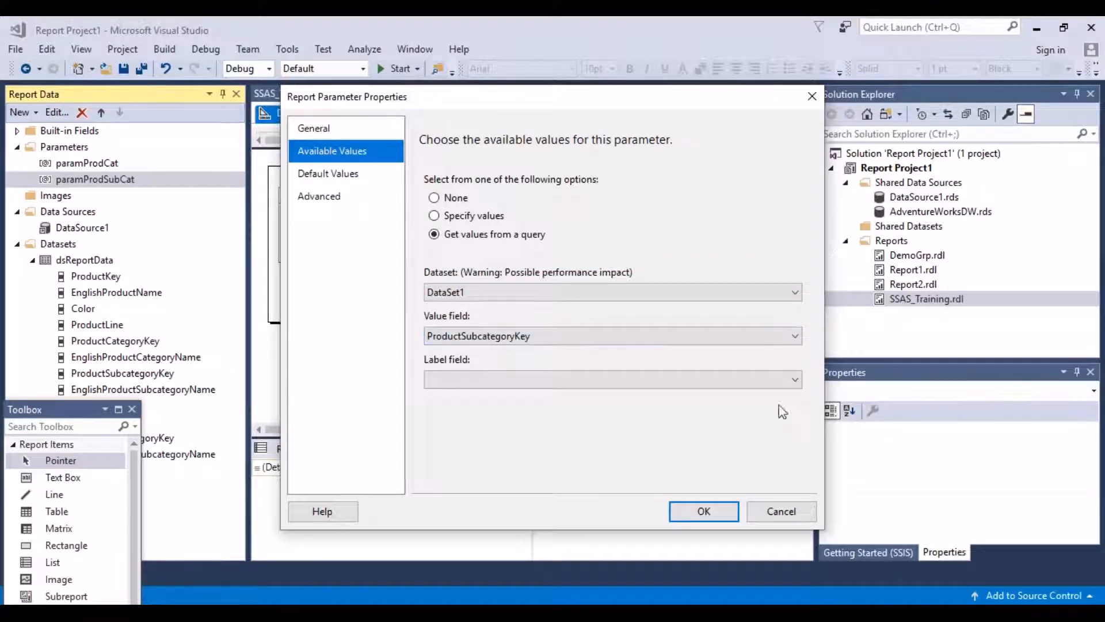
click(610, 379)
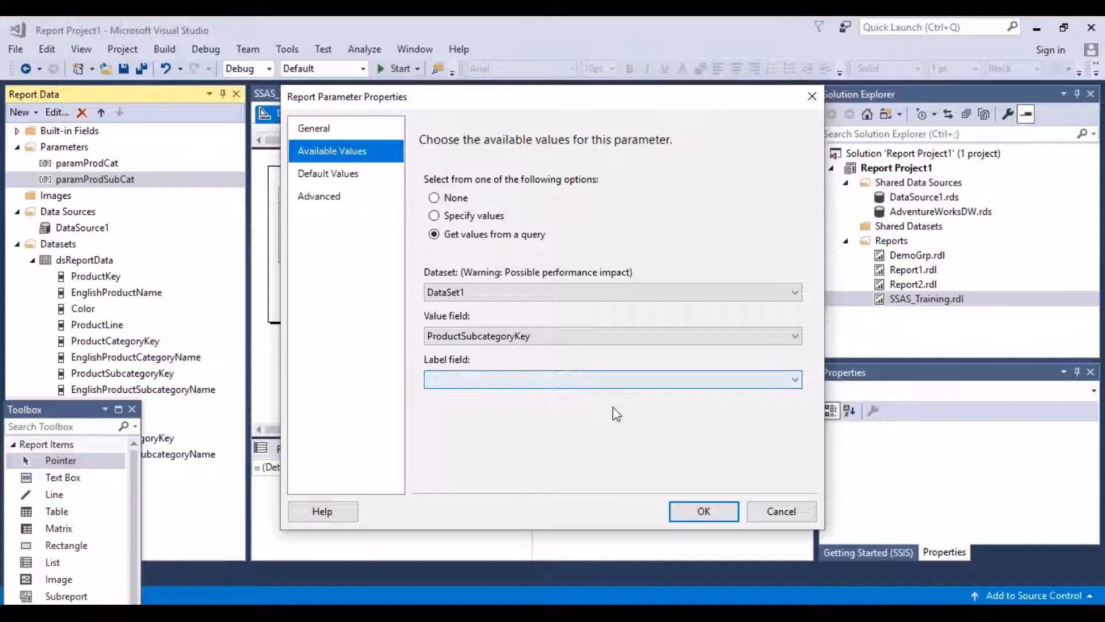
click(794, 379)
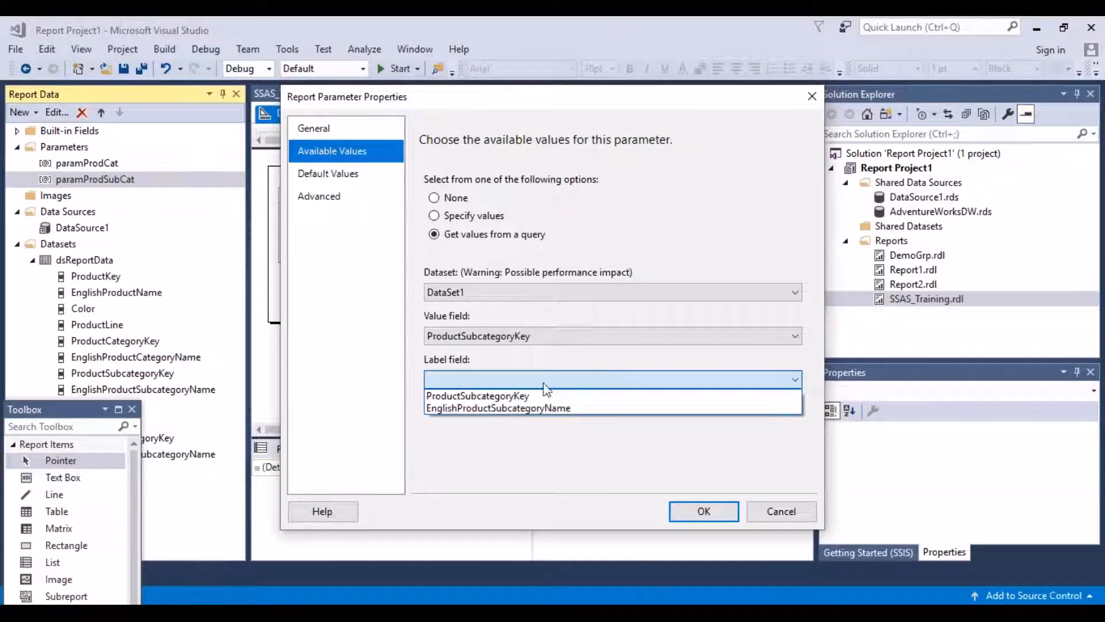
click(497, 407)
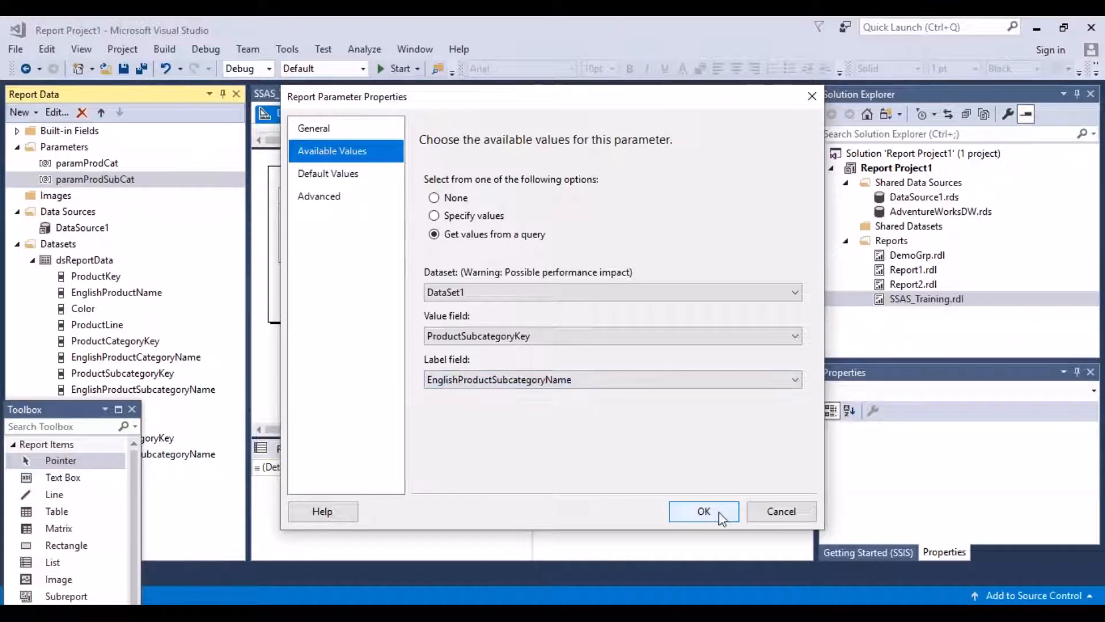
click(703, 511)
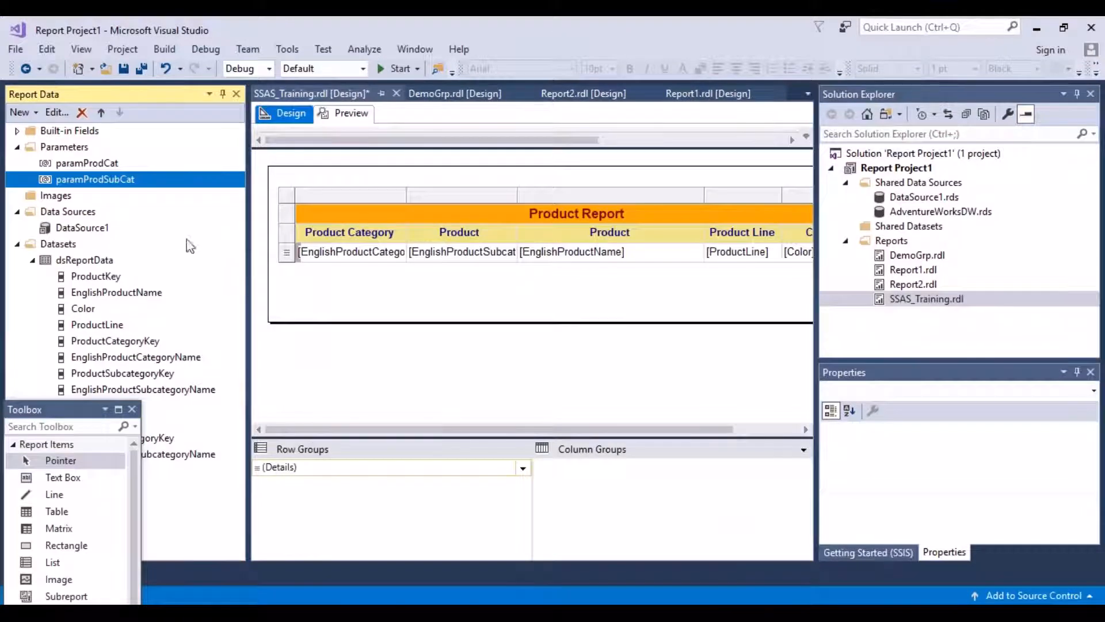
click(84, 259)
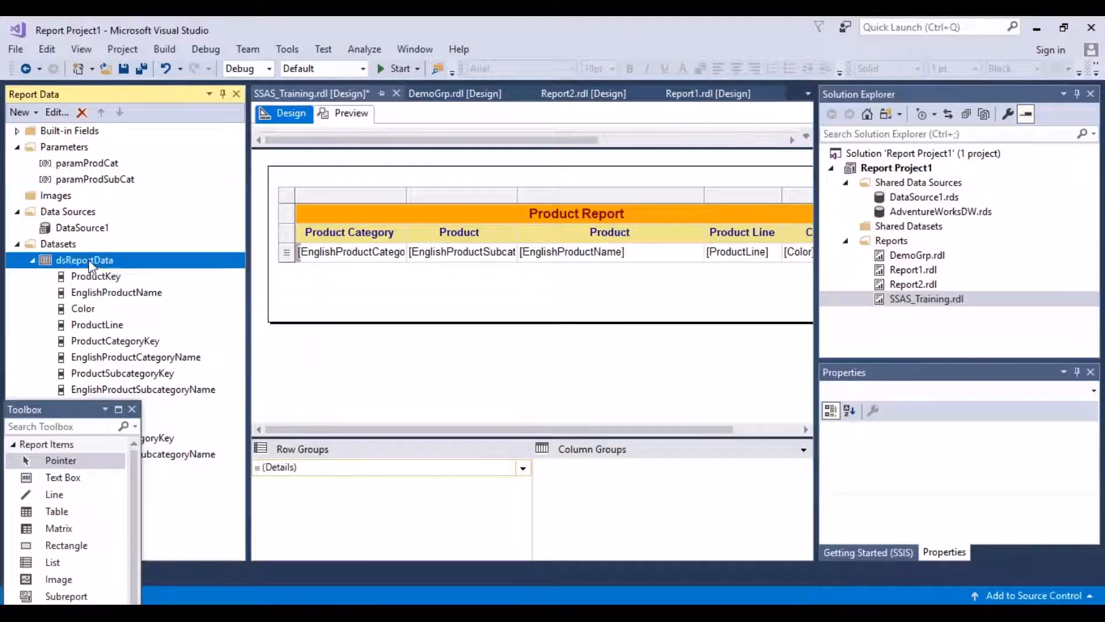
Add a dsReportData filter: ProductSubcategoryKey = [paramProdSubCat] expression.
right_click(85, 260)
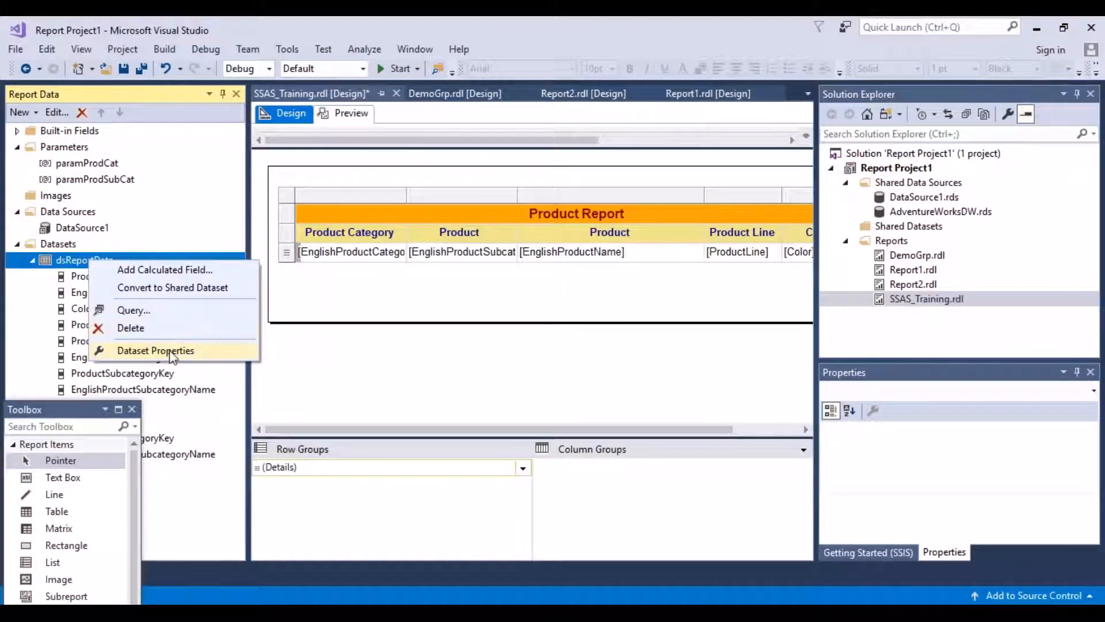
click(155, 350)
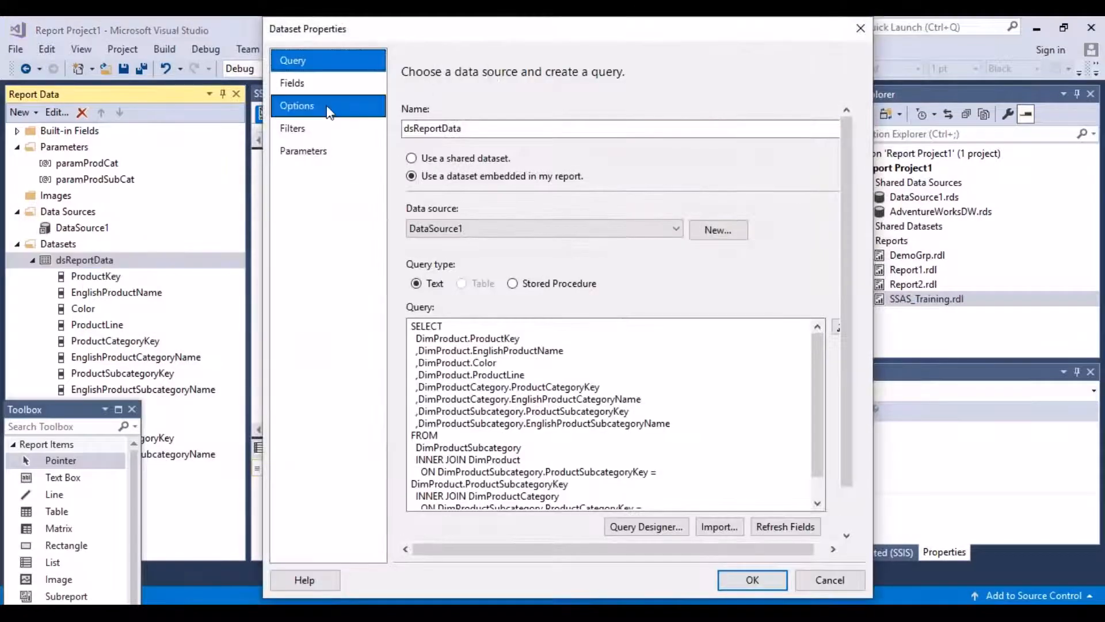
click(293, 128)
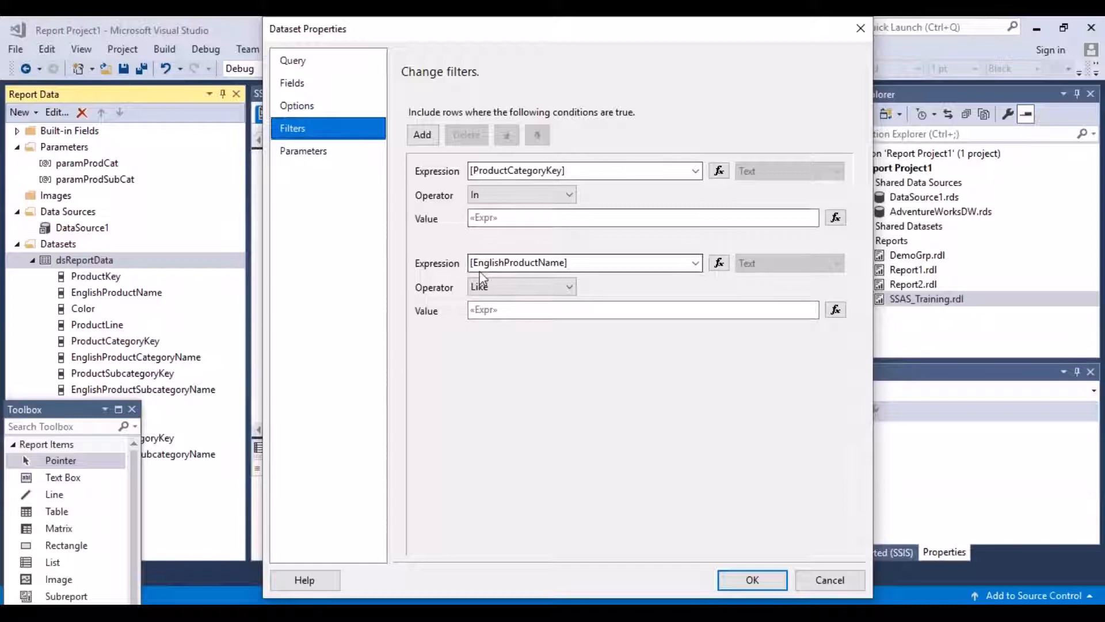
click(583, 263)
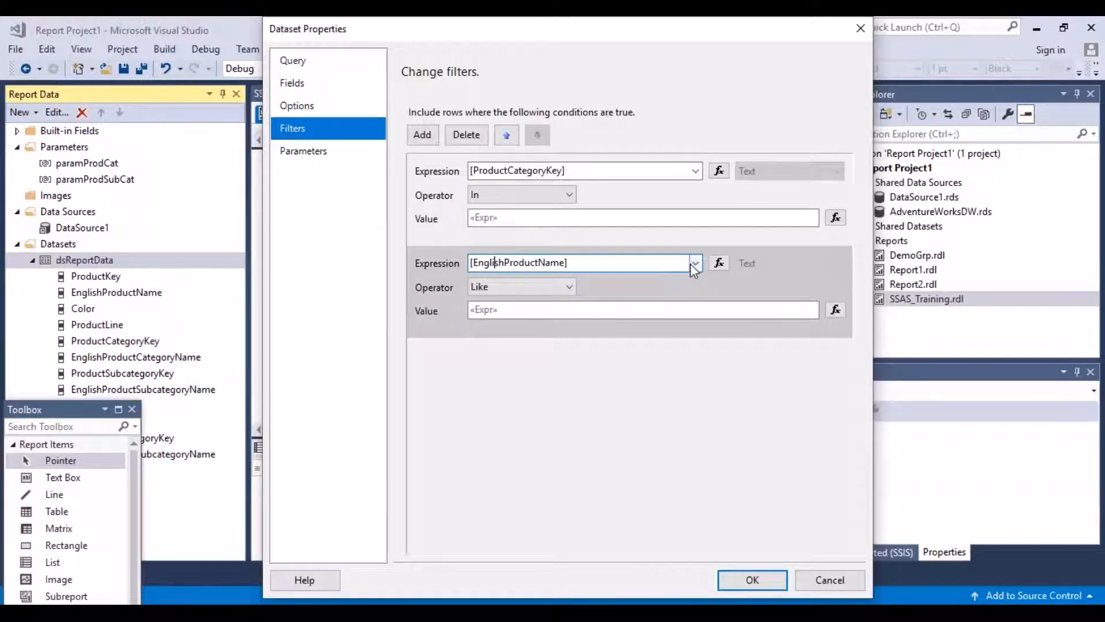
click(694, 262)
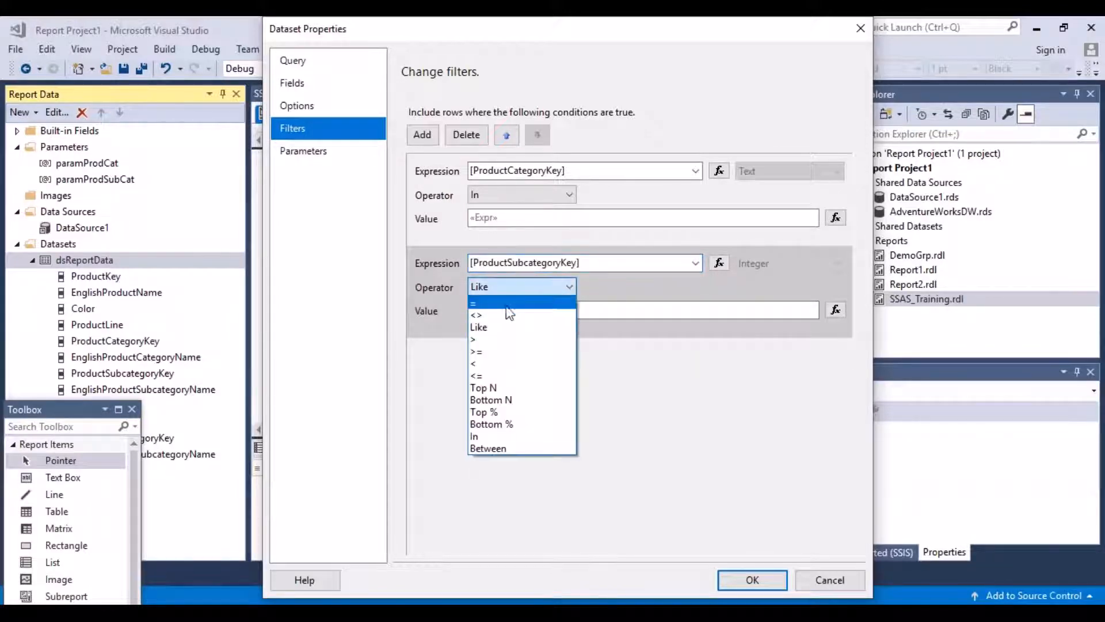
click(474, 304)
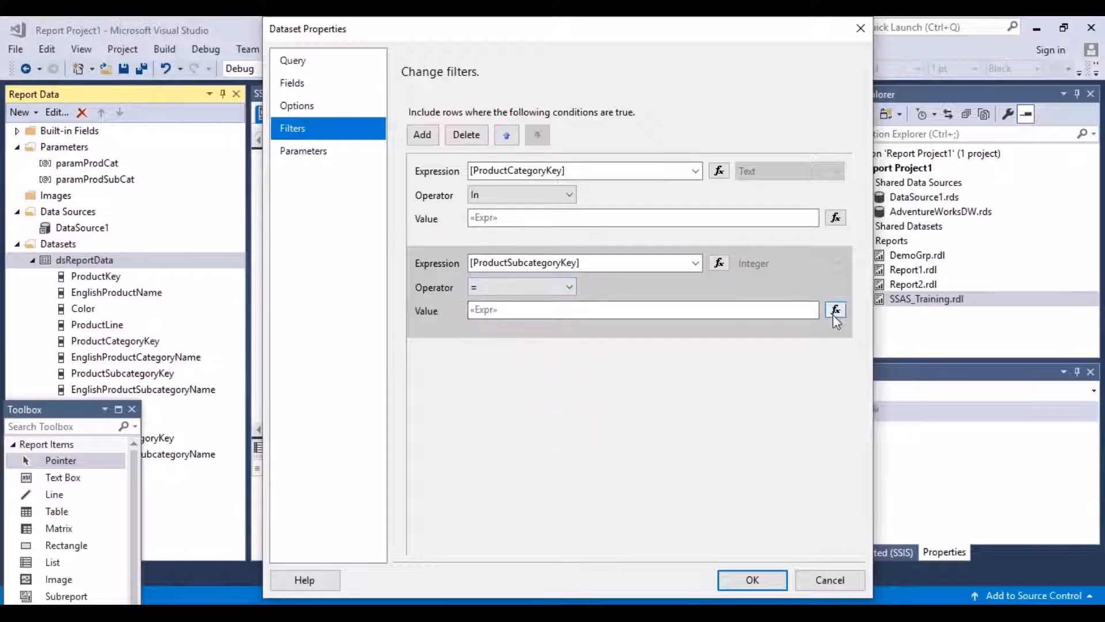
click(836, 310)
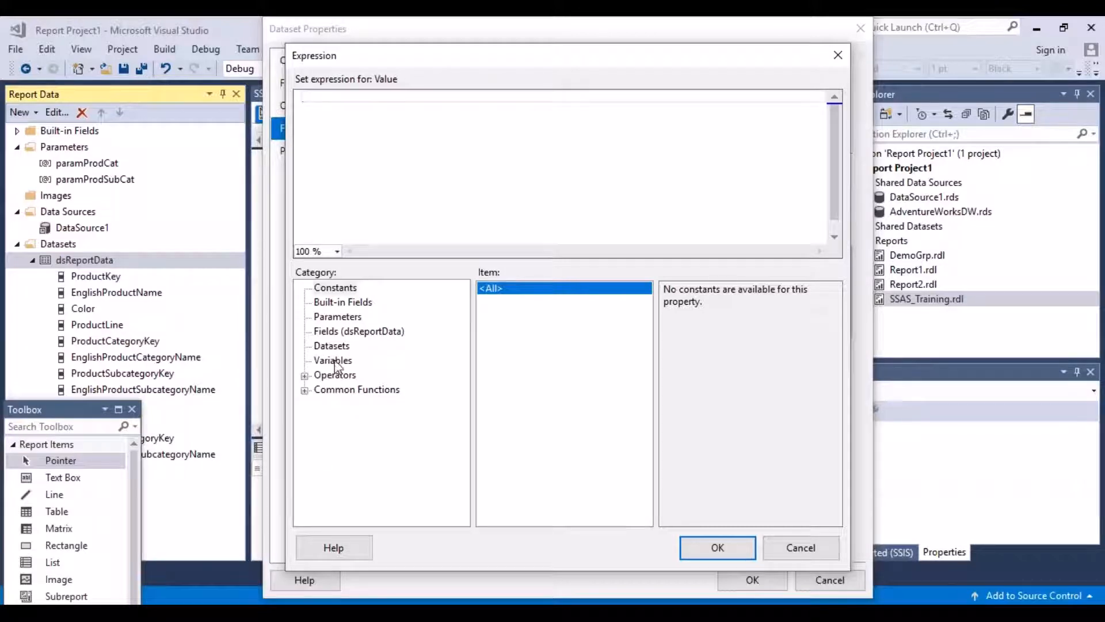
click(338, 316)
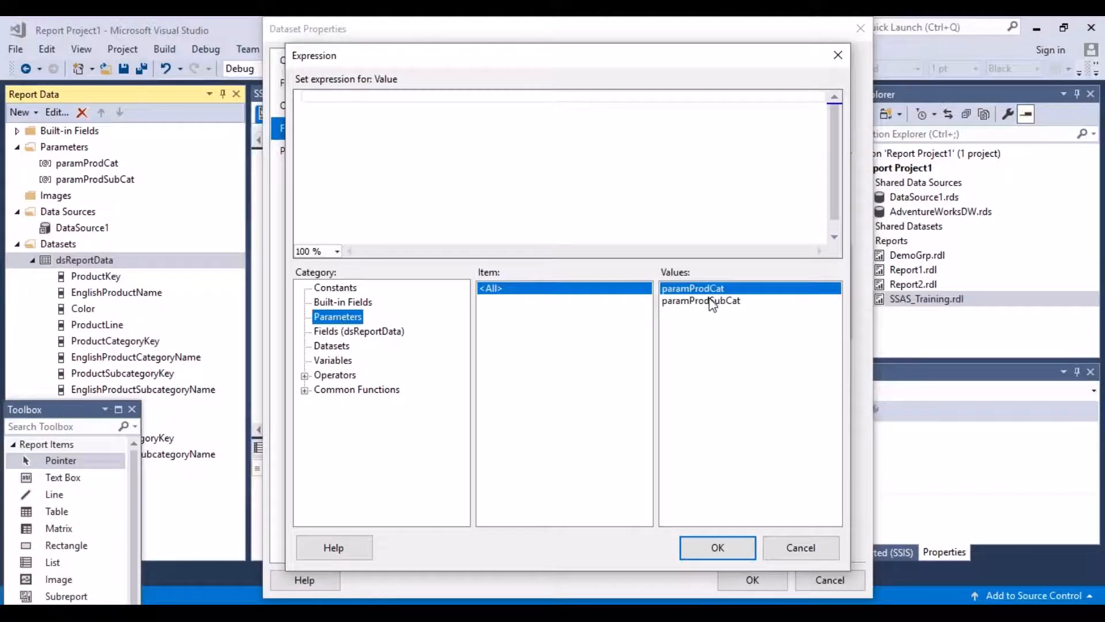
double_click(700, 301)
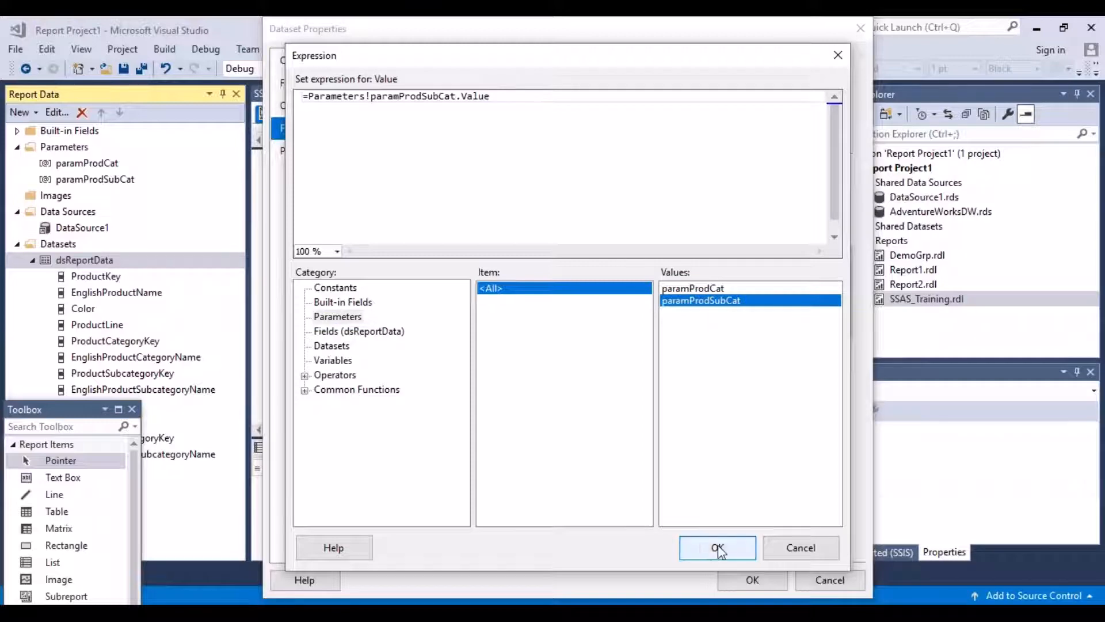
click(718, 548)
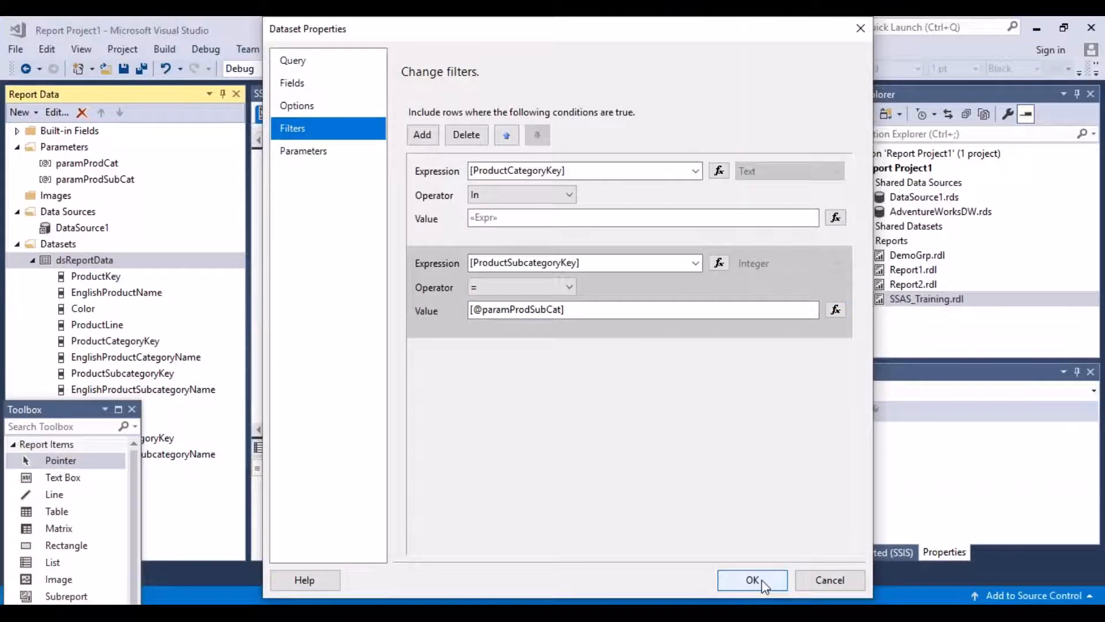
click(752, 580)
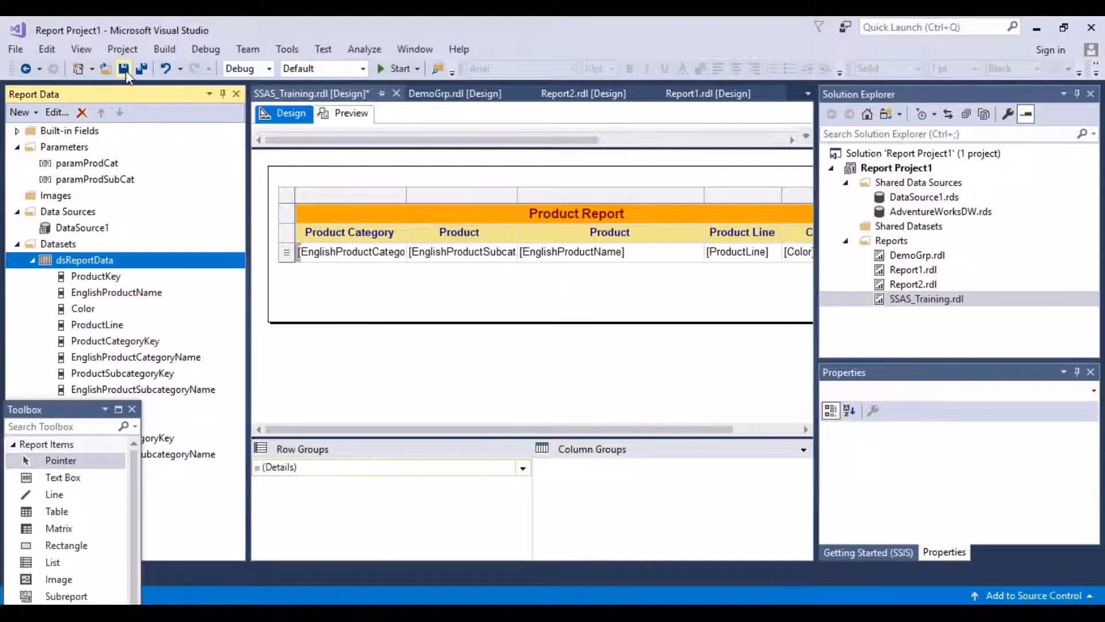
In Preview, choose Bikes as Product Category and Headsets as Product Subcategory.
click(350, 113)
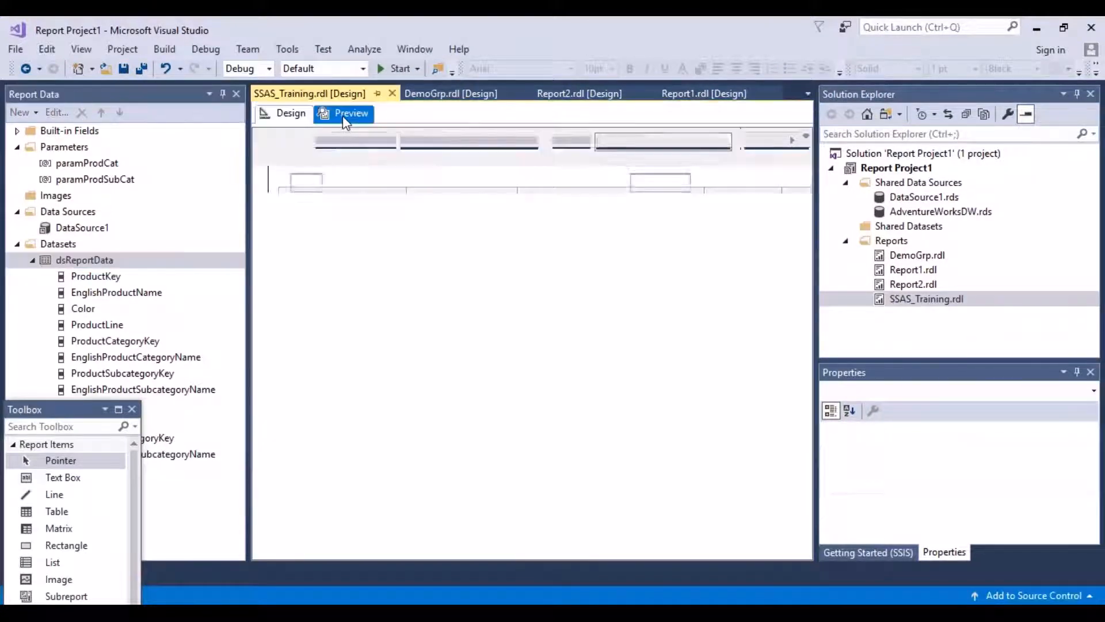
click(351, 113)
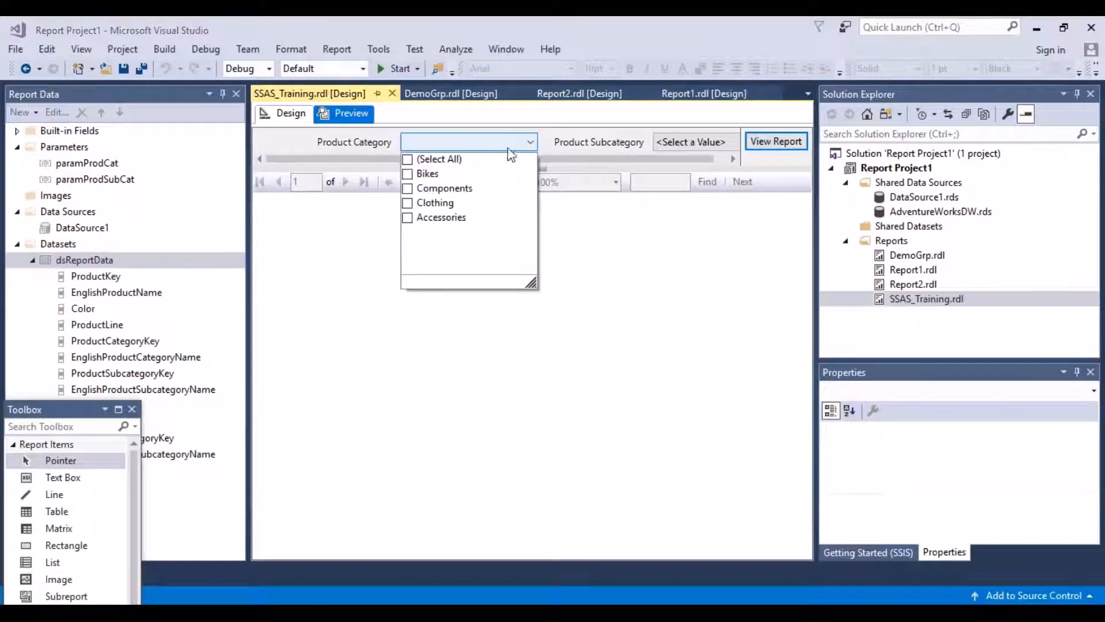
click(407, 173)
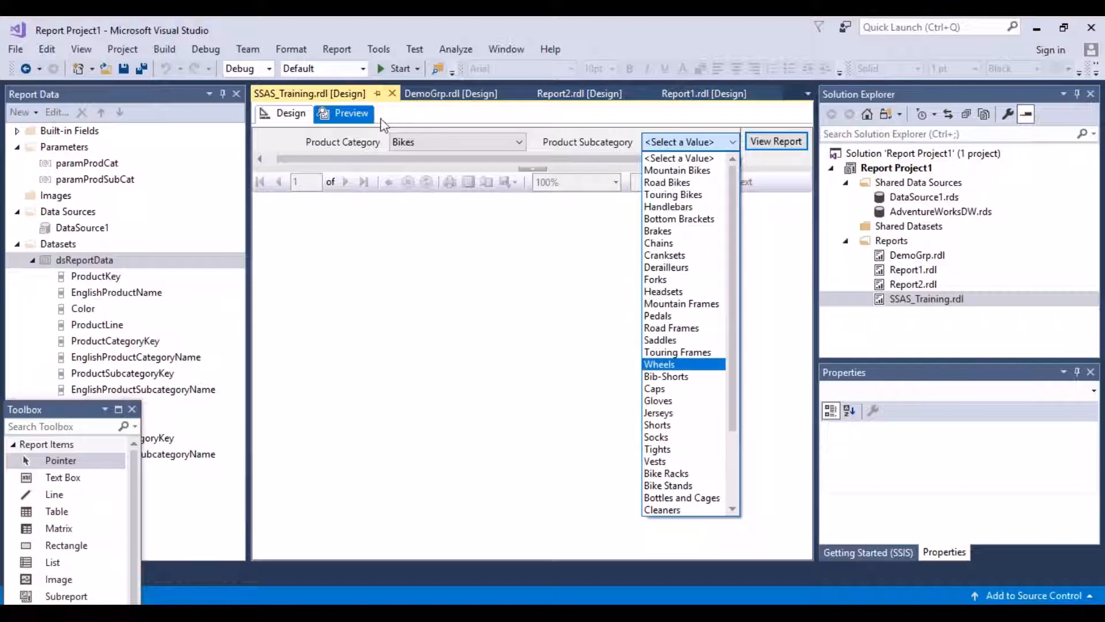
mouse_move(434, 157)
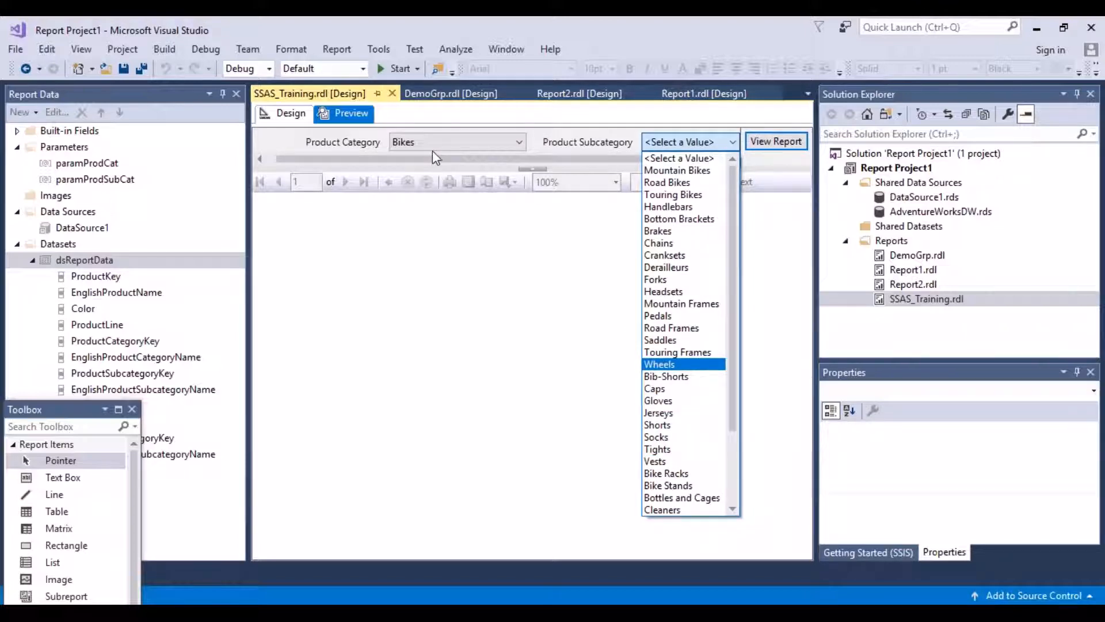
click(663, 291)
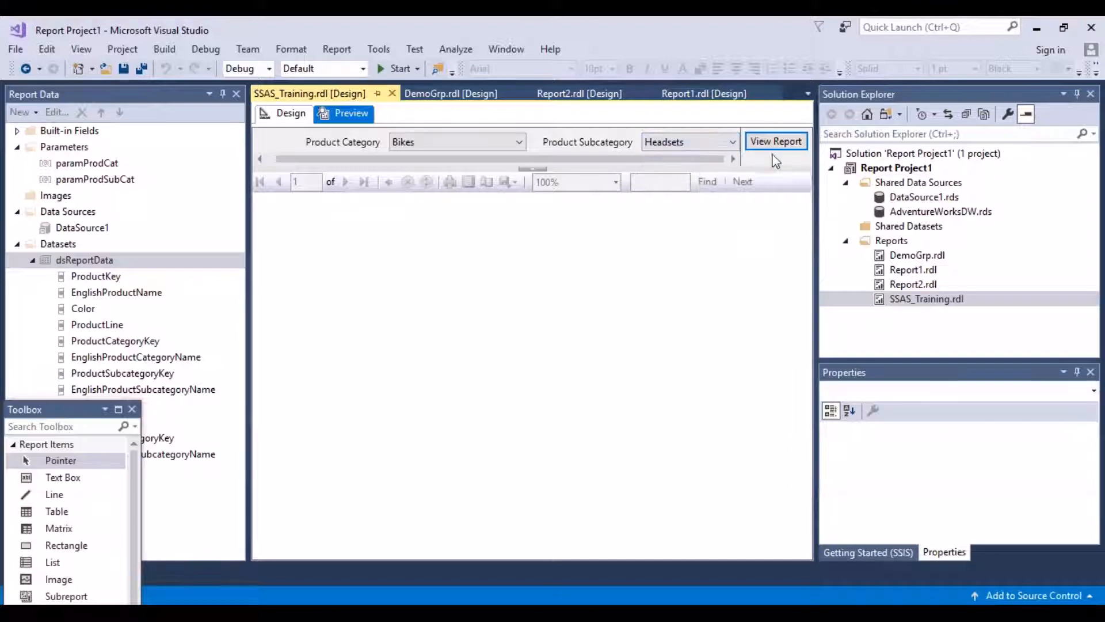
Render the report for Bikes and Headsets, showing column headers but no data rows.
click(775, 141)
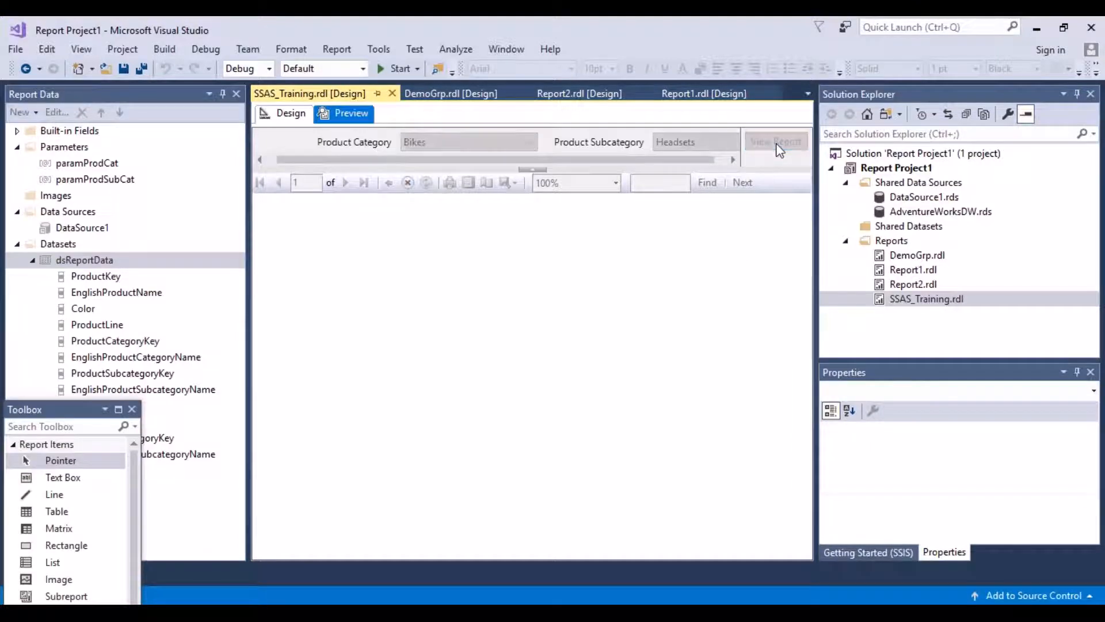
click(776, 141)
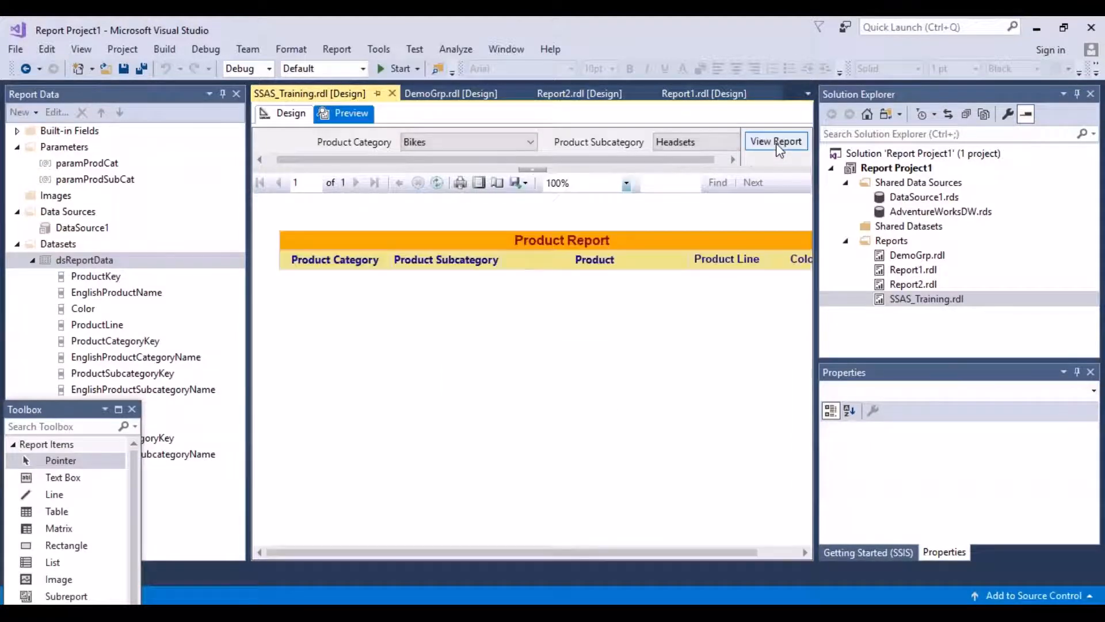
click(776, 141)
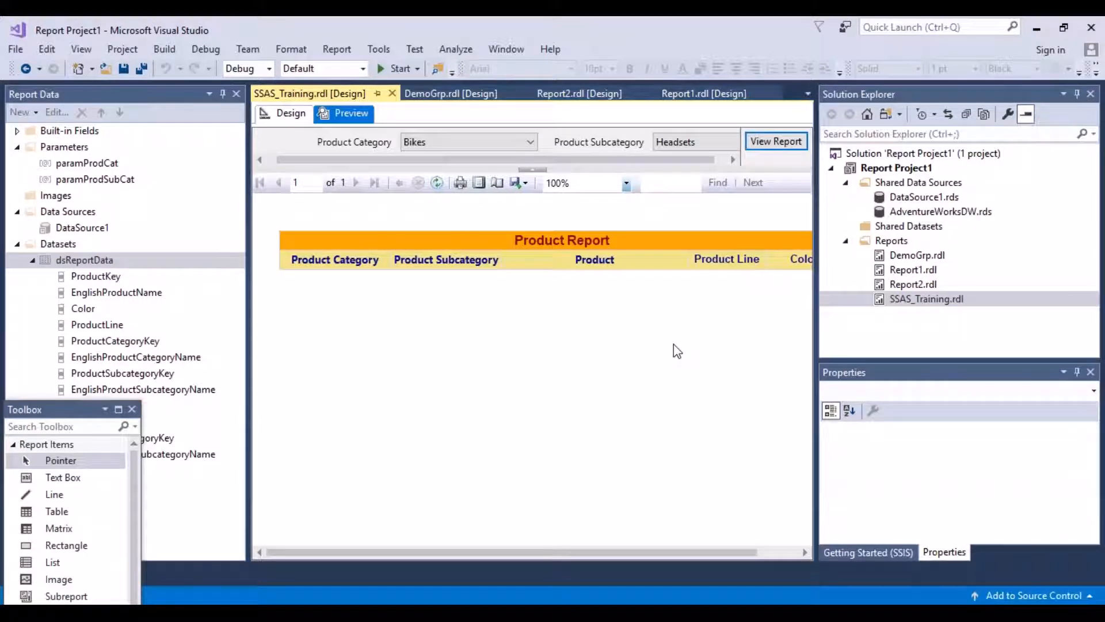
mouse_move(610, 183)
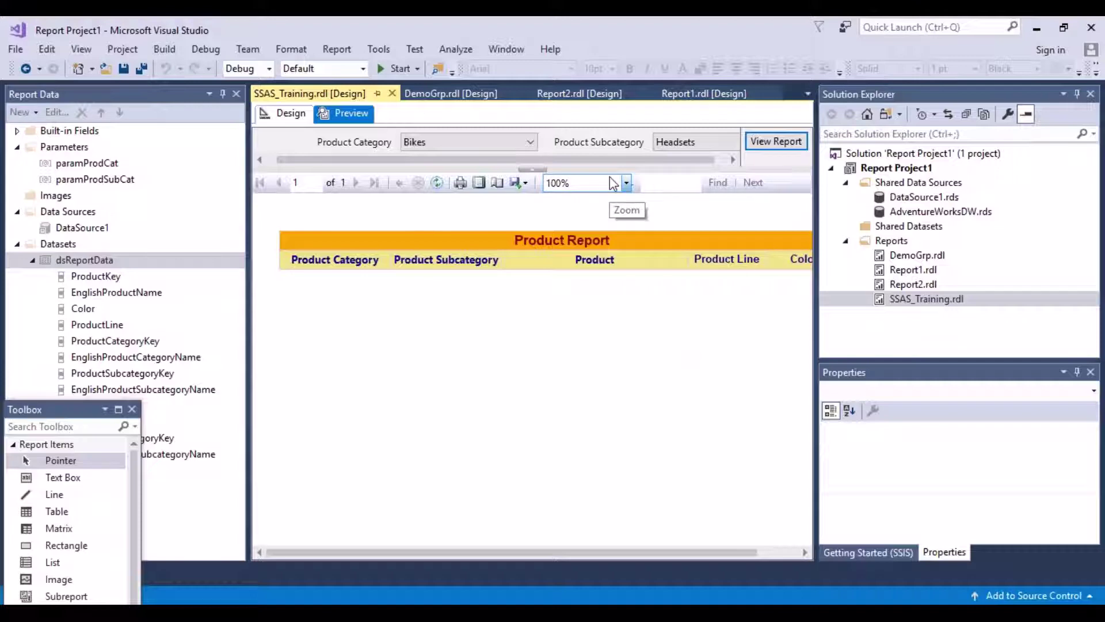
mouse_move(563, 160)
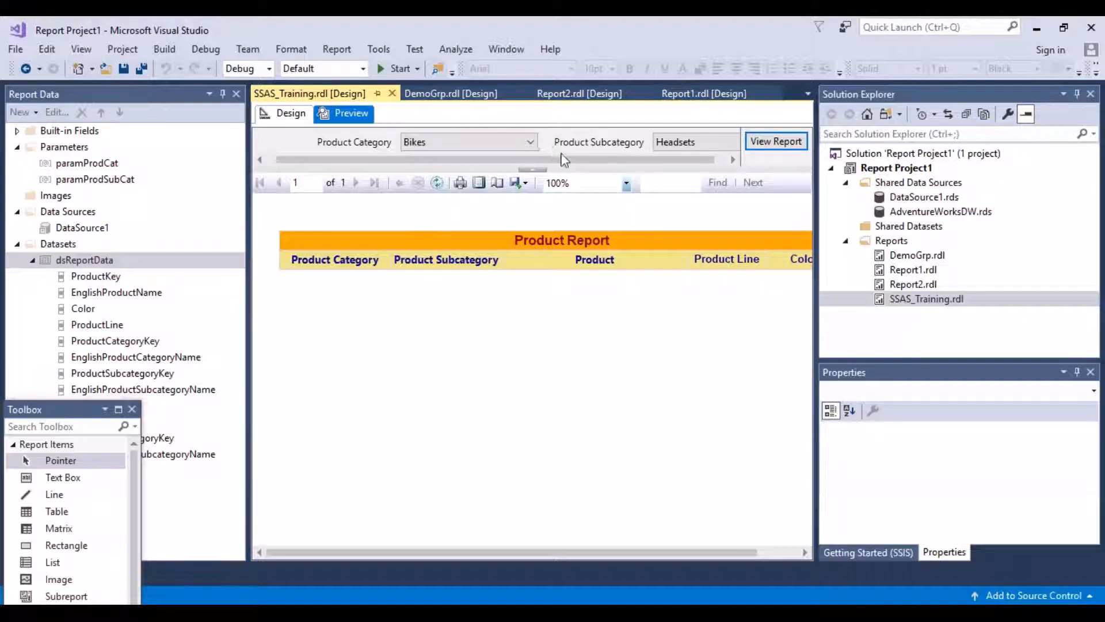
click(529, 141)
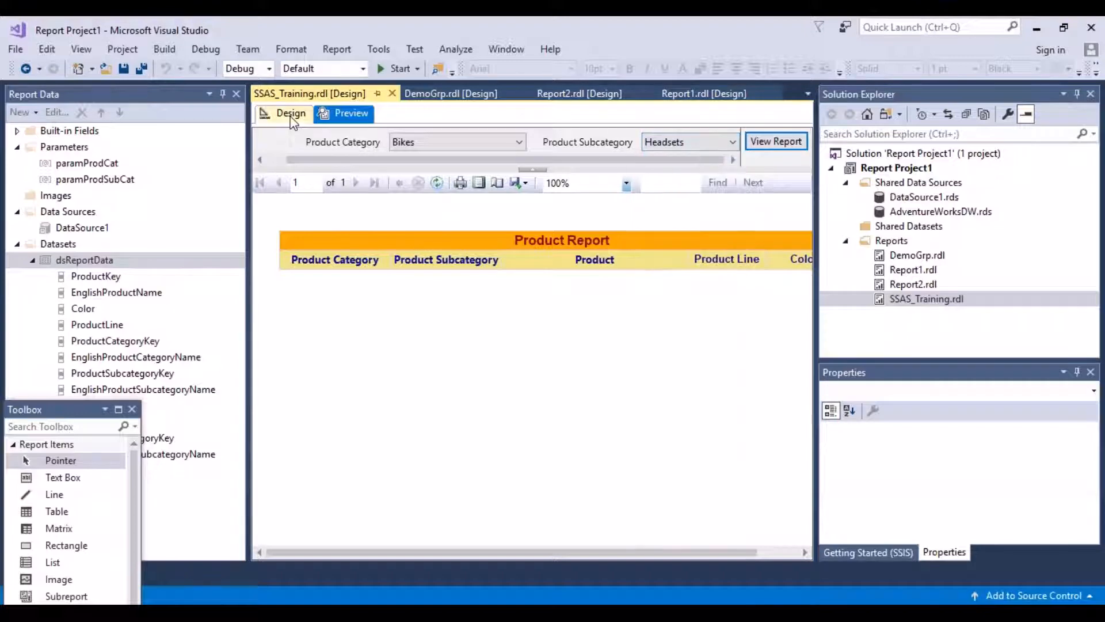
Return to Design view, collapse dsReportData and select DataSet1 in Report Data.
click(290, 113)
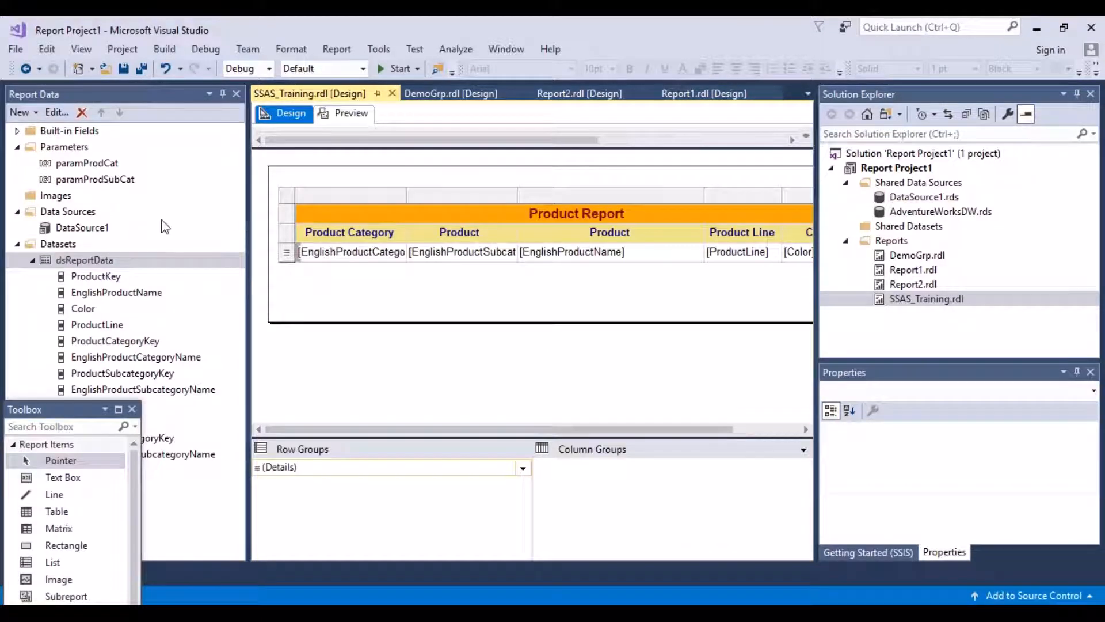
mouse_move(111, 308)
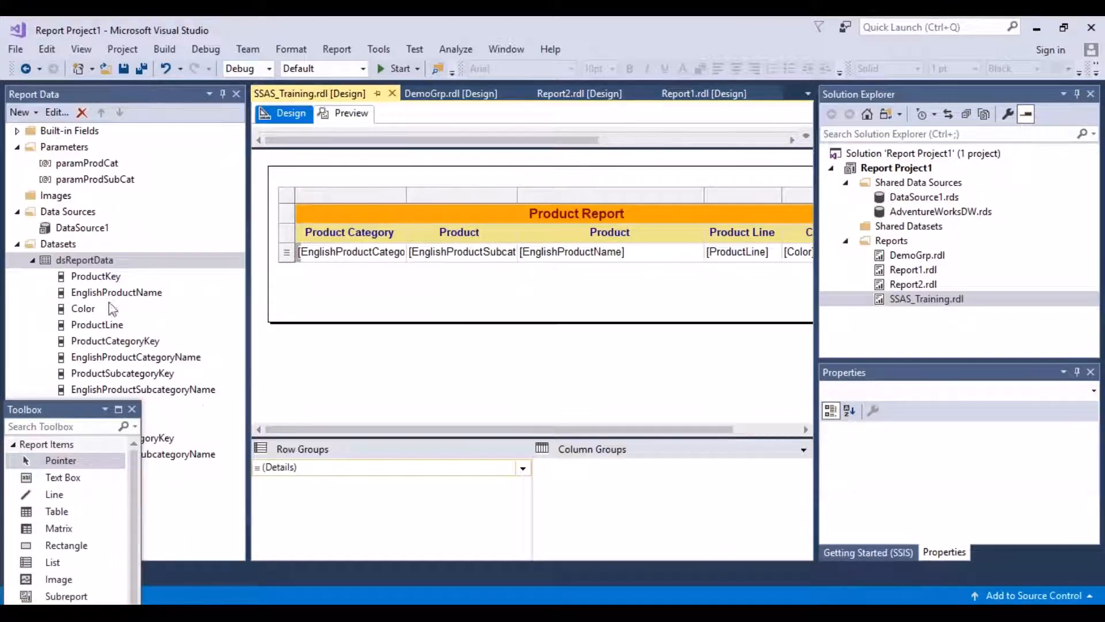
click(34, 260)
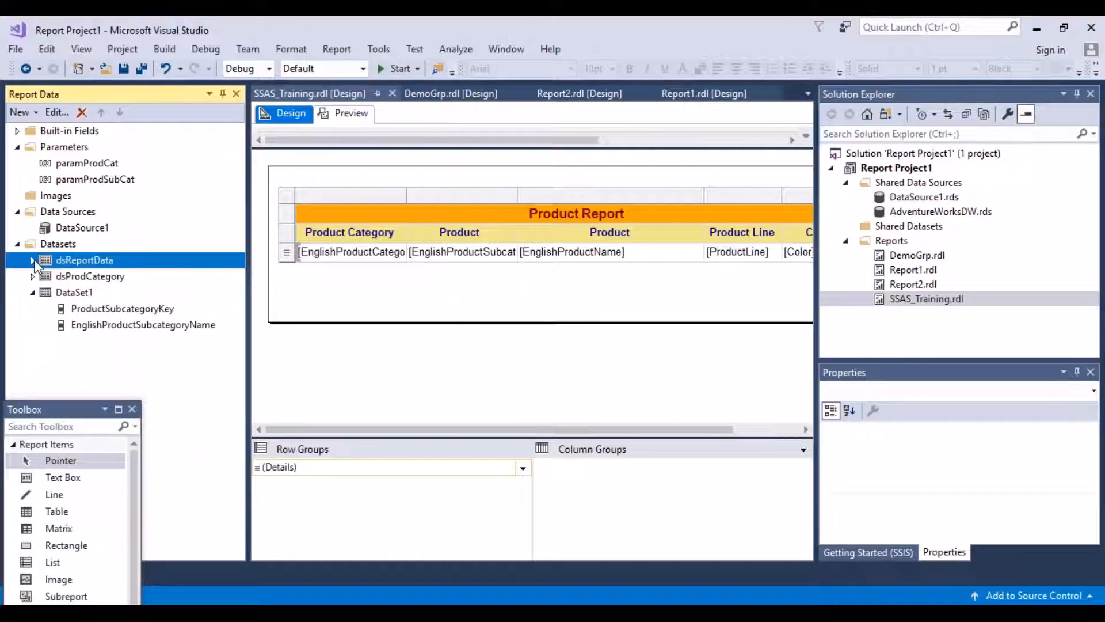
click(74, 292)
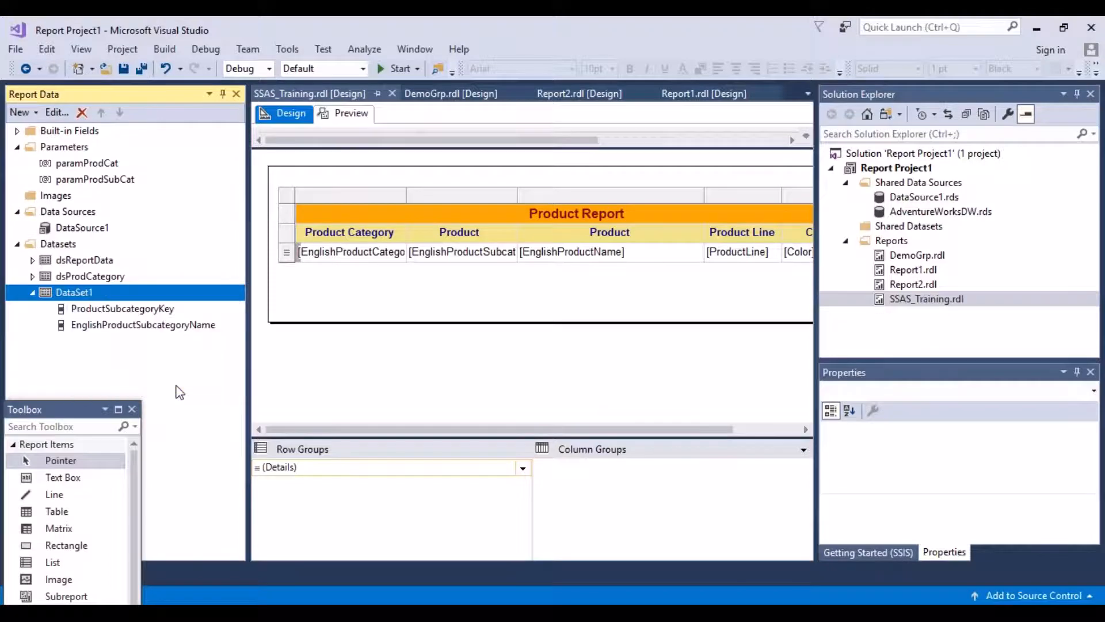
In DataSet1's Dataset Properties, rename the dataset to dsProdSubCategory.
double_click(74, 292)
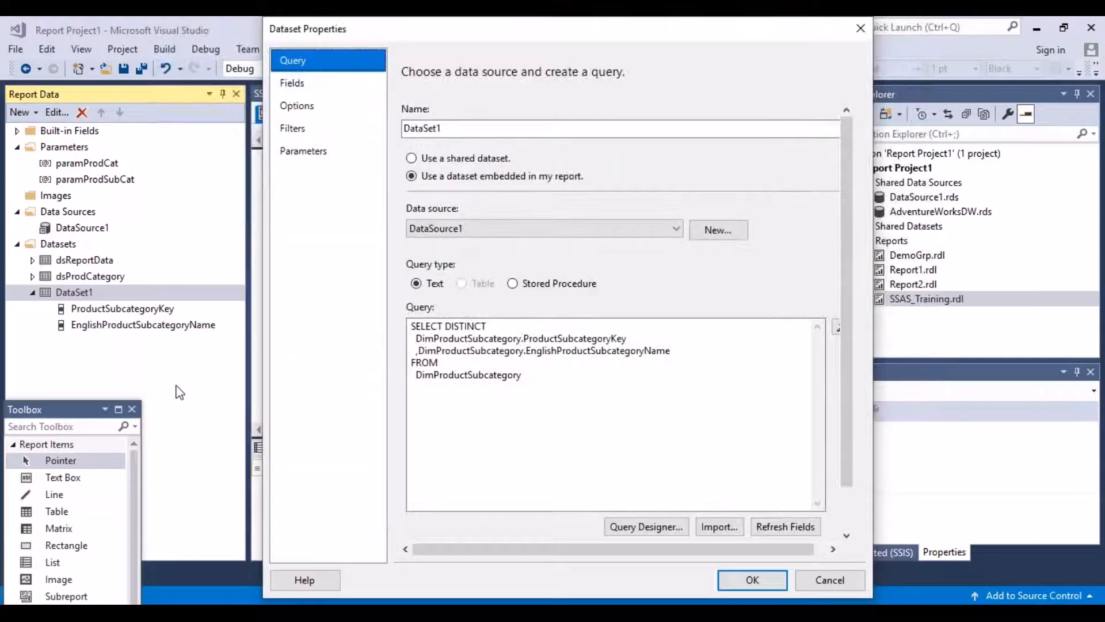
double_click(421, 128)
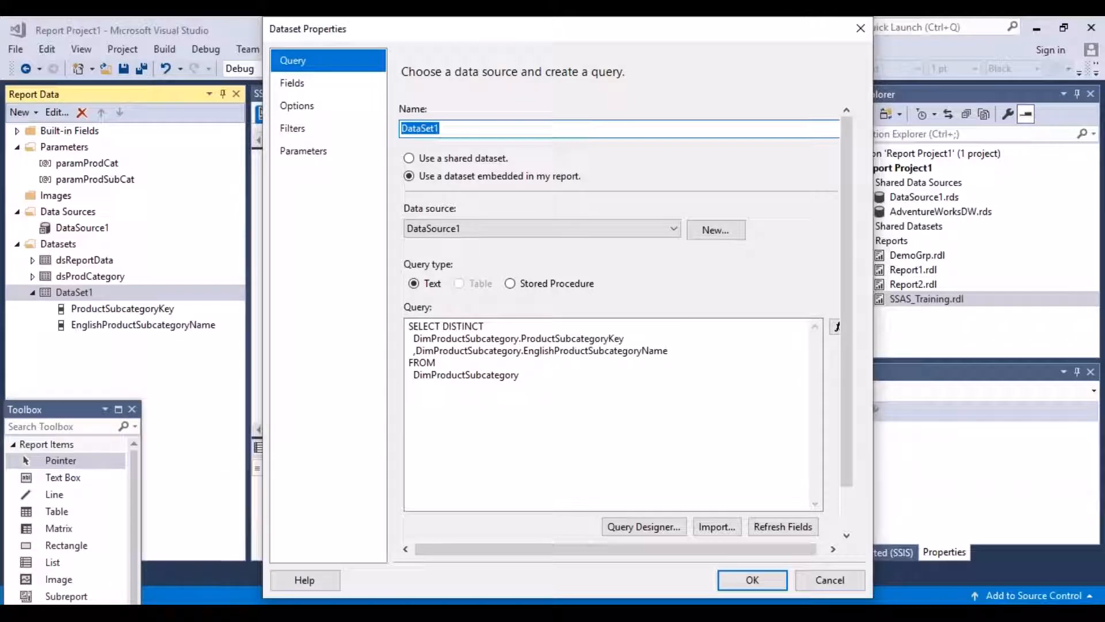
text(dsProdSubCateg)
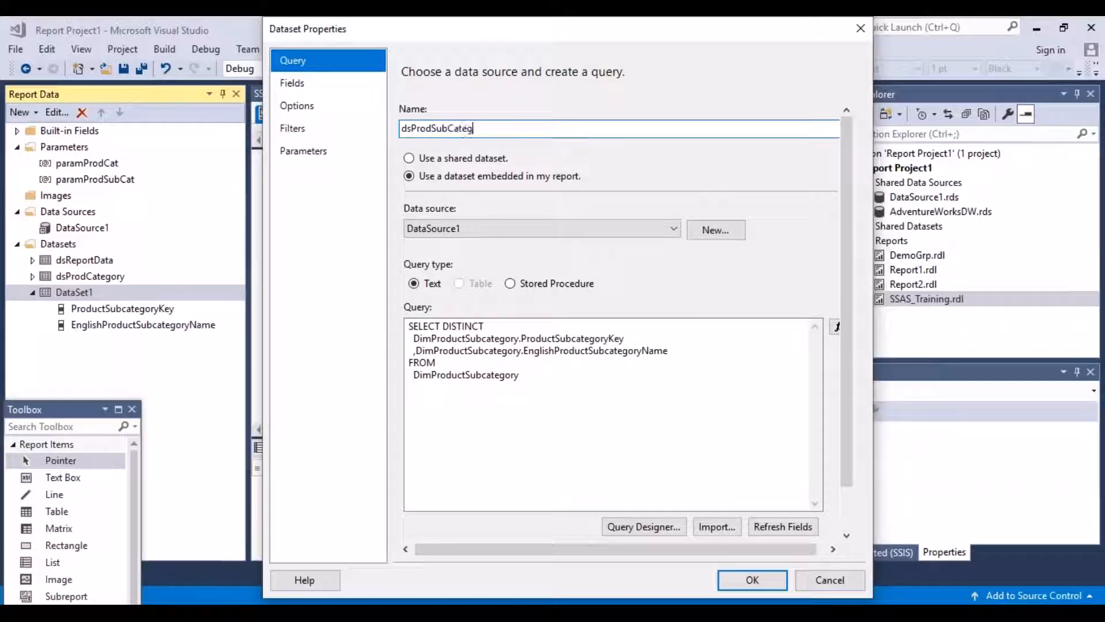
text(ory)
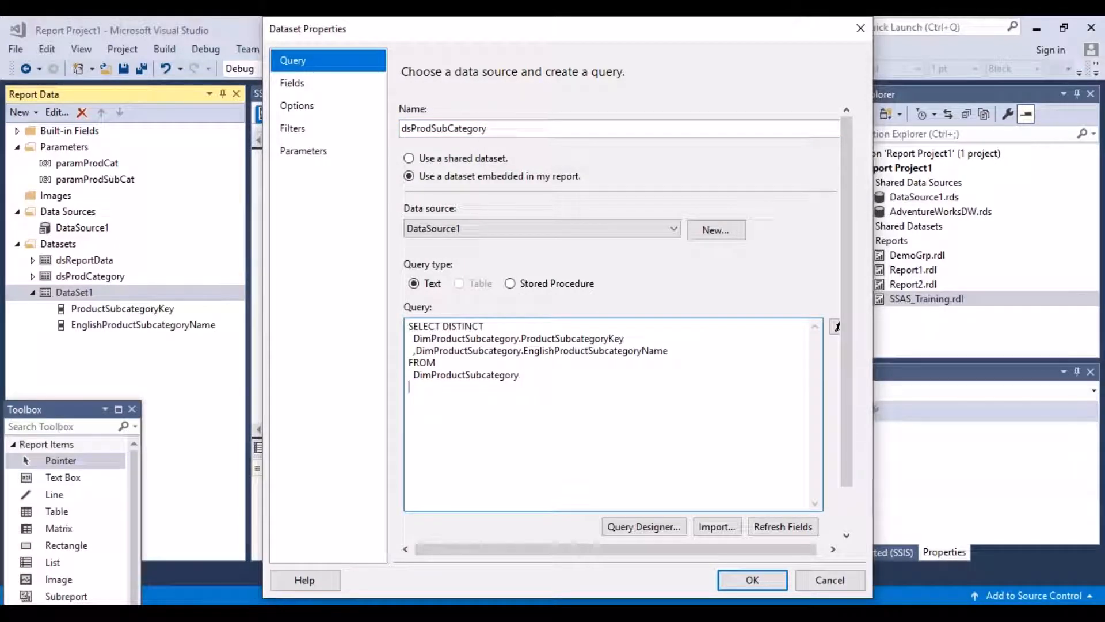
text(WHERE)
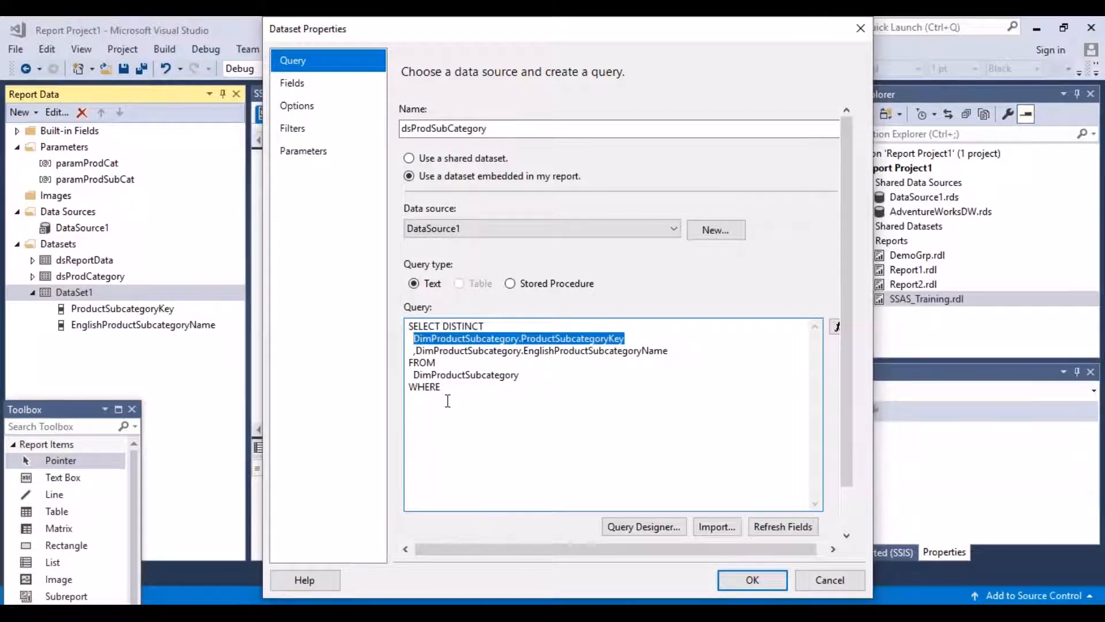
text(DimProductSubcategory.ProductSubcategoryKey)
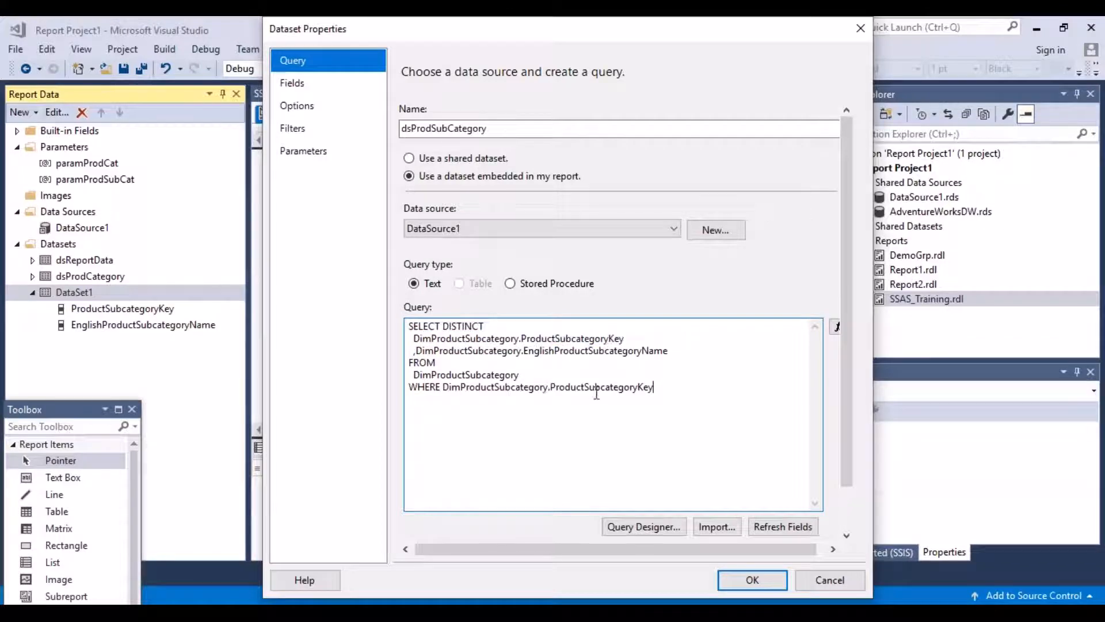
mouse_move(602, 388)
text(C)
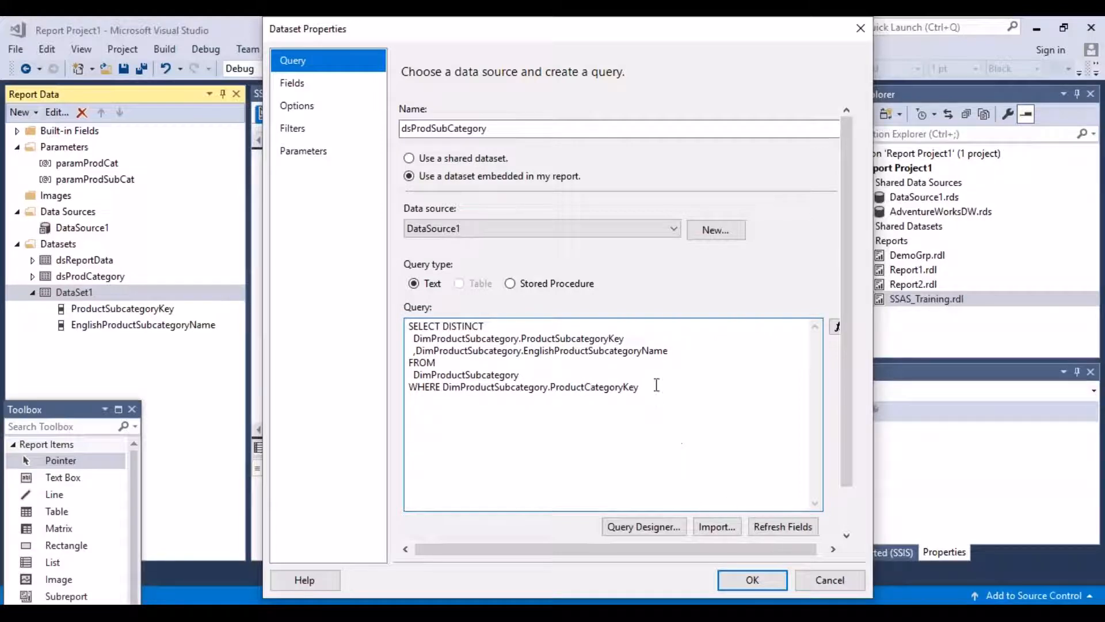
text(=)
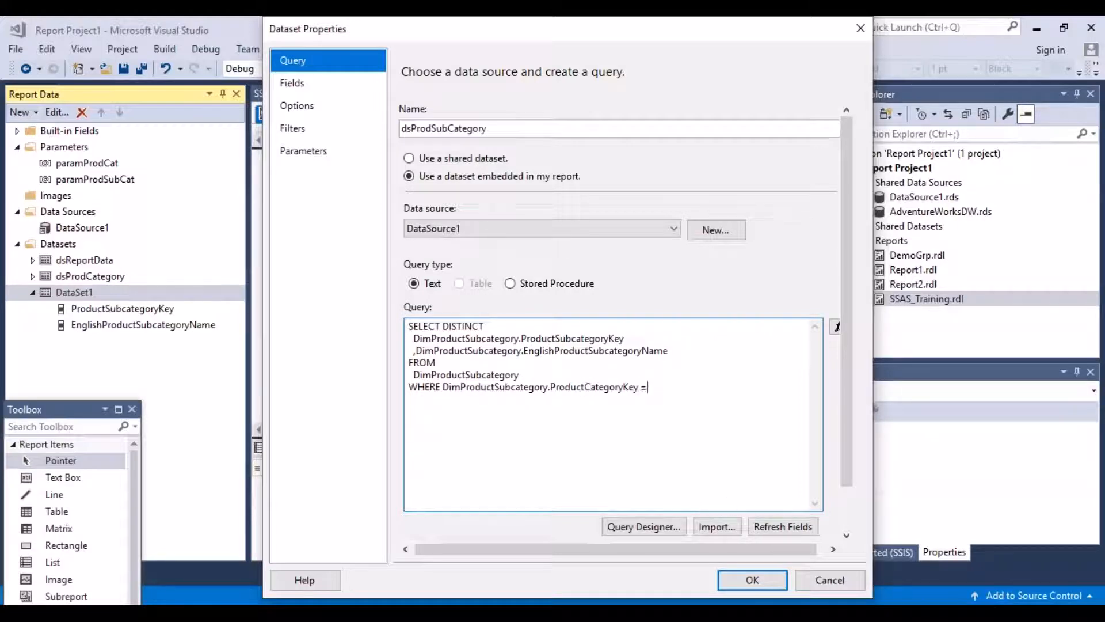
text(@)
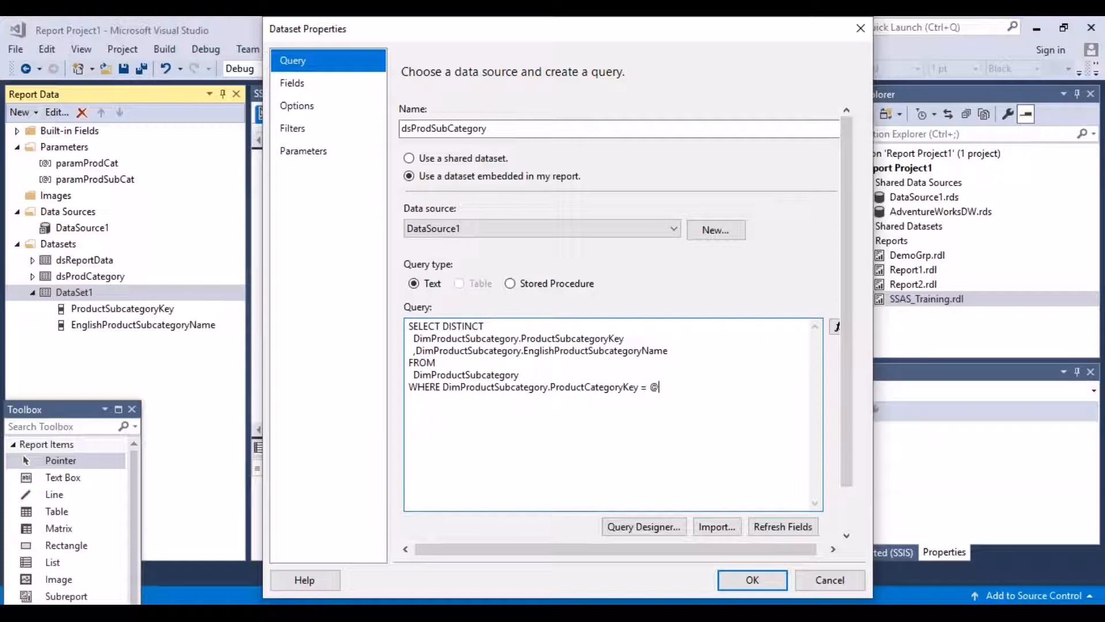
text(para)
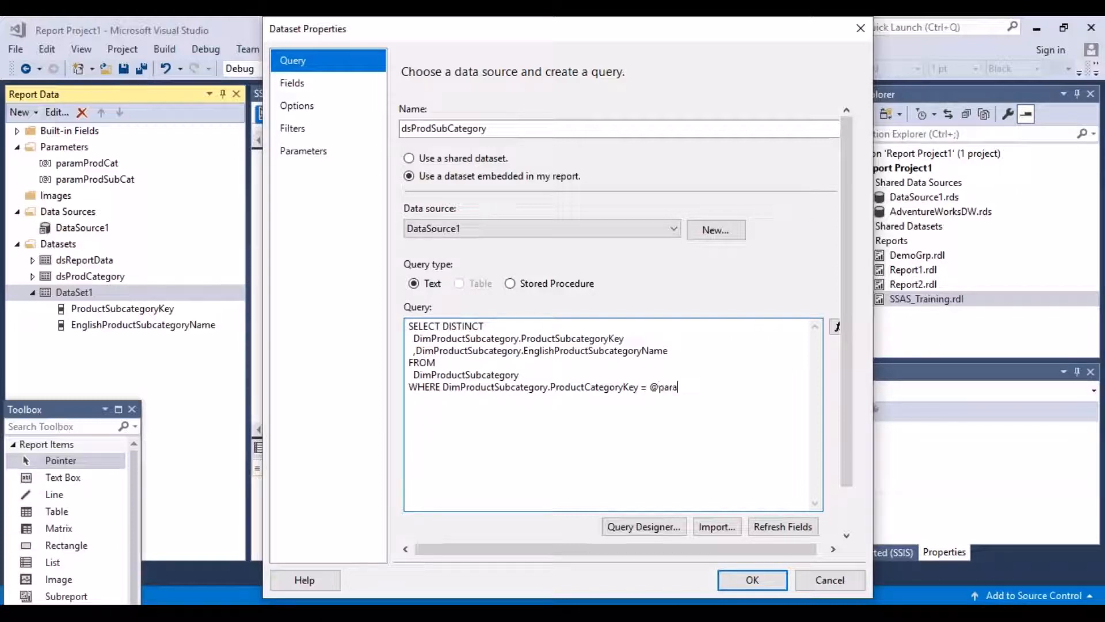
text(mP)
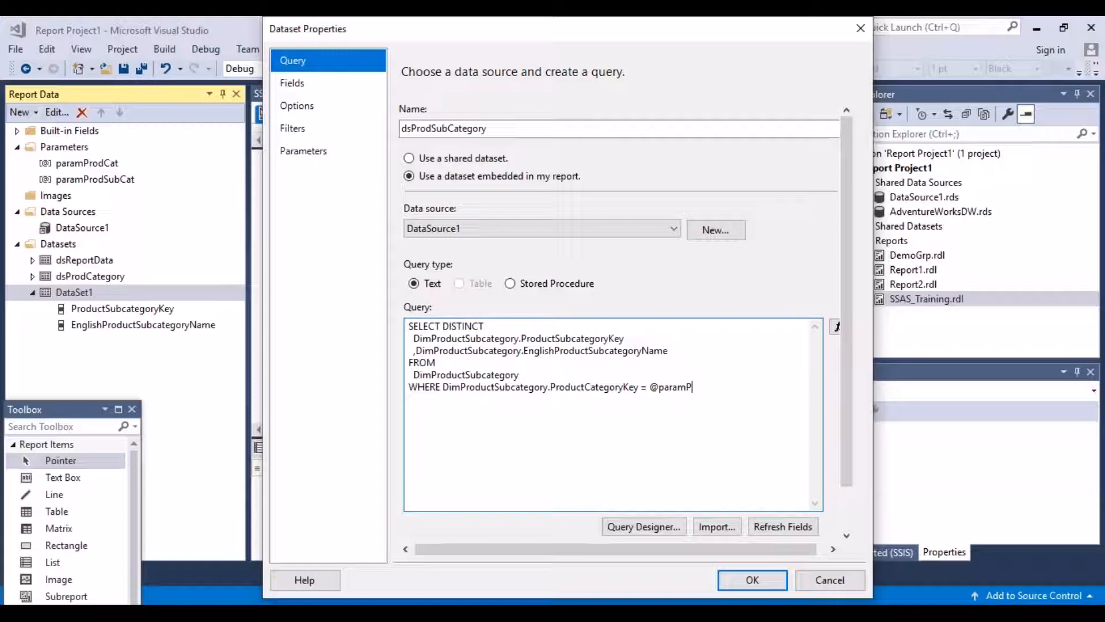
text(rodCat)
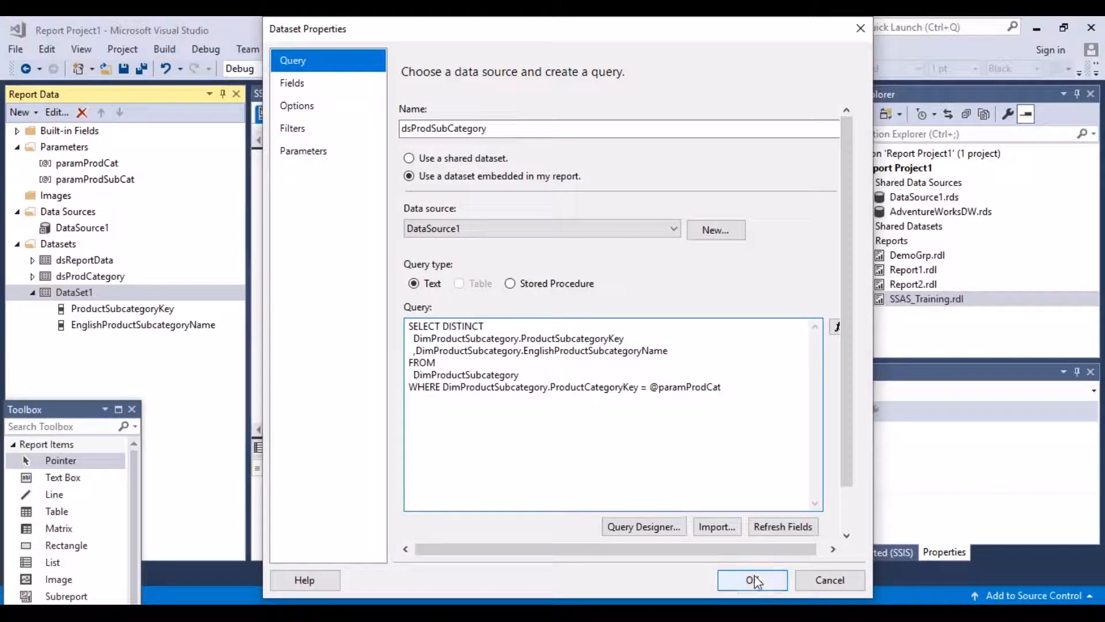
click(753, 580)
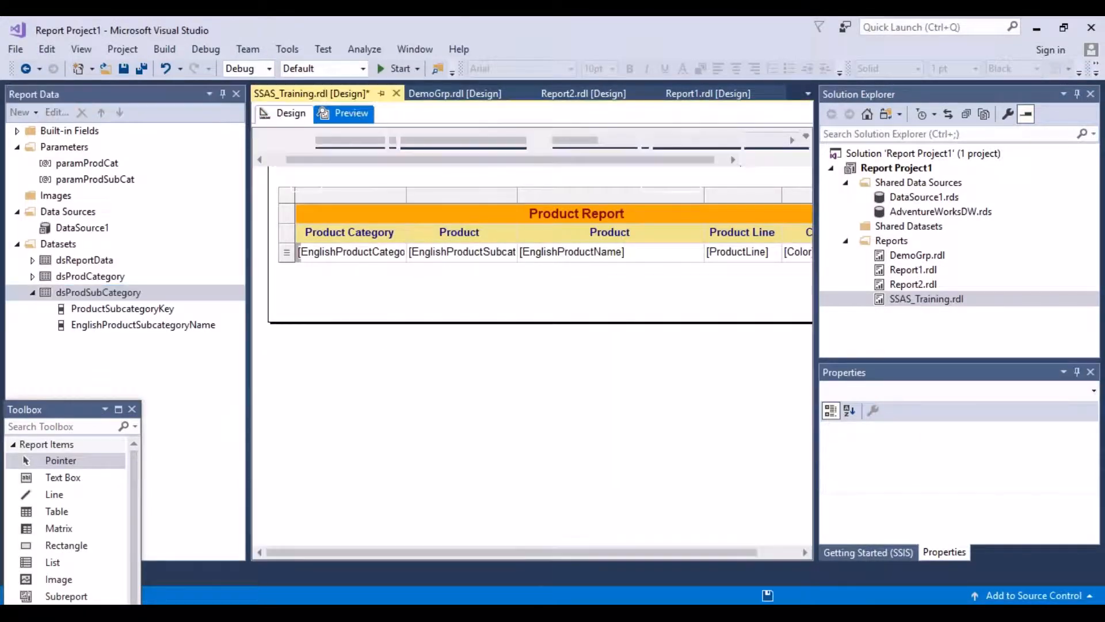
click(351, 113)
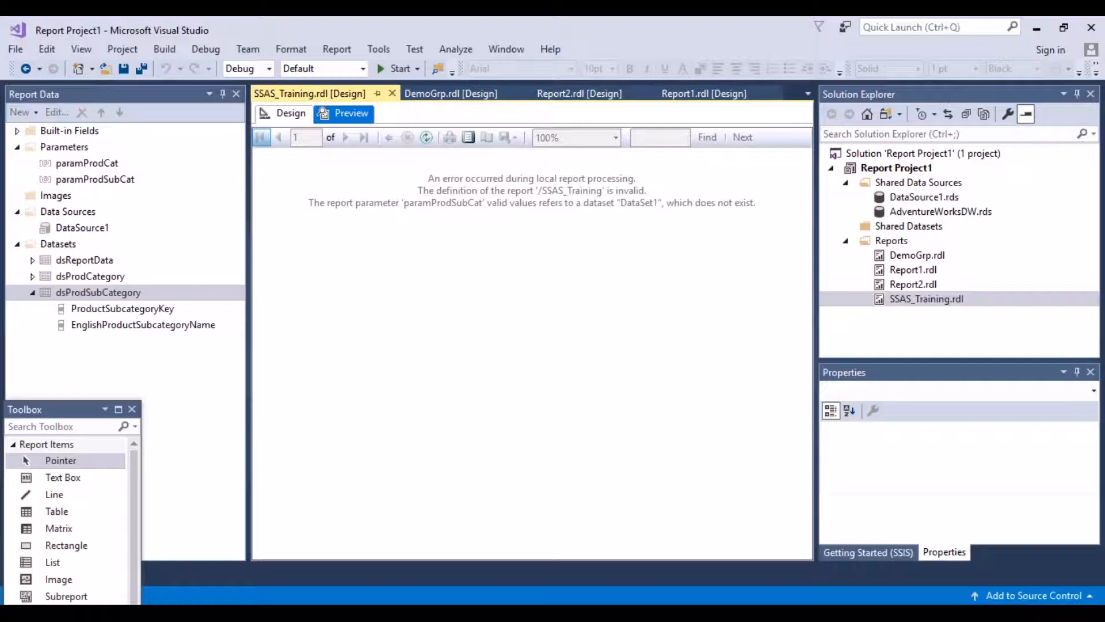
mouse_move(259, 129)
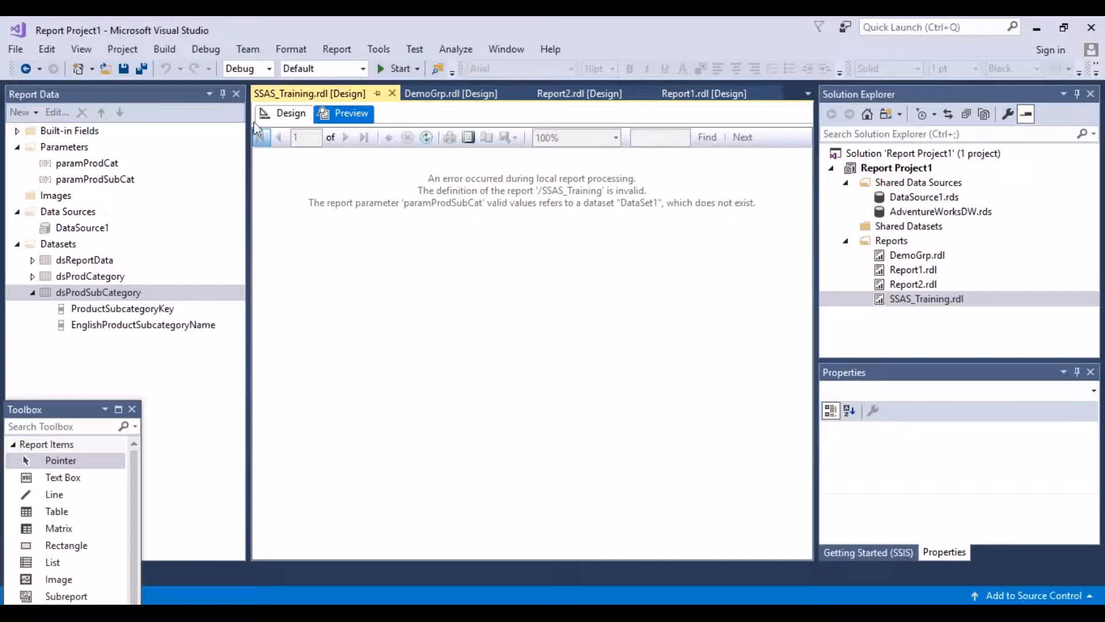
click(289, 114)
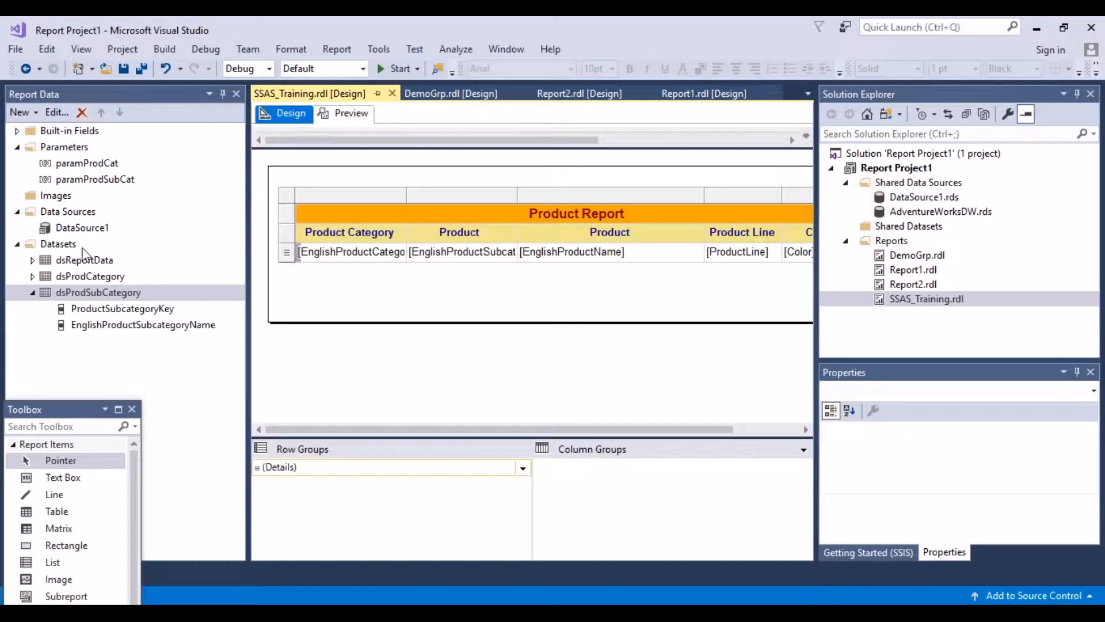
click(84, 260)
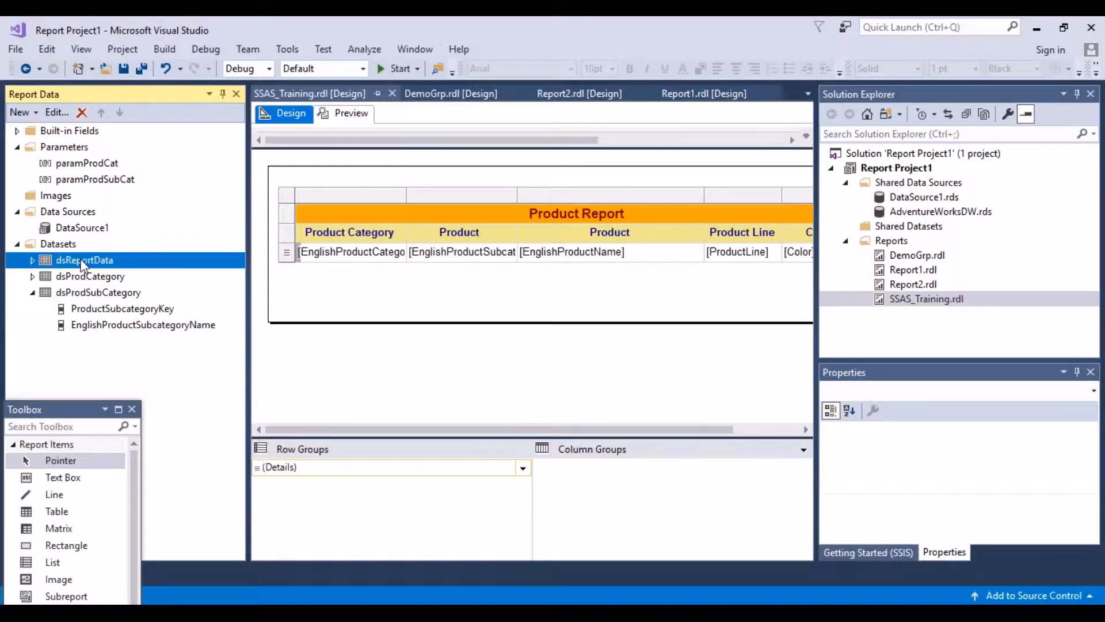
Set paramProdSubCat available values to dsProdSubCategory, ProductSubcategoryKey, EnglishProductSubcategoryName, then preview.
right_click(84, 260)
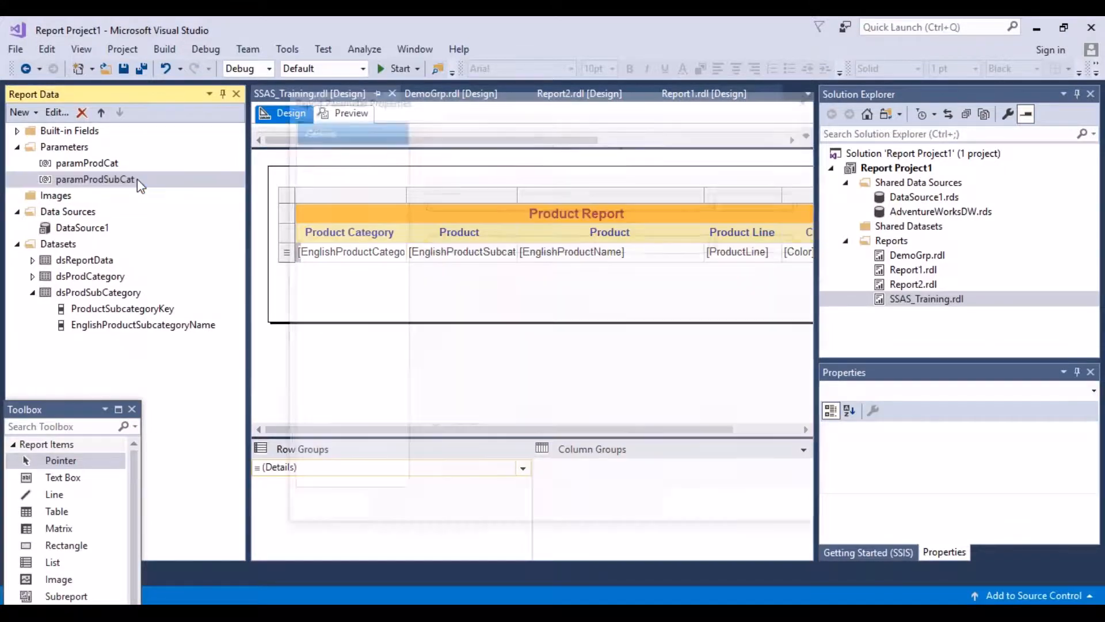
double_click(96, 179)
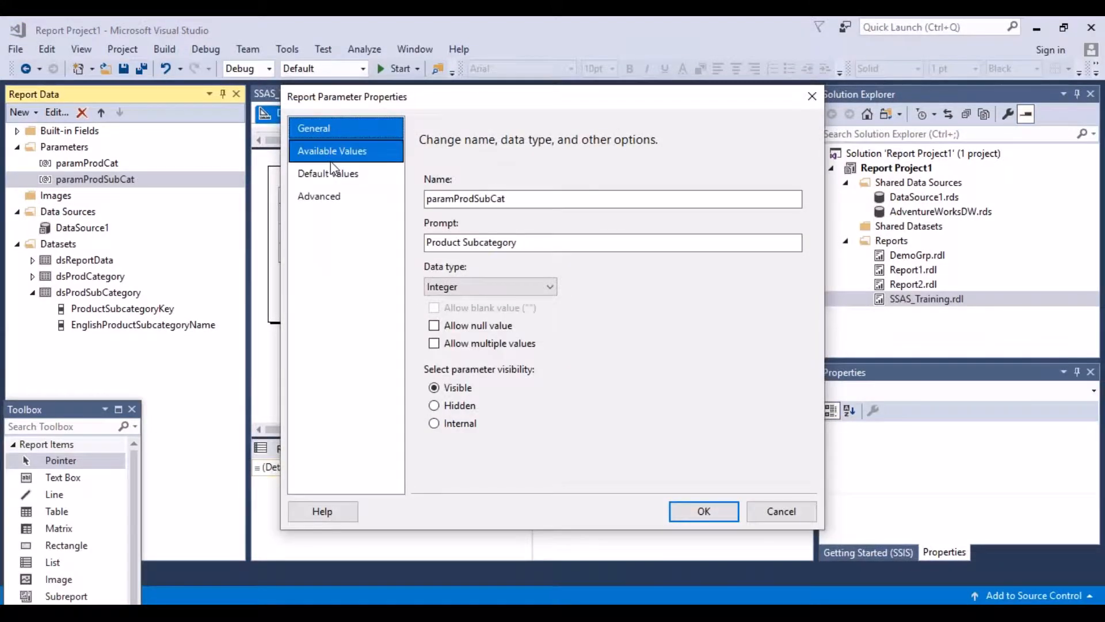
click(331, 150)
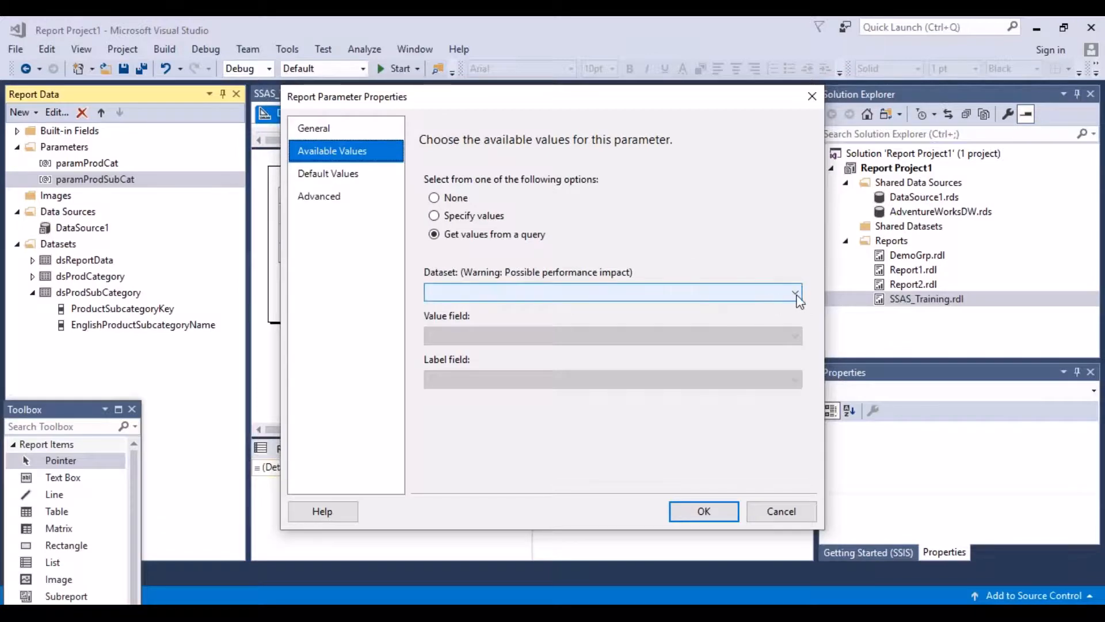
click(794, 293)
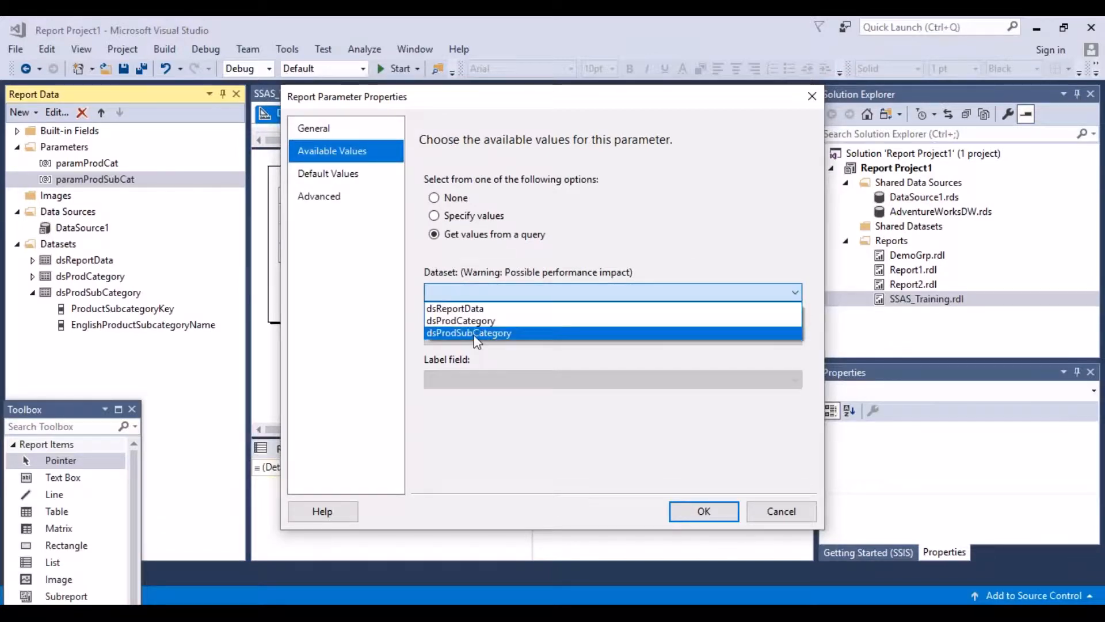
click(469, 333)
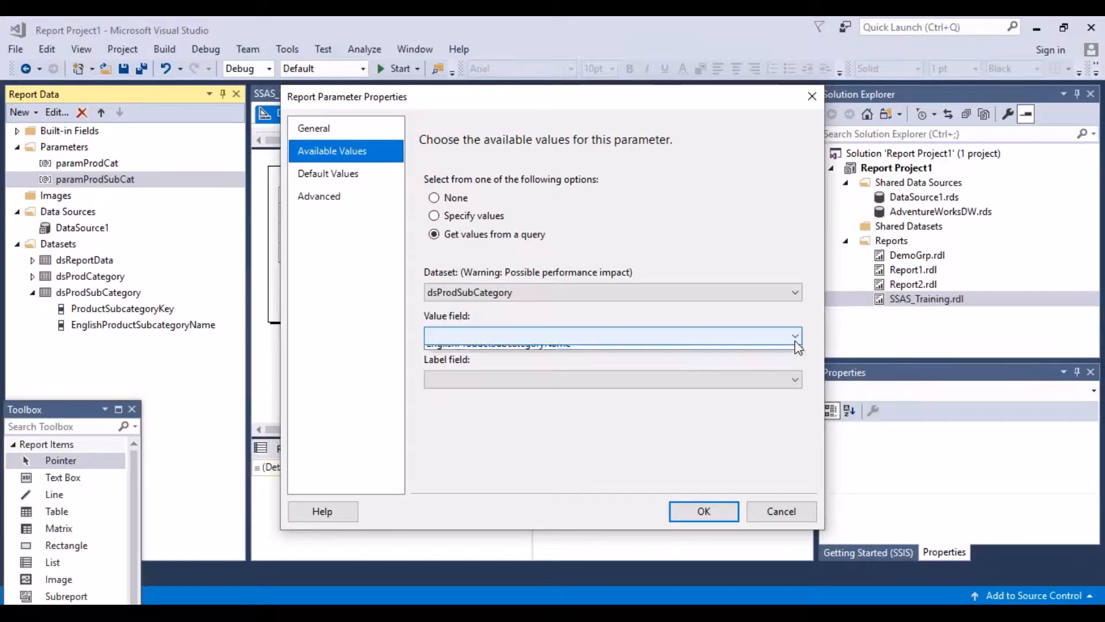
click(795, 335)
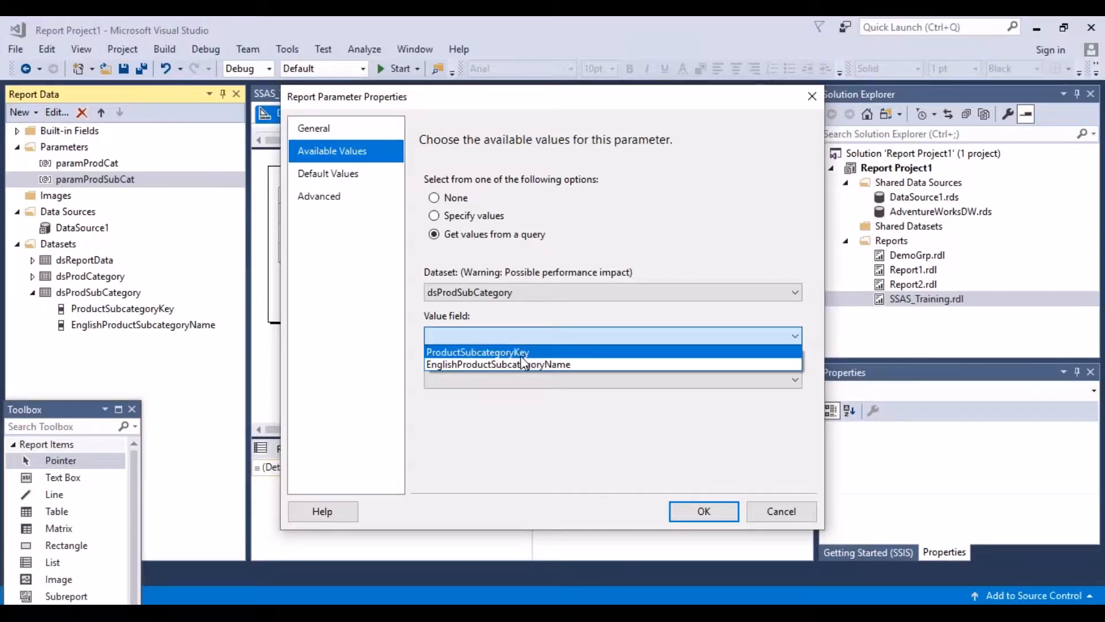
click(477, 352)
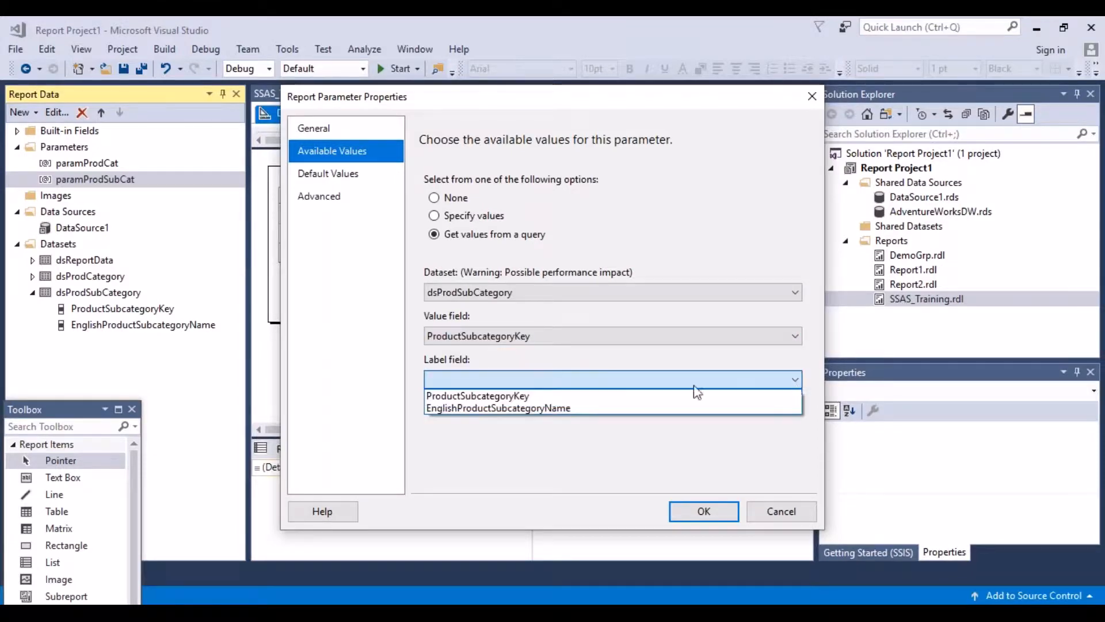
click(497, 408)
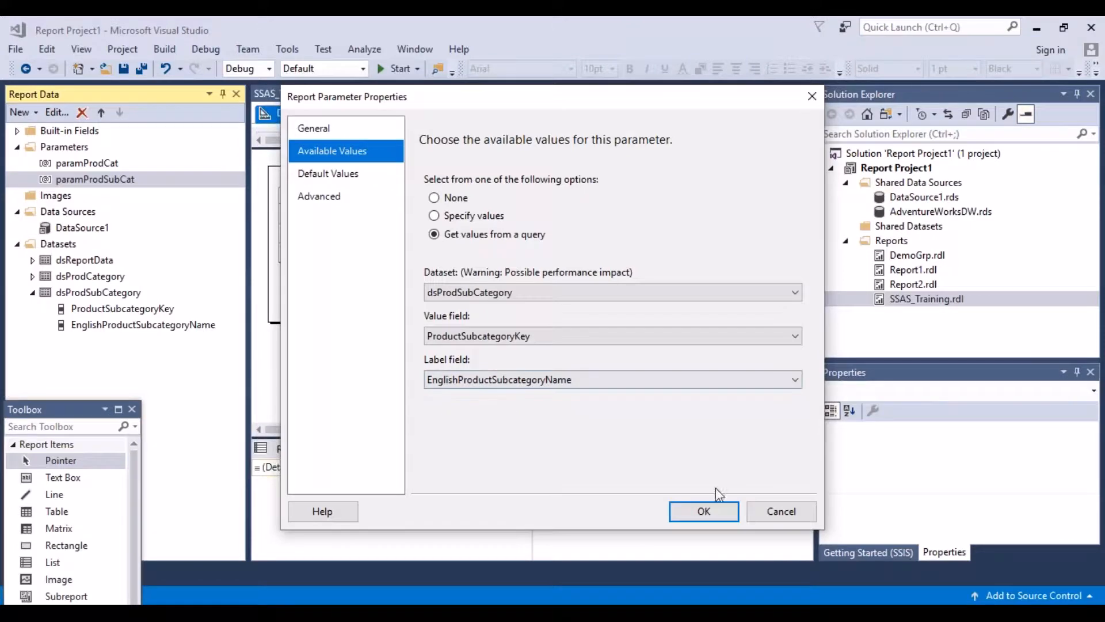
click(704, 511)
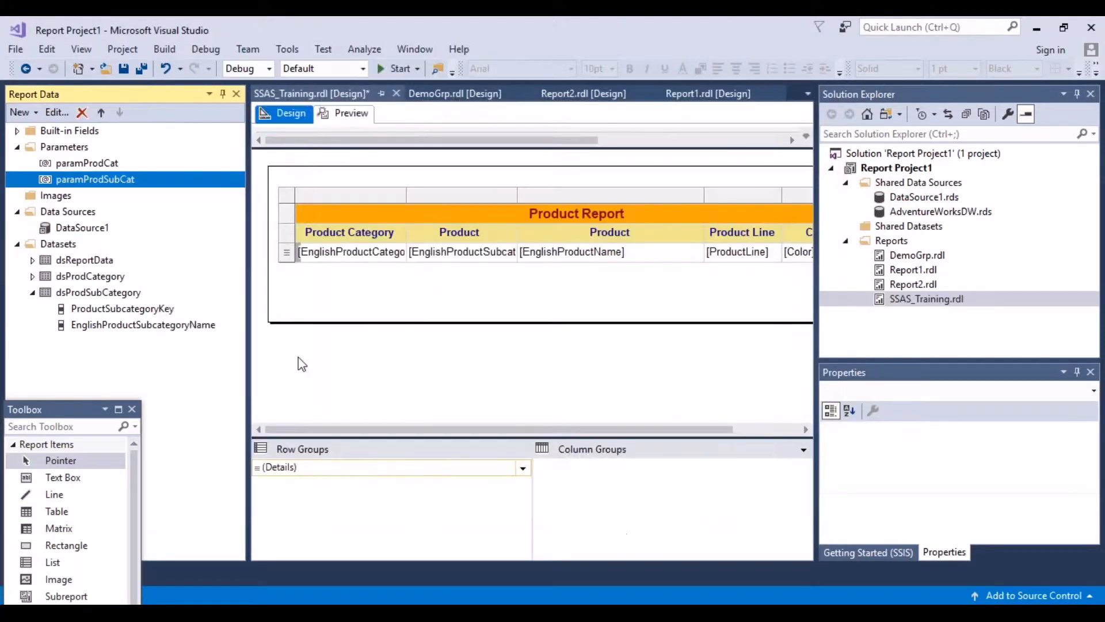
click(351, 113)
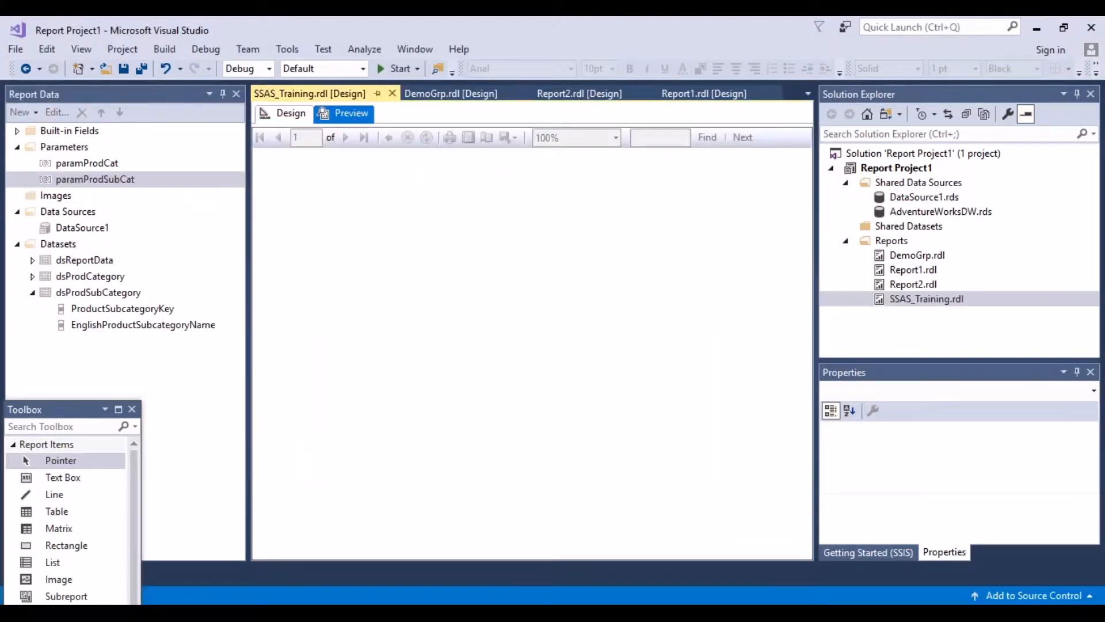
Choose Components as Product Category and check its subcategories like Handlebars and Saddles.
click(350, 113)
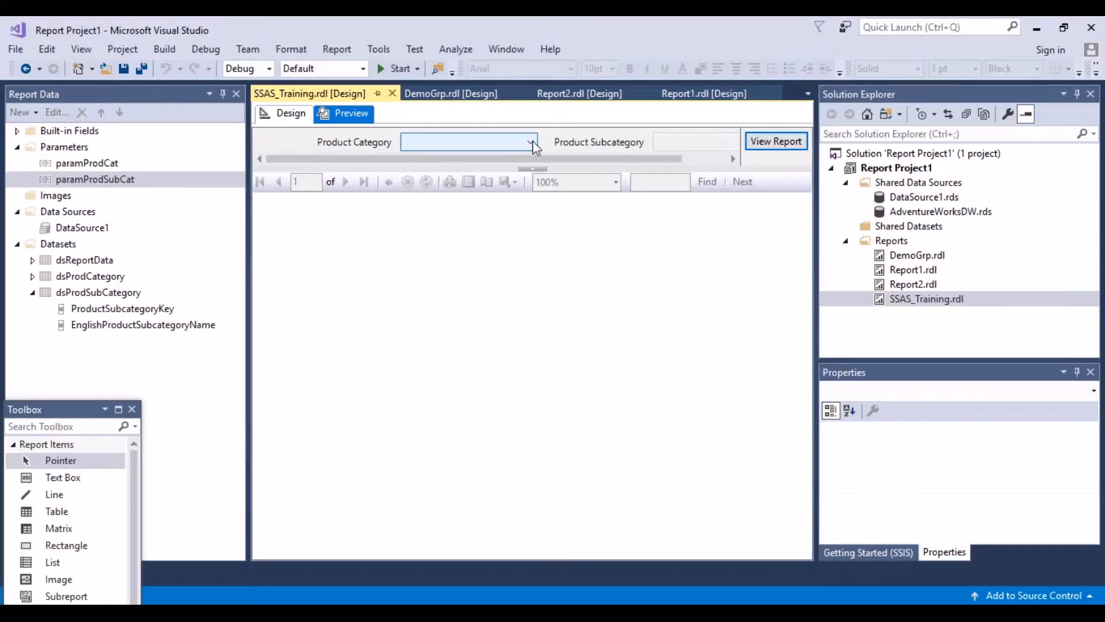
click(535, 142)
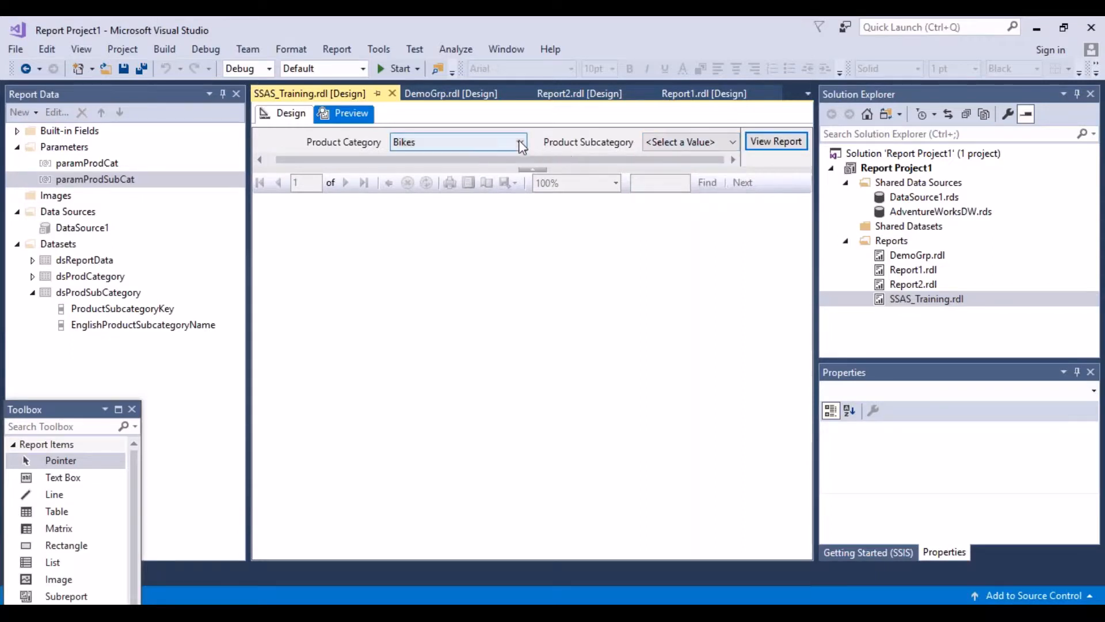
click(520, 142)
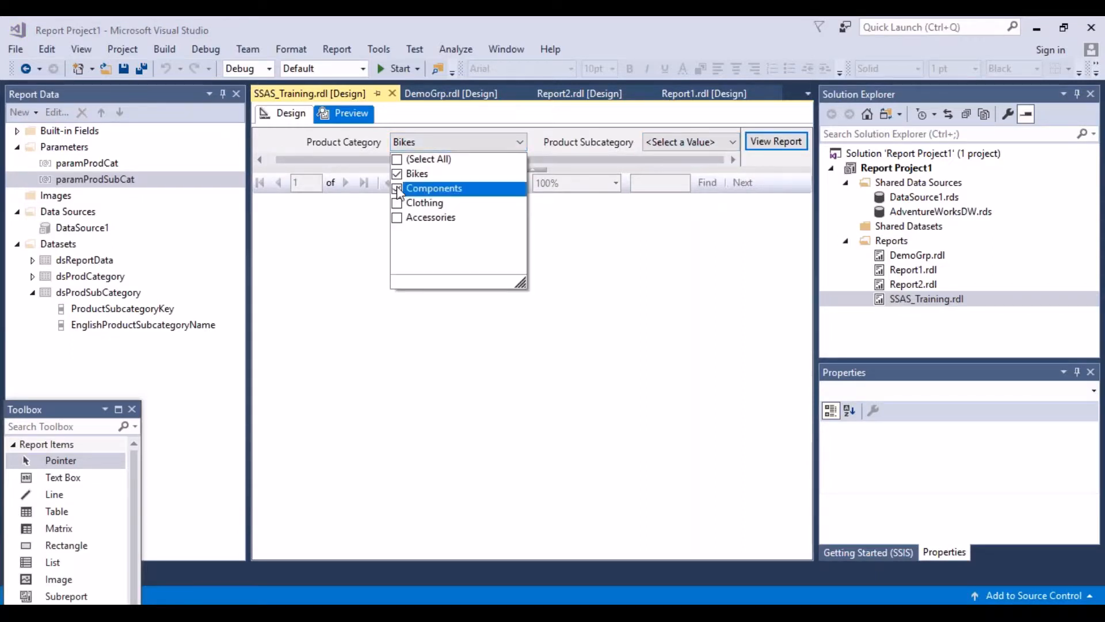
click(397, 188)
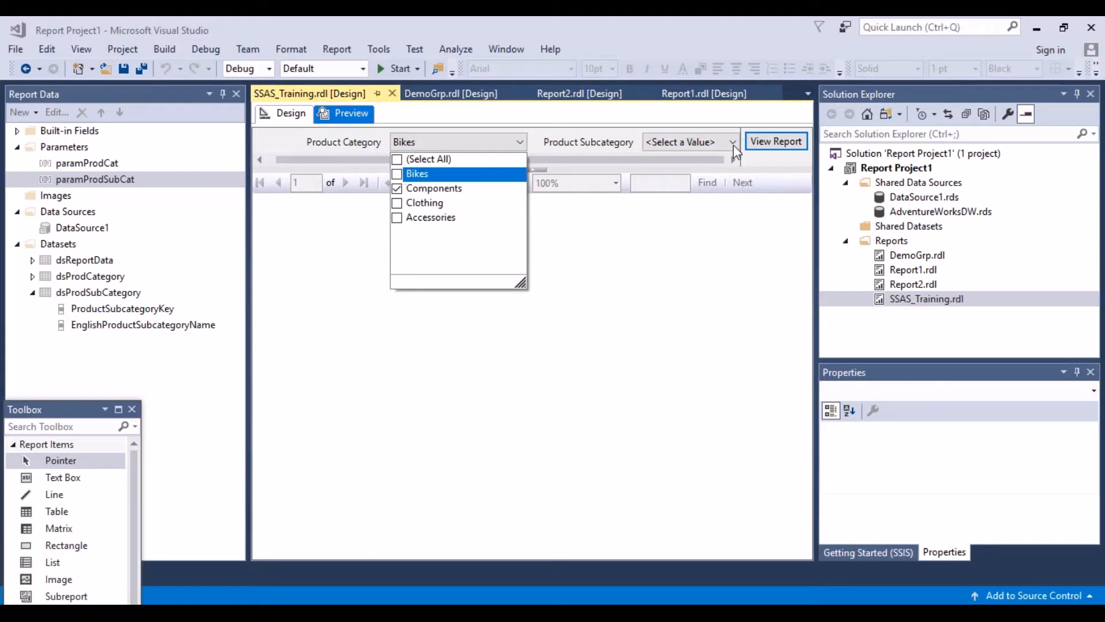
click(733, 142)
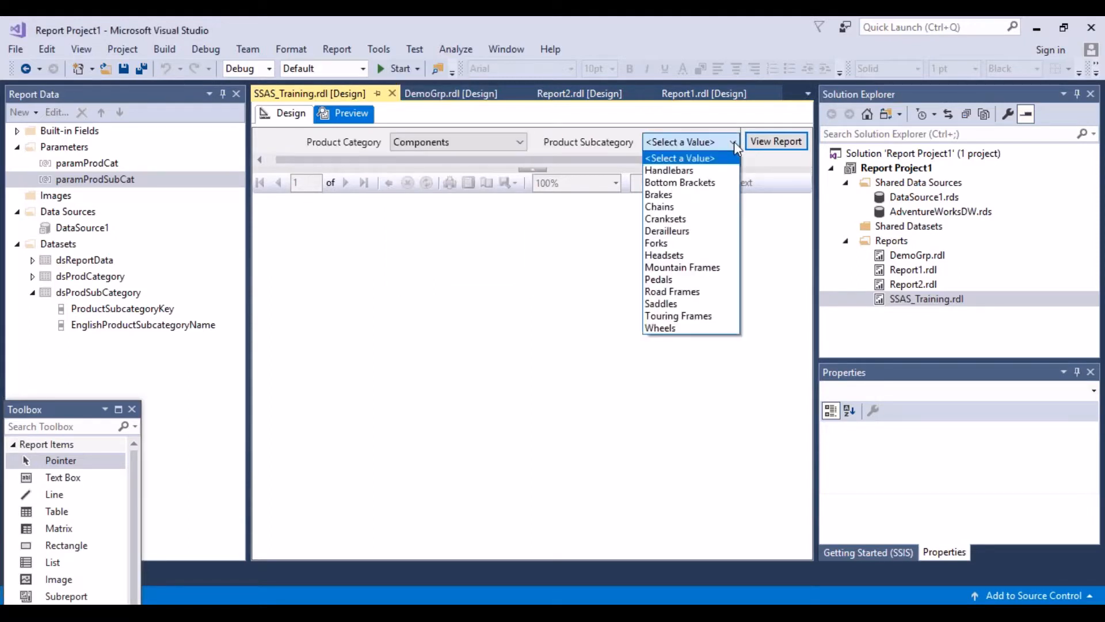
mouse_move(687, 305)
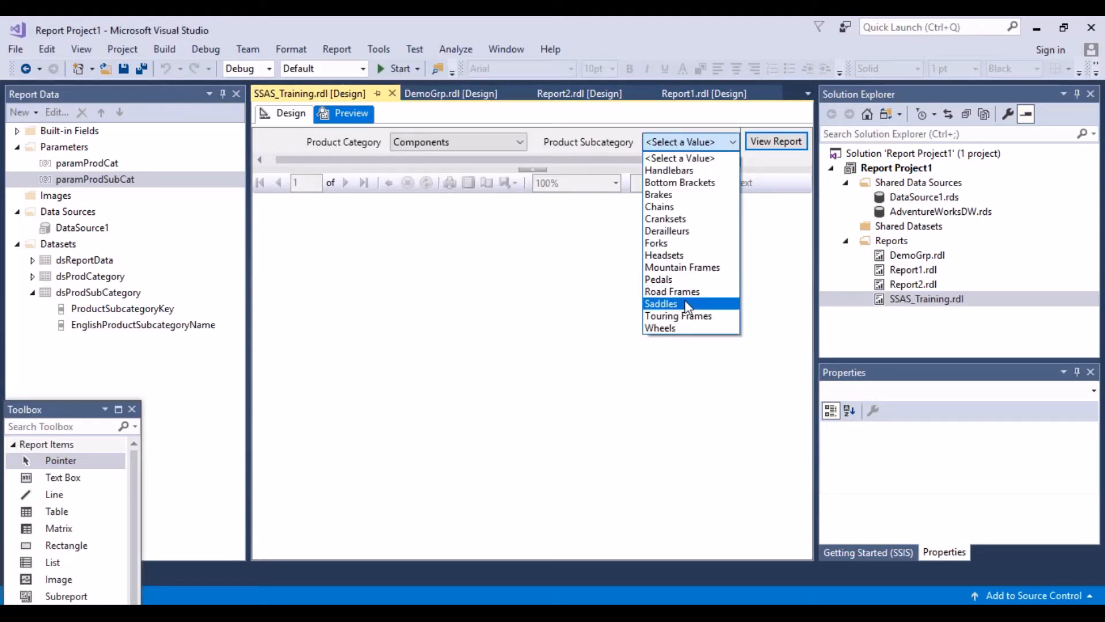